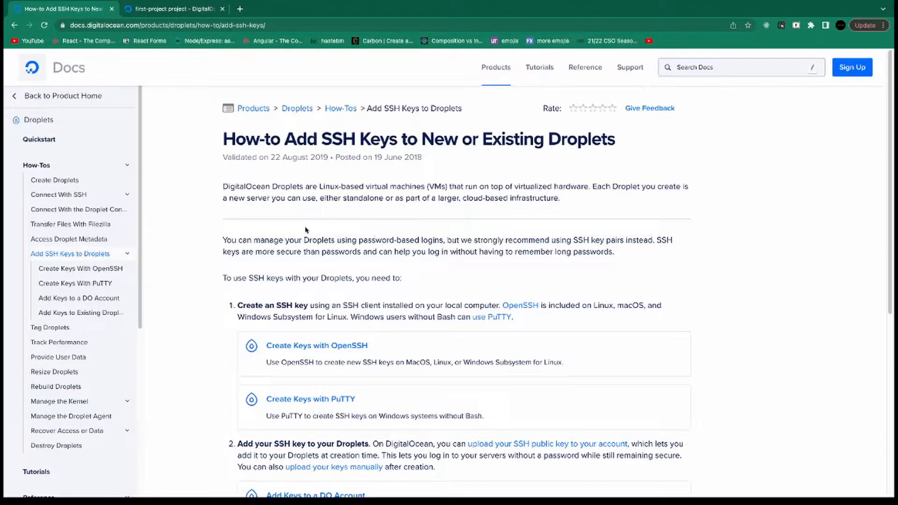
- Switch from the SSH key docs to the first-project DigitalOcean dashboard tab
left_click(172, 33)
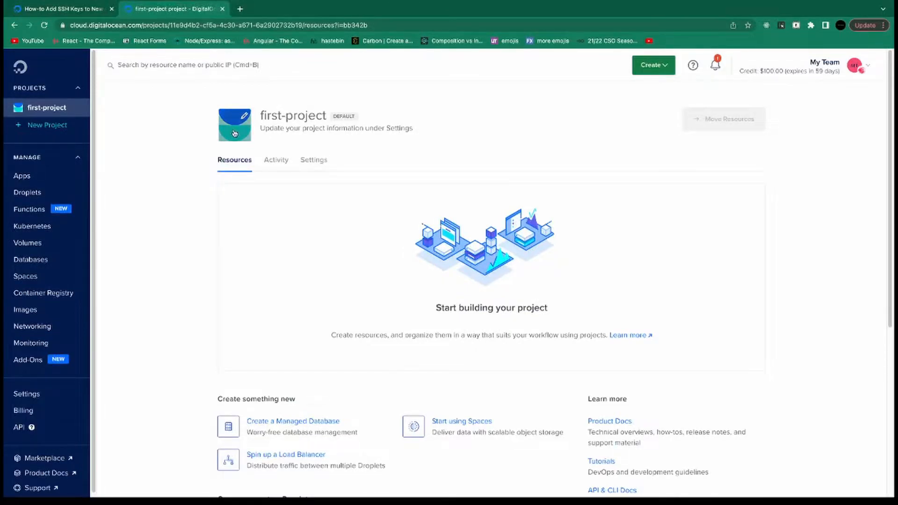
mouse_move(802, 152)
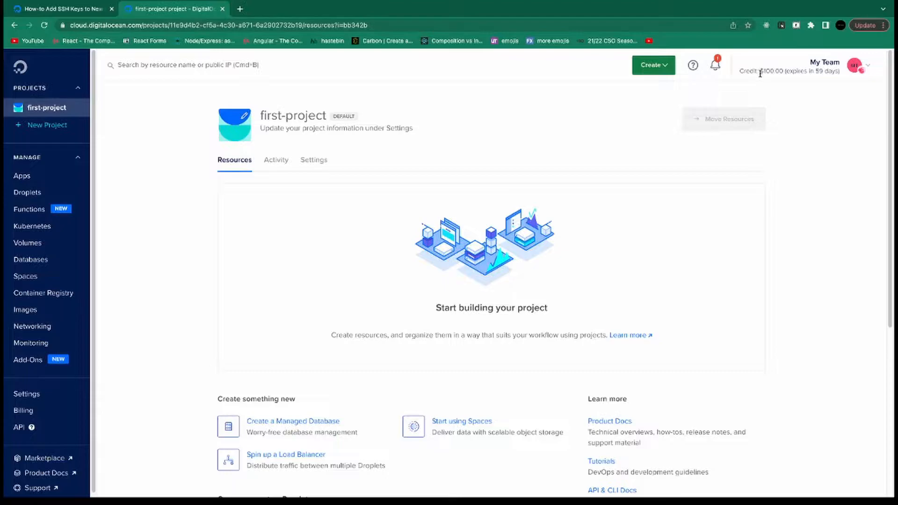
mouse_move(811, 87)
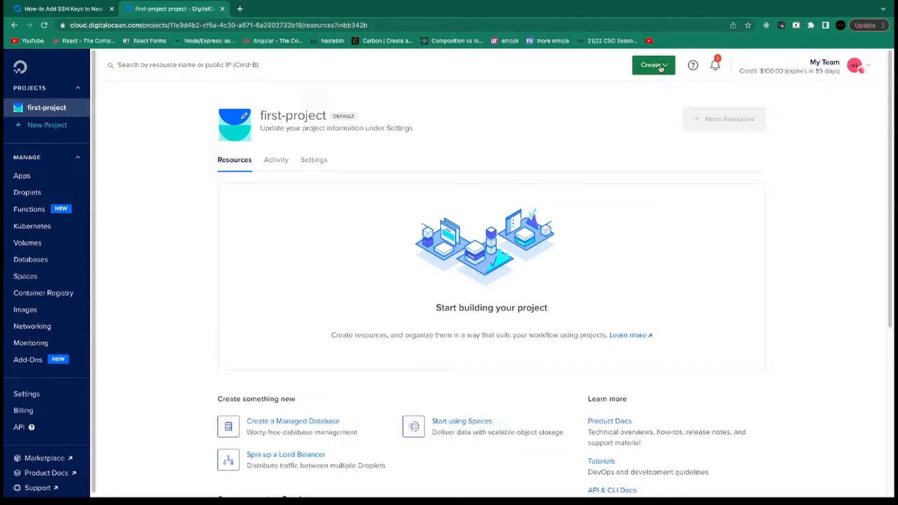
- Start a new droplet via Create > Droplets, keeping Ubuntu 20.04 (LTS) x64 as the image
left_click(652, 65)
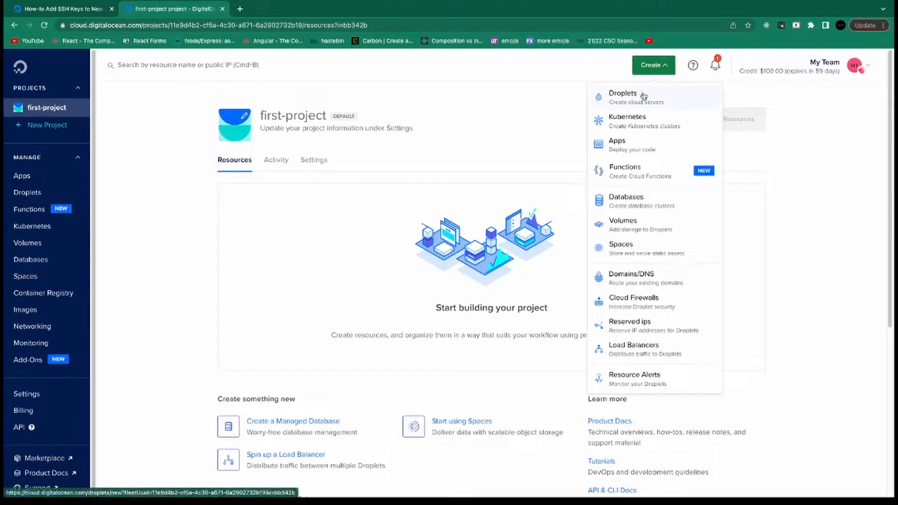
left_click(623, 94)
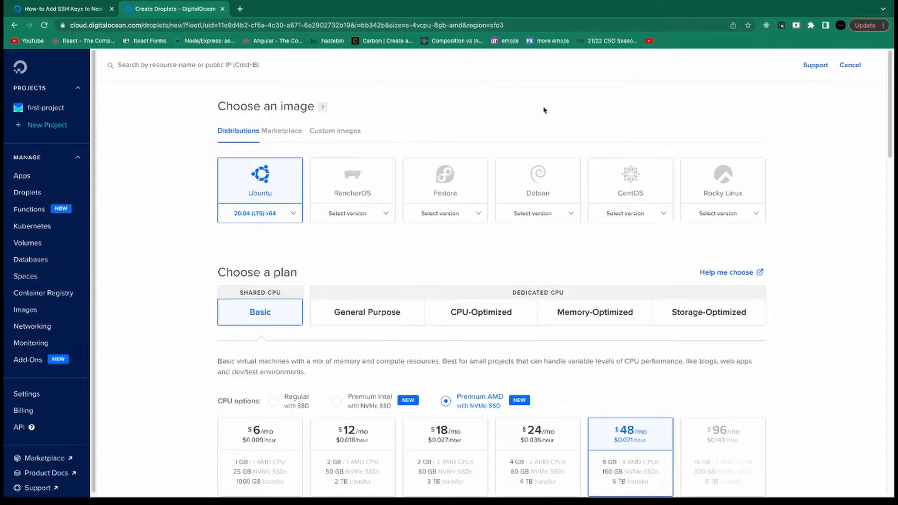
mouse_move(256, 199)
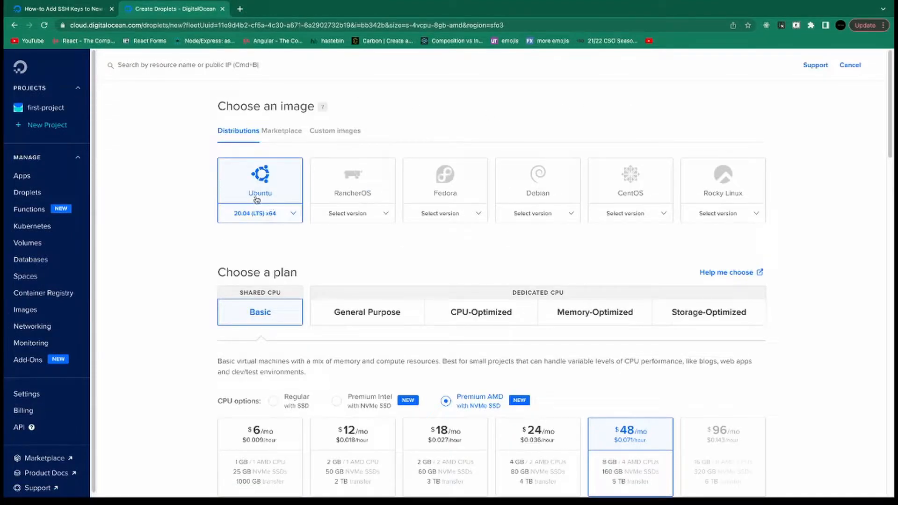
mouse_move(239, 248)
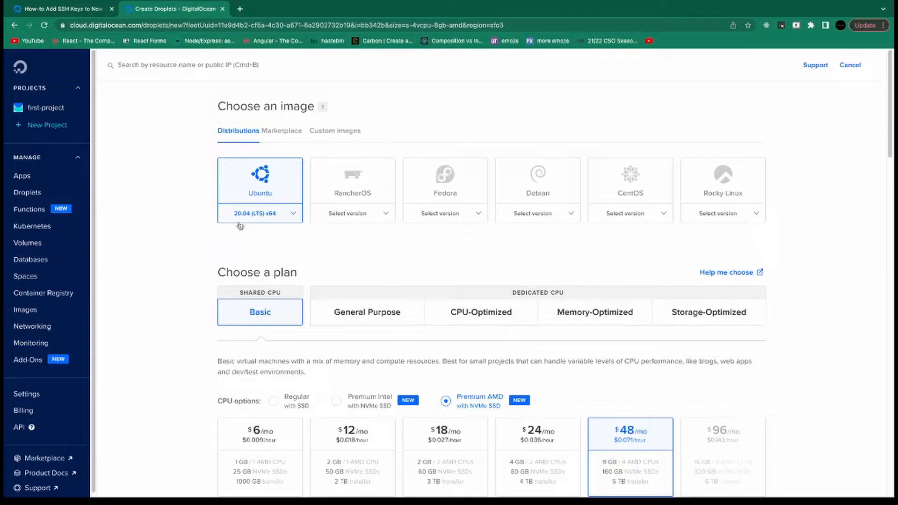
scroll("down", 3)
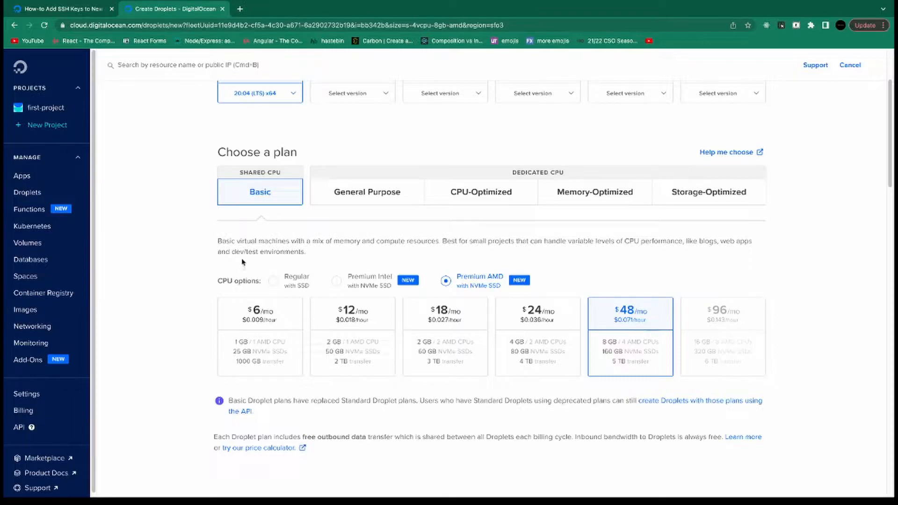
- Choose Regular SSD CPUs and the $5/mo Basic plan with 1 GB and 1 CPU
left_click(273, 280)
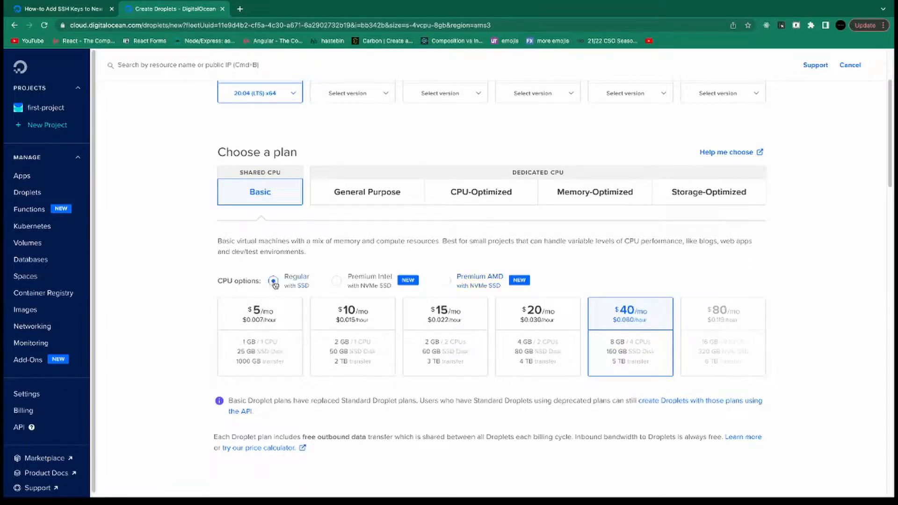
left_click(273, 280)
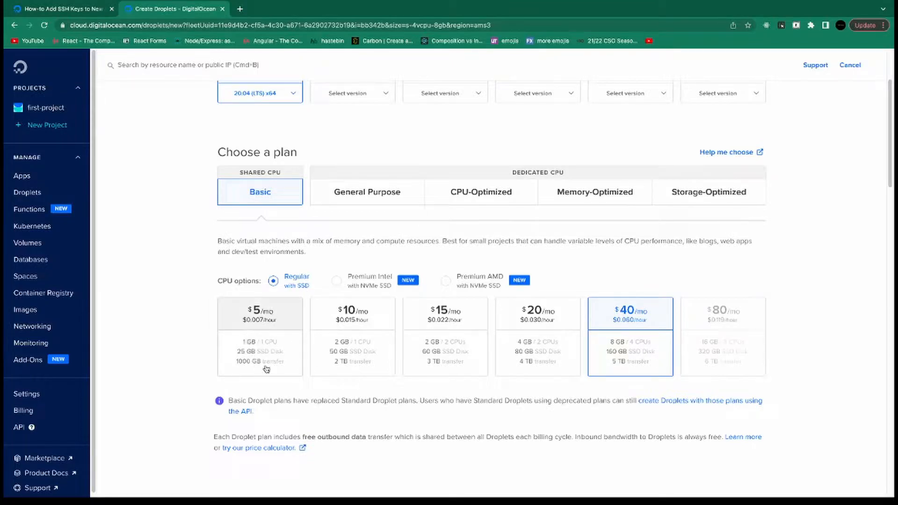
left_click(259, 314)
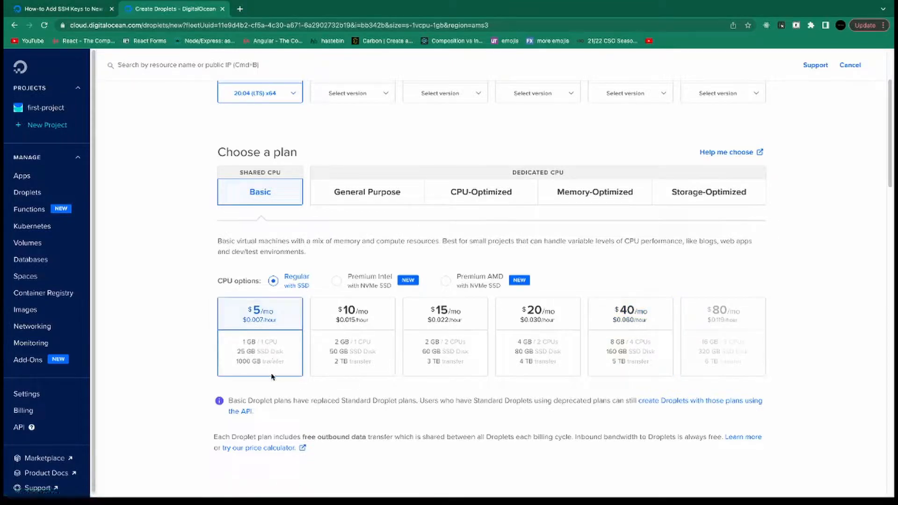
scroll("down", 3)
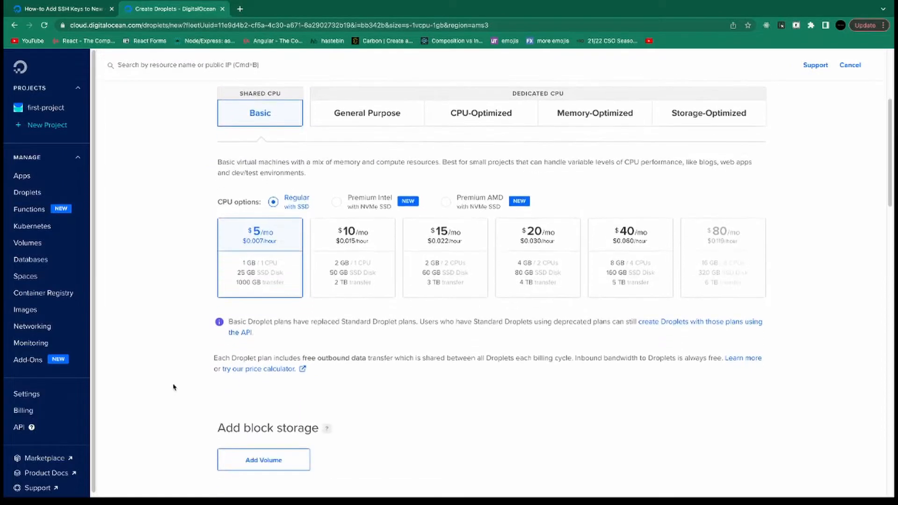
scroll("down", 3)
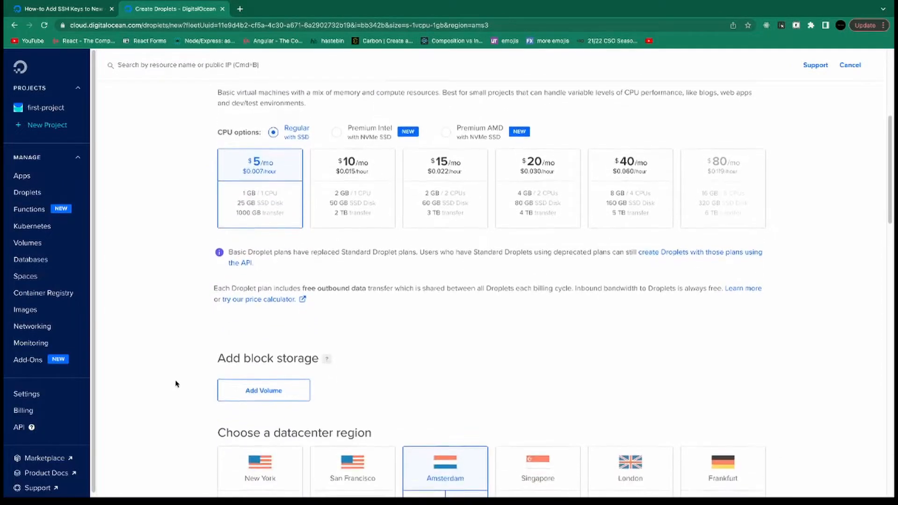
scroll("down", 3)
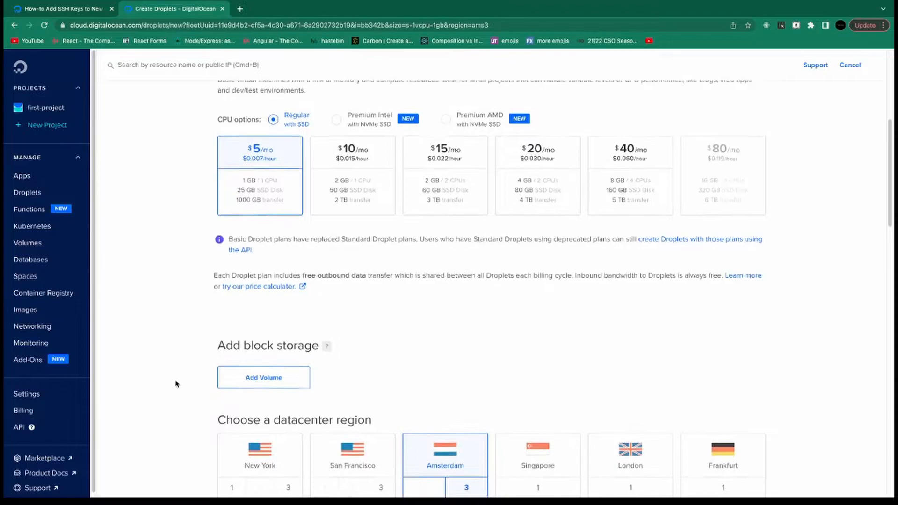
scroll("down", 3)
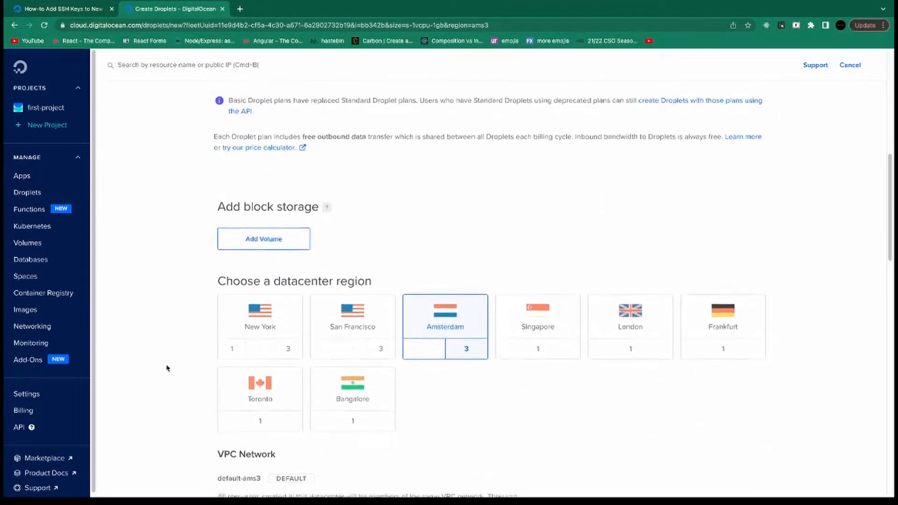
scroll("down", 3)
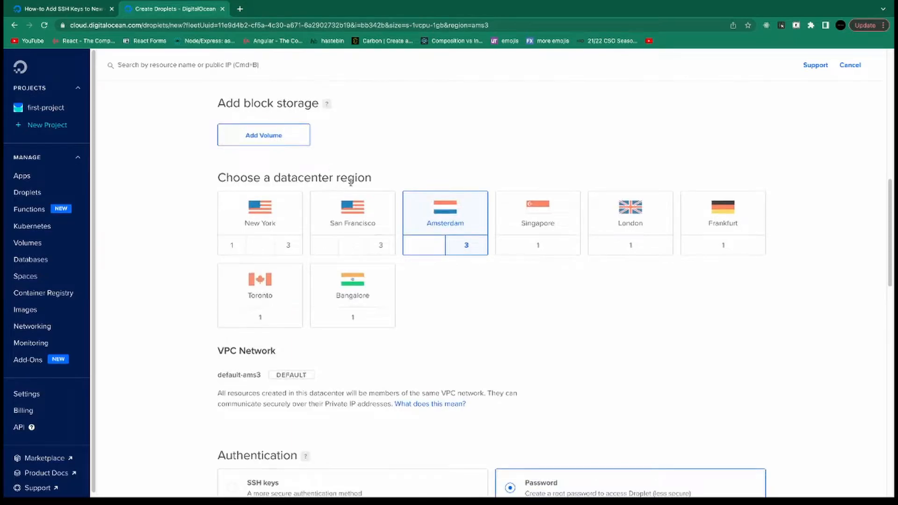
mouse_move(192, 261)
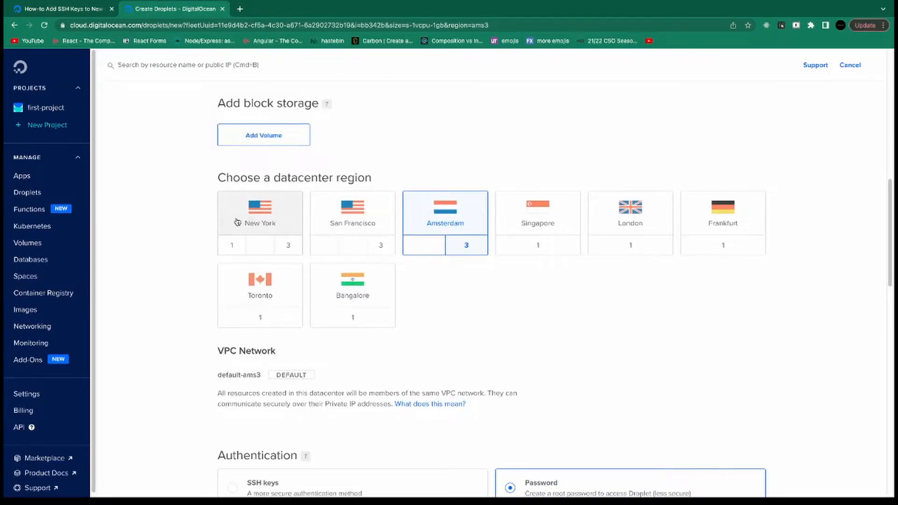
- Select the New York 1 region and SSH keys as the droplet's authentication
left_click(260, 222)
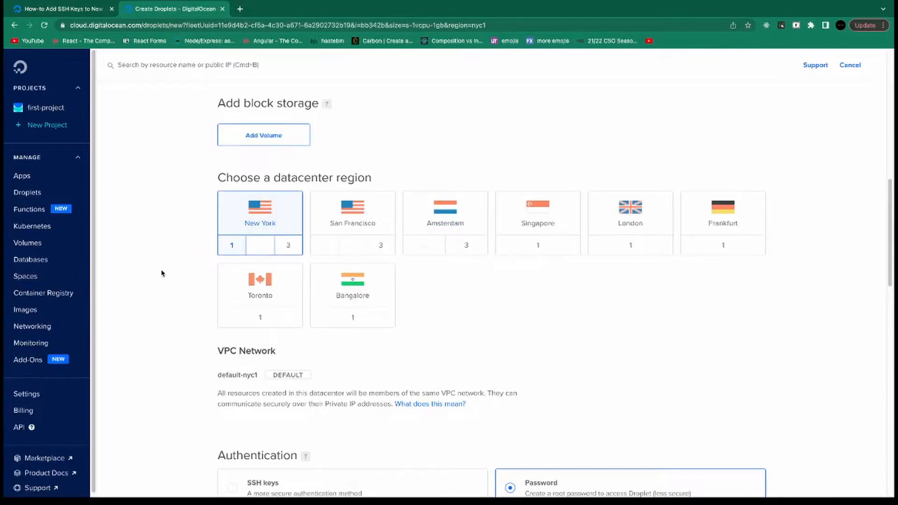
scroll("down", 3)
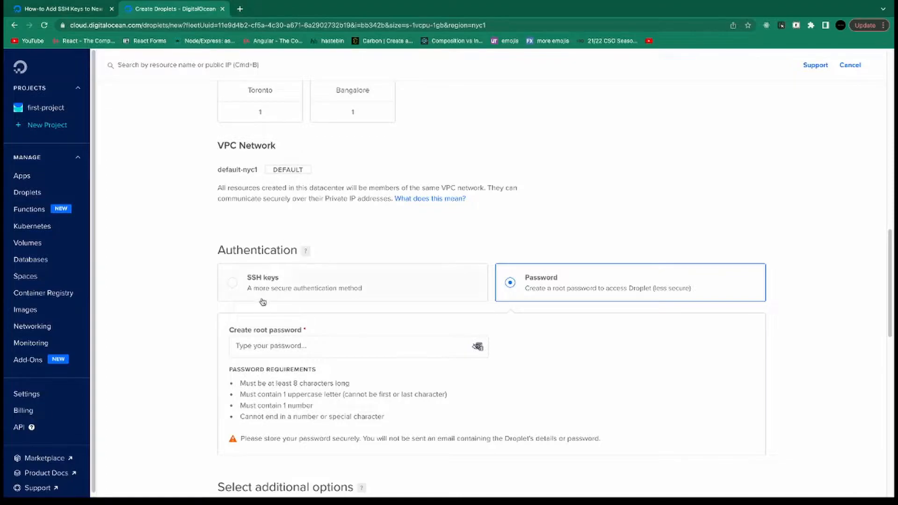
mouse_move(267, 295)
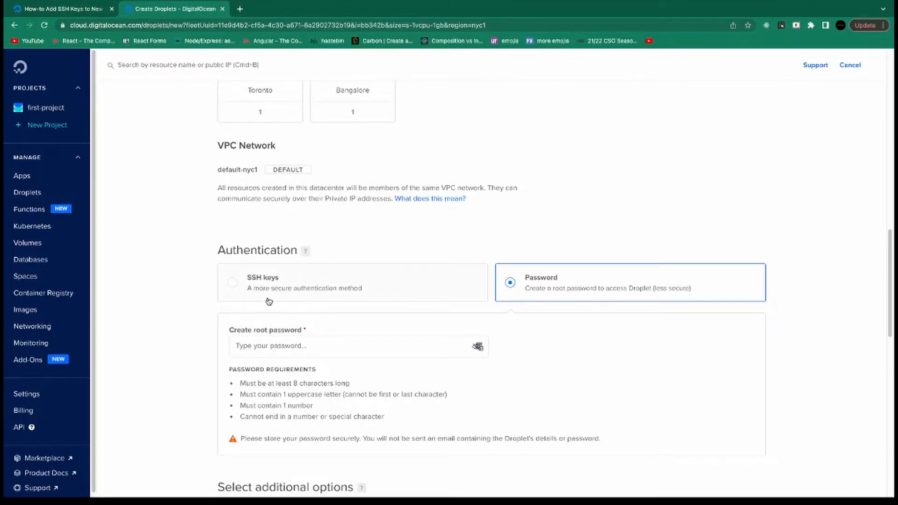
left_click(233, 286)
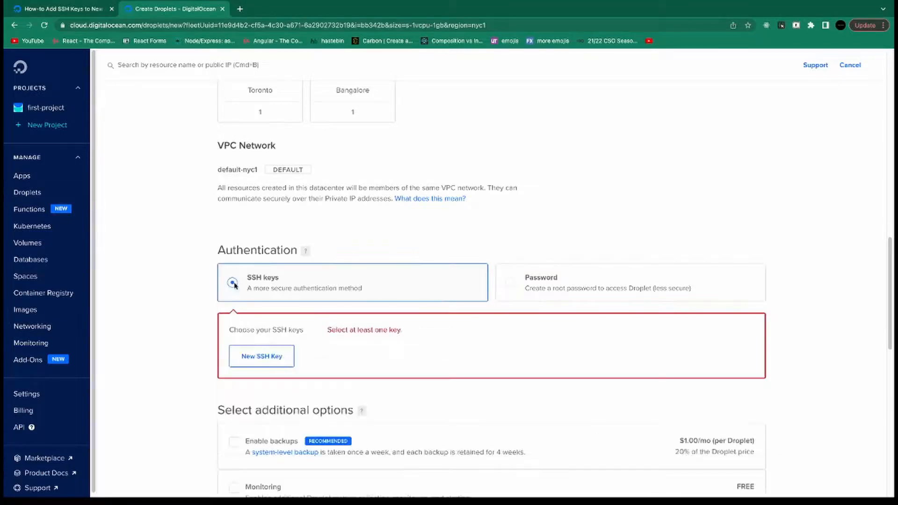
left_click(232, 282)
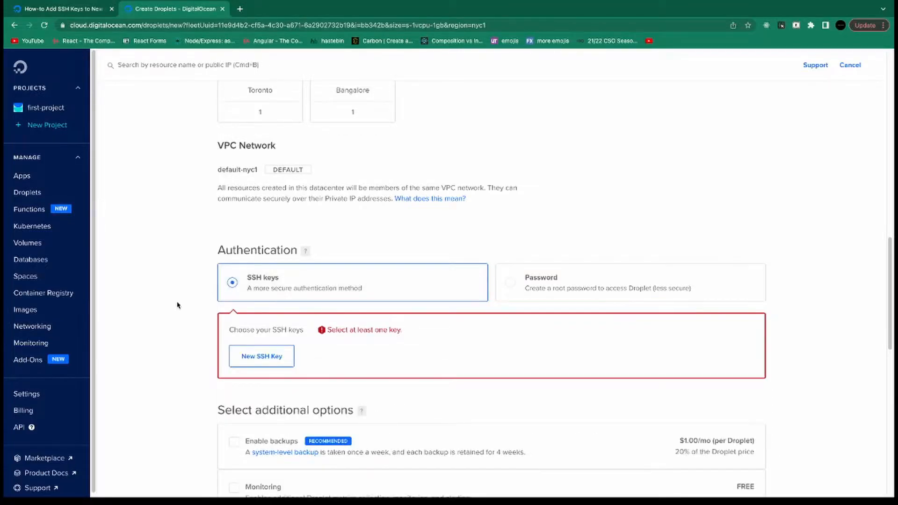
scroll("down", 3)
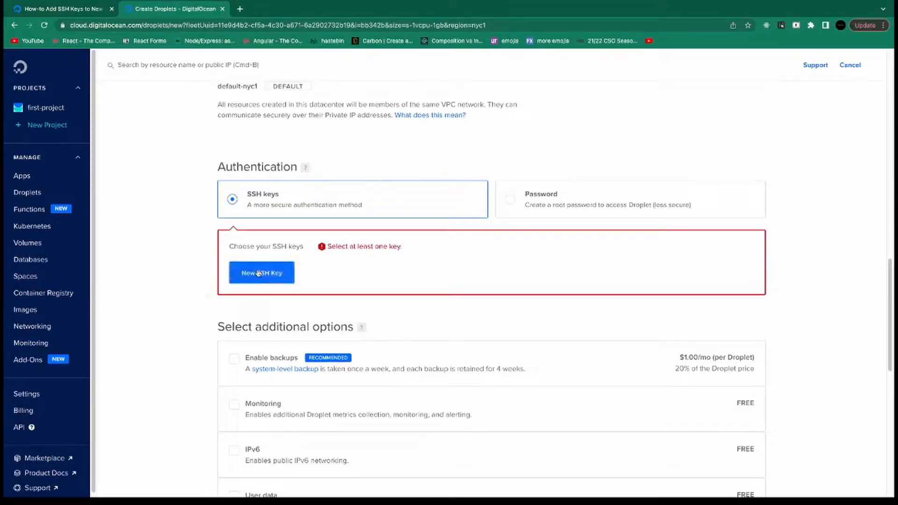
- Open the New SSH Key form with empty key content and name fields beside key-pair instructions
left_click(261, 272)
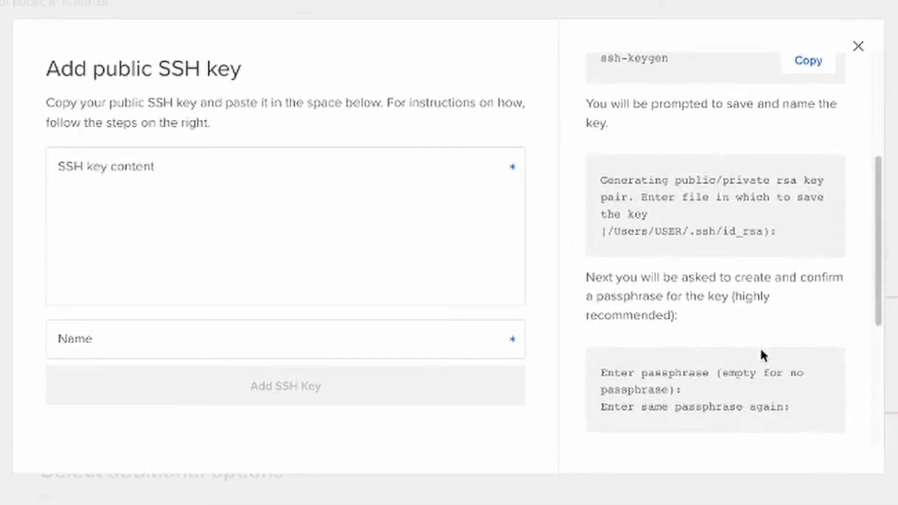
scroll("down", 3)
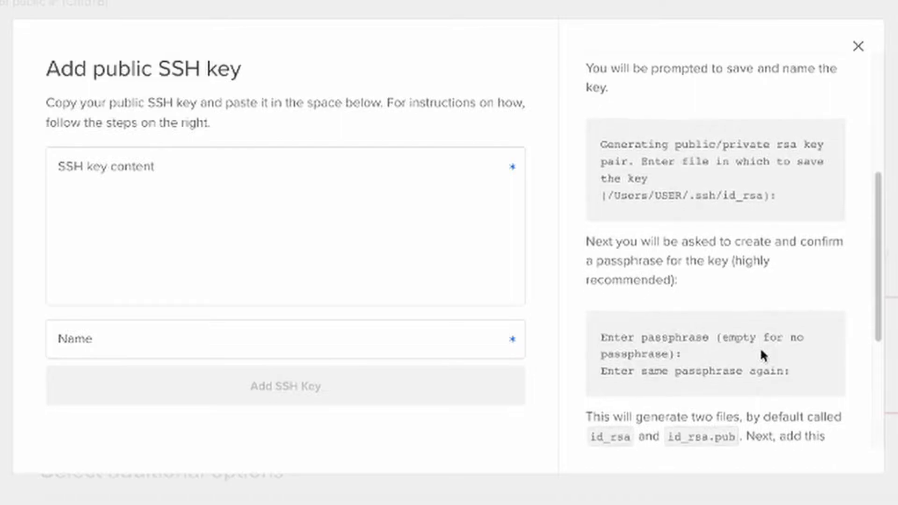
scroll("down", 3)
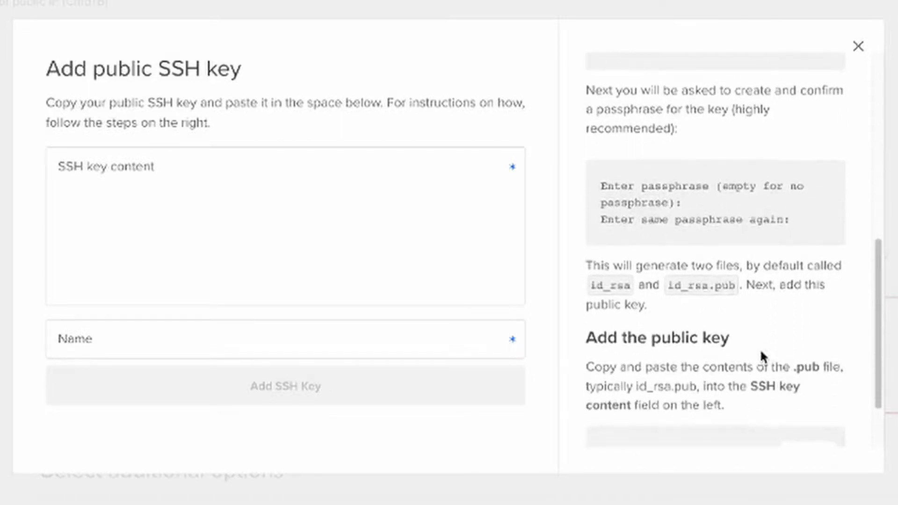
scroll("down", 3)
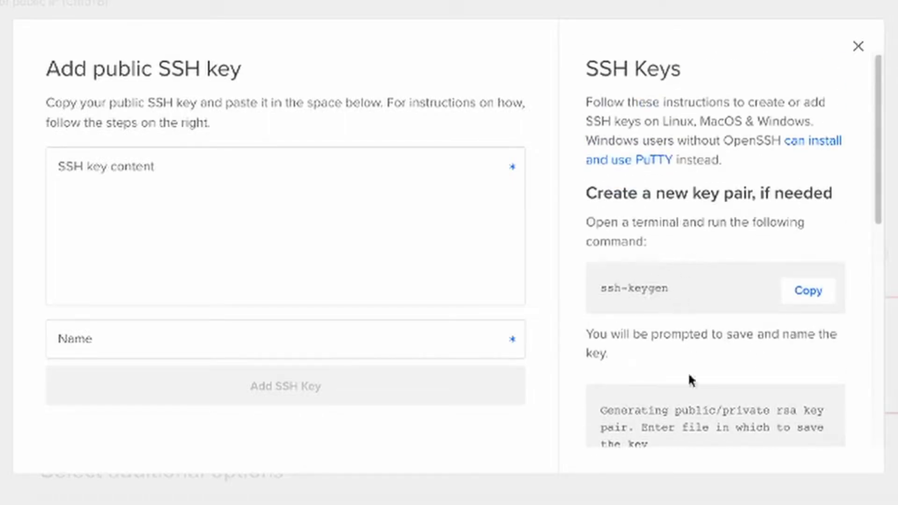
mouse_move(615, 299)
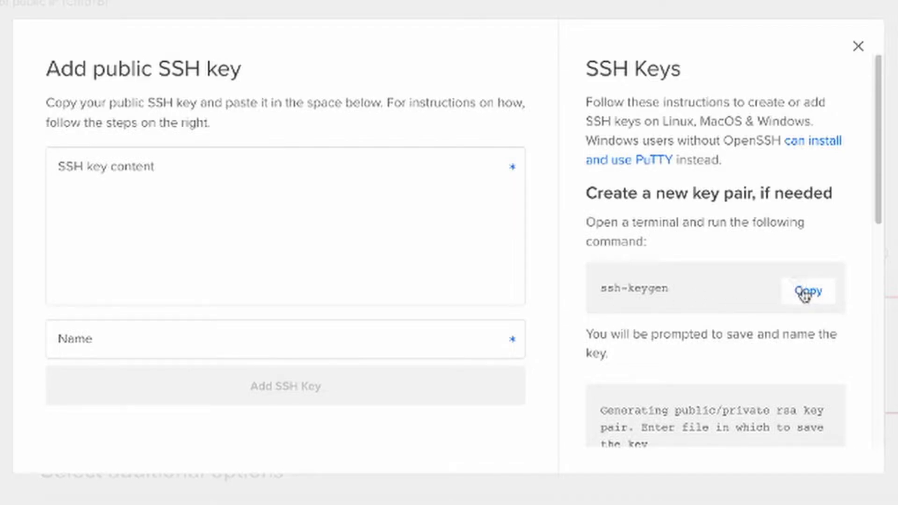
mouse_move(686, 133)
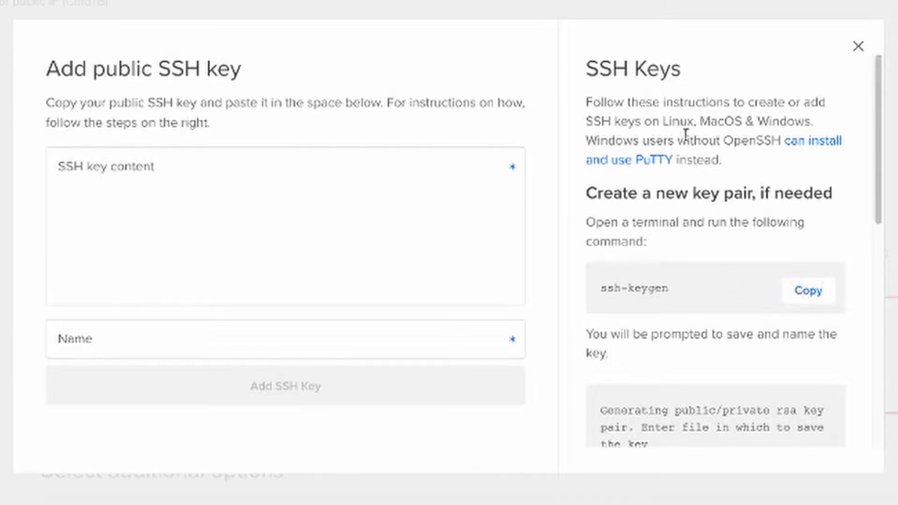
mouse_move(736, 127)
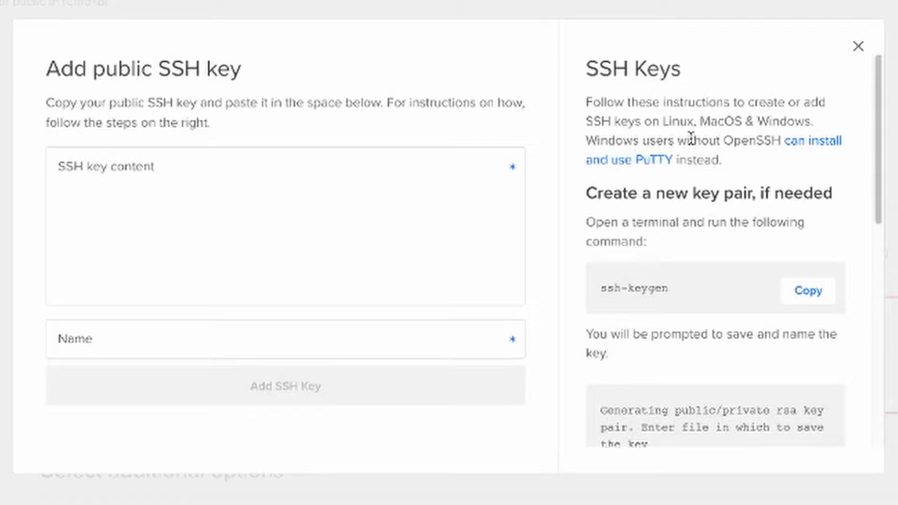
mouse_move(711, 132)
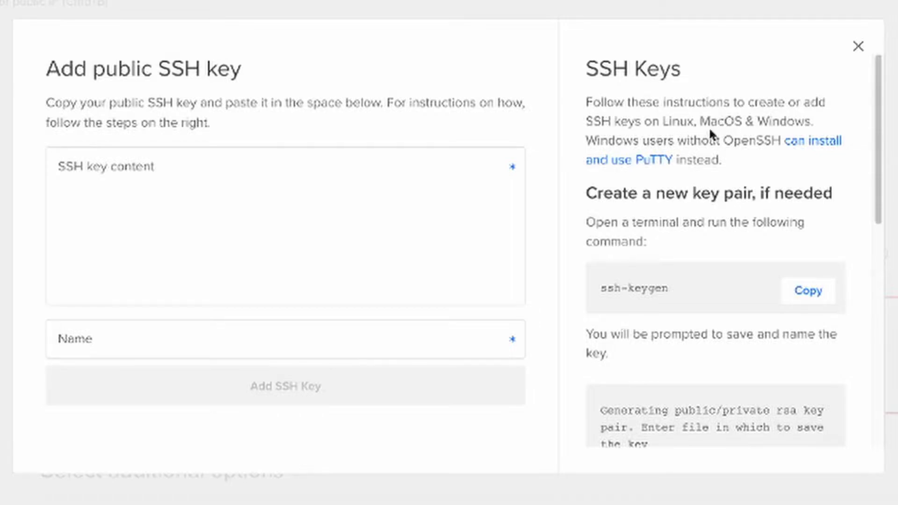
mouse_move(648, 229)
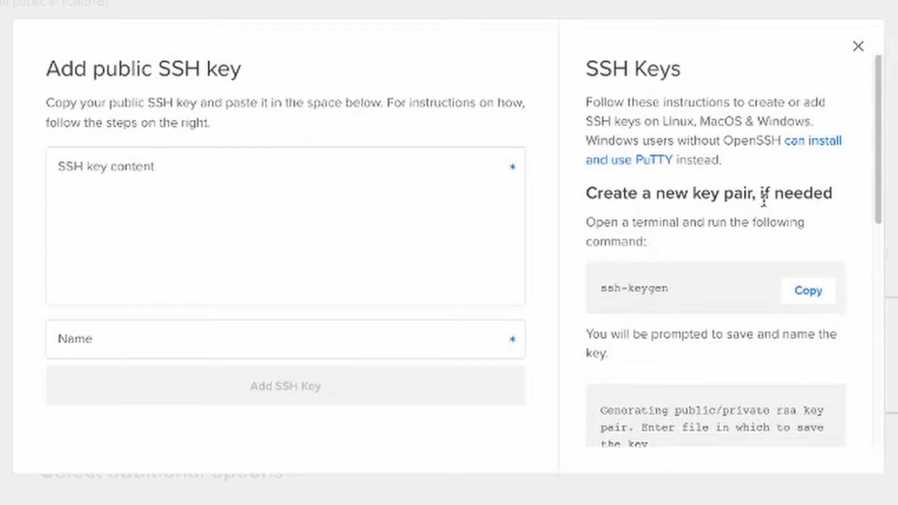
mouse_move(703, 244)
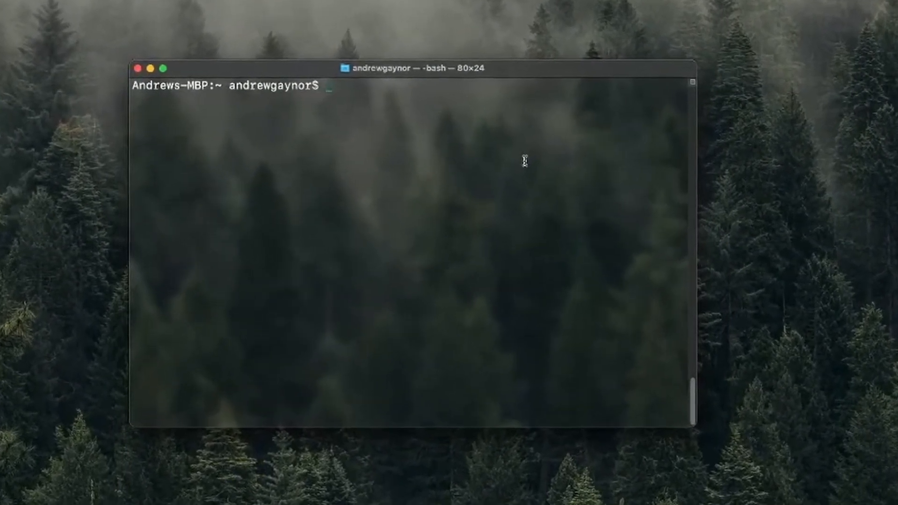
- Run ssh-keygen to begin generating an RSA key pair
type("ssh-keygen")
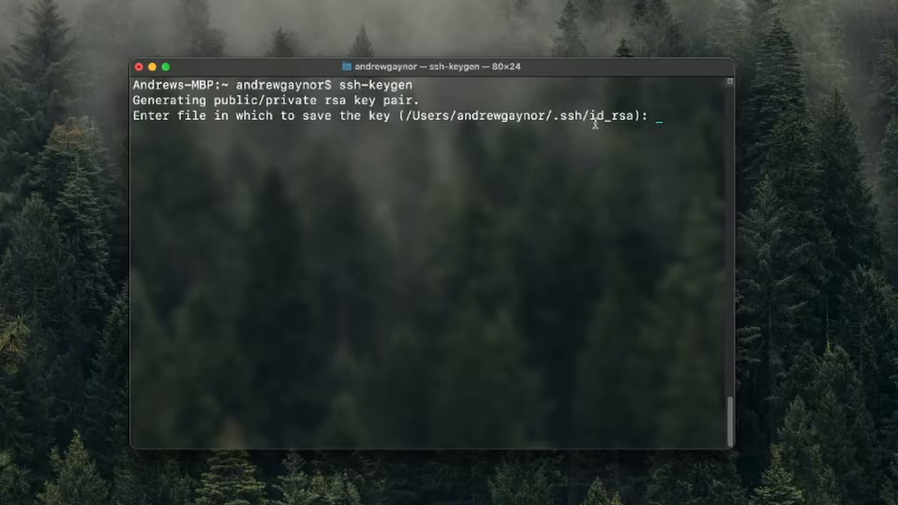
mouse_move(892, 189)
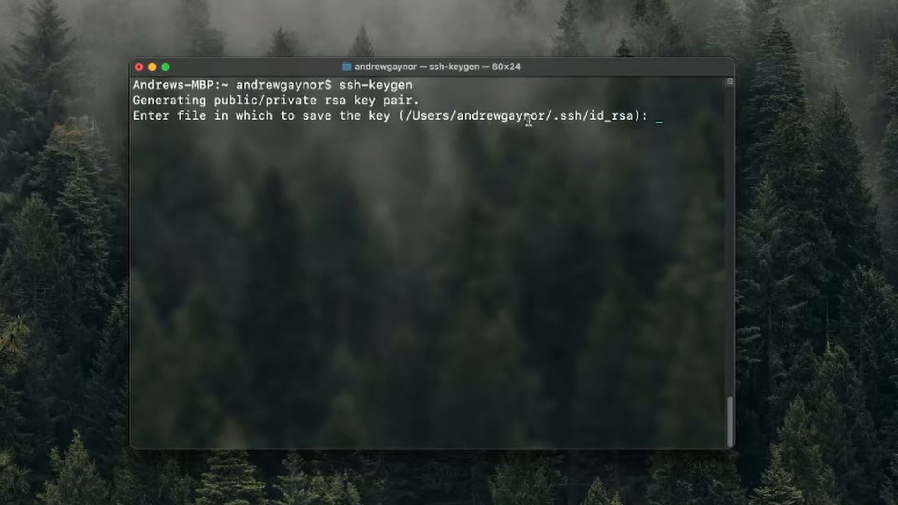
mouse_move(567, 129)
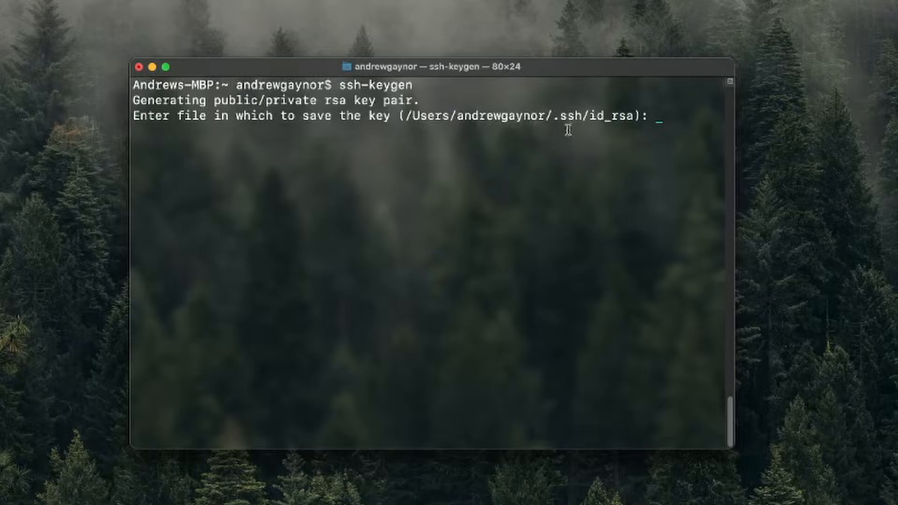
mouse_move(527, 127)
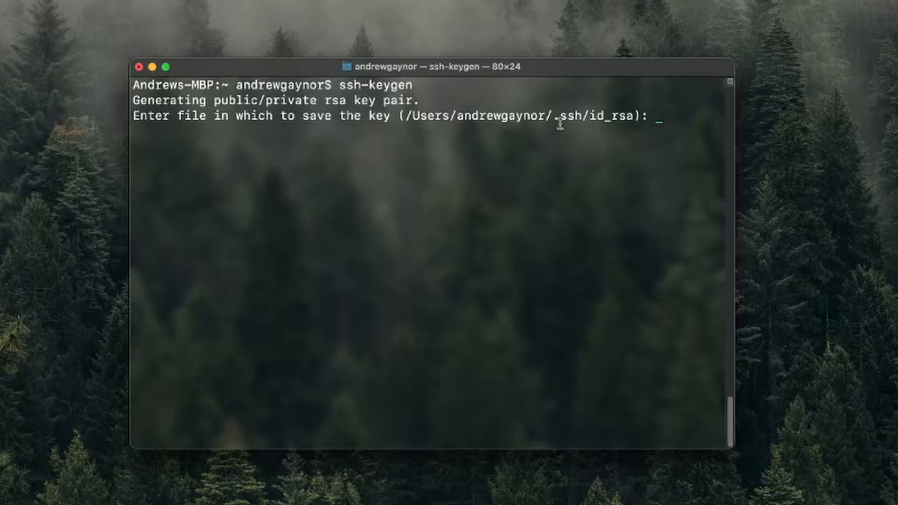
mouse_move(584, 134)
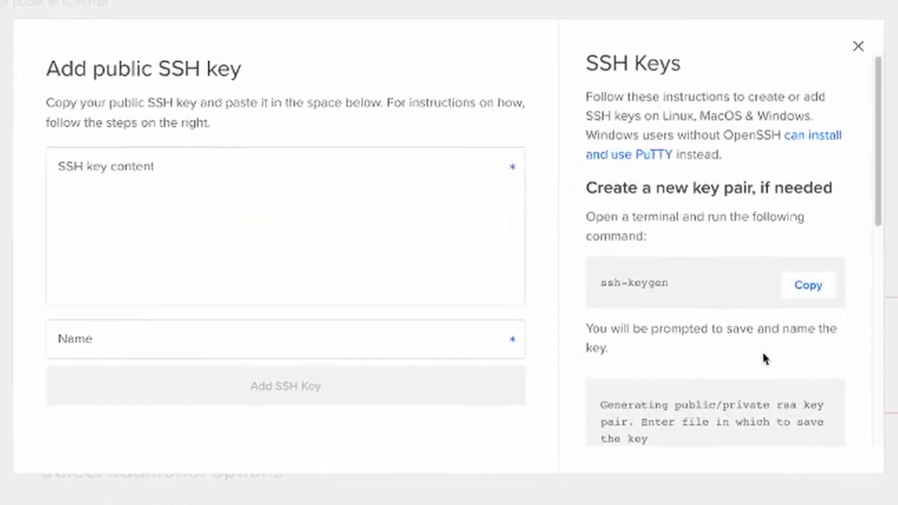
scroll("down", 3)
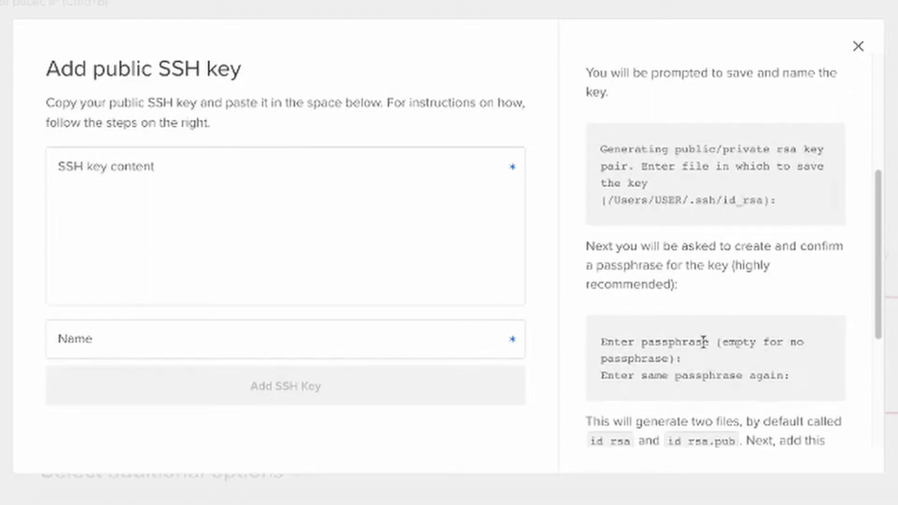
mouse_move(688, 335)
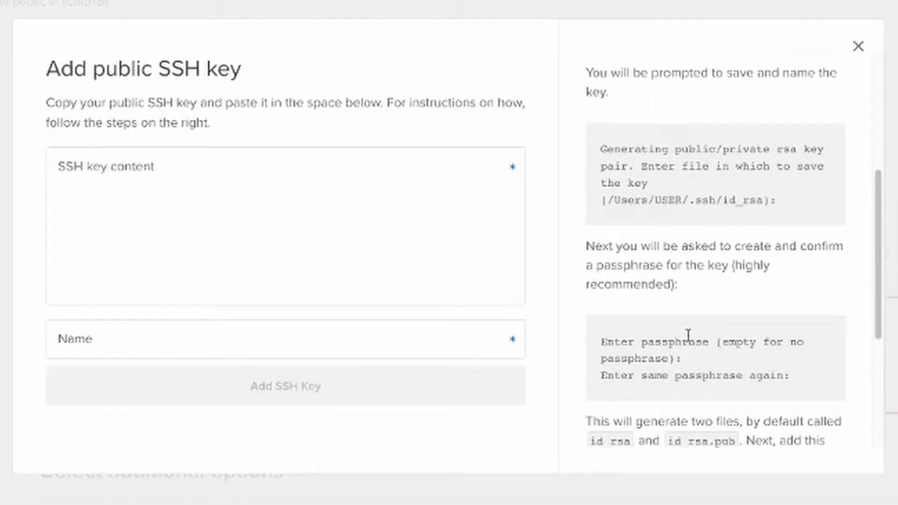
mouse_move(633, 278)
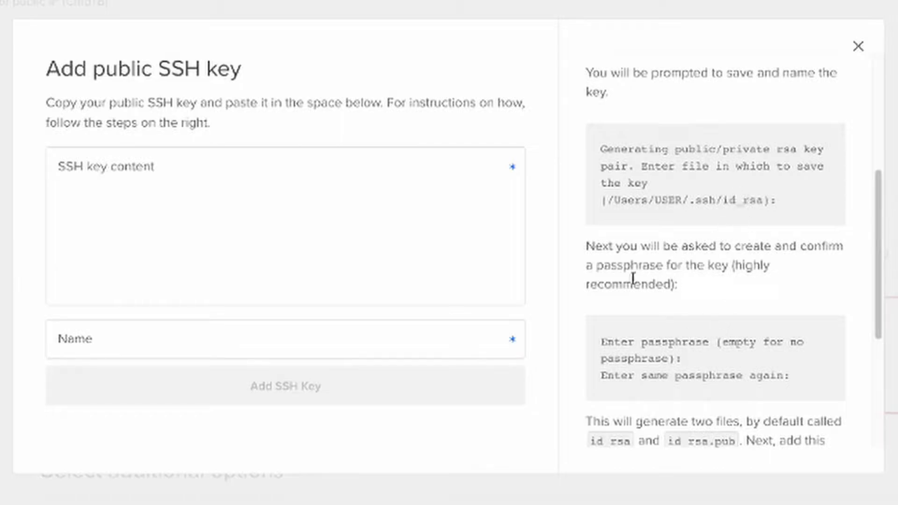
mouse_move(722, 289)
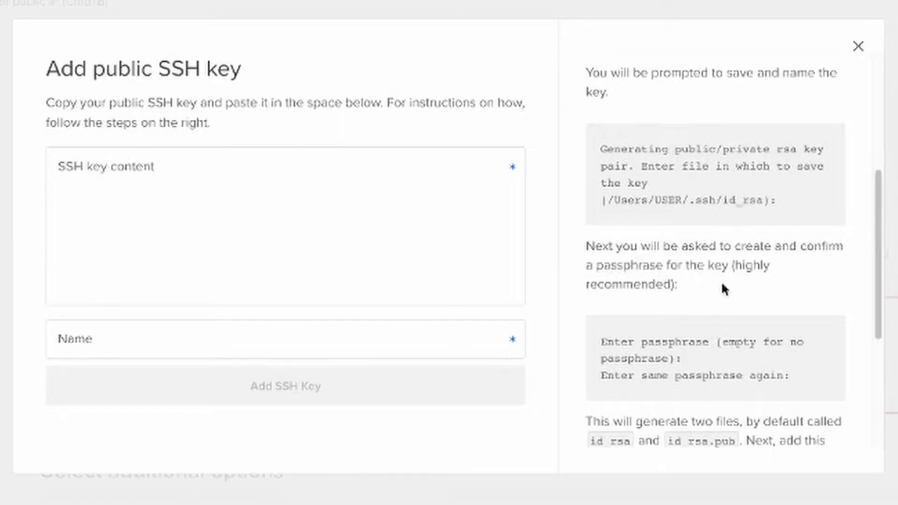
mouse_move(691, 294)
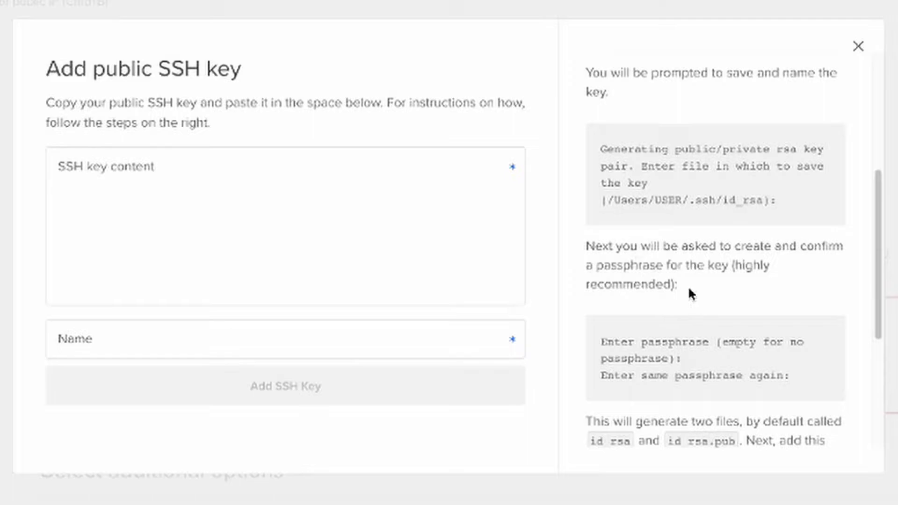
mouse_move(720, 293)
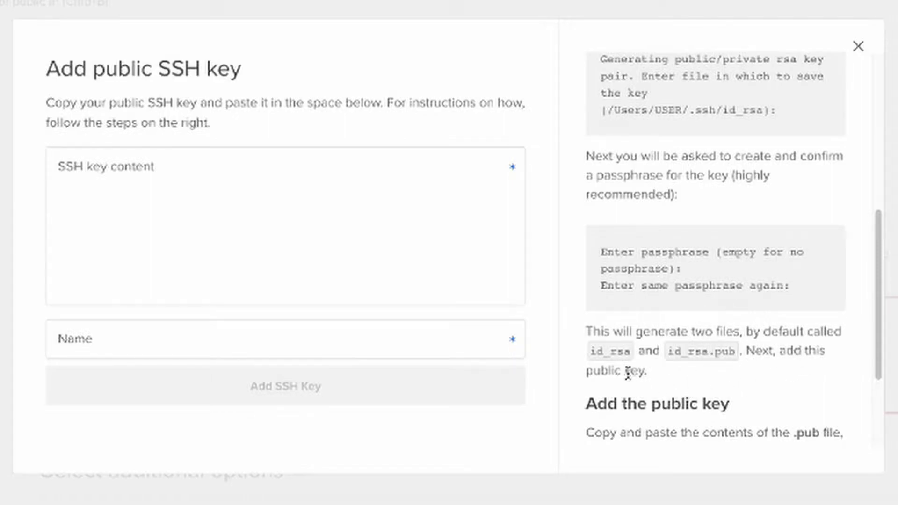
mouse_move(697, 375)
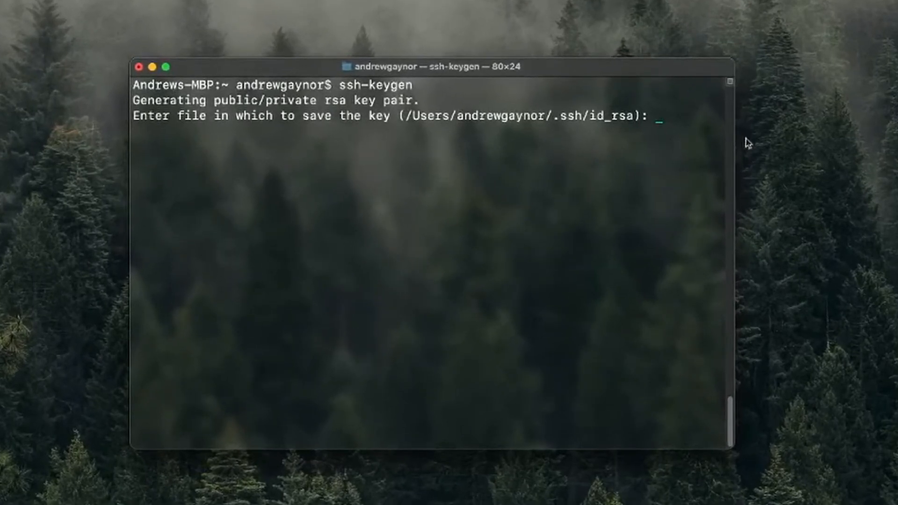
mouse_move(881, 188)
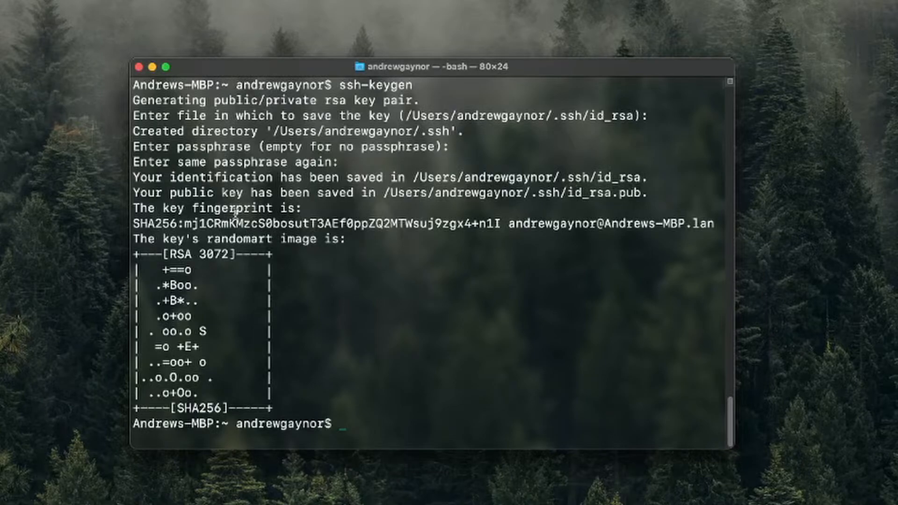
mouse_move(558, 212)
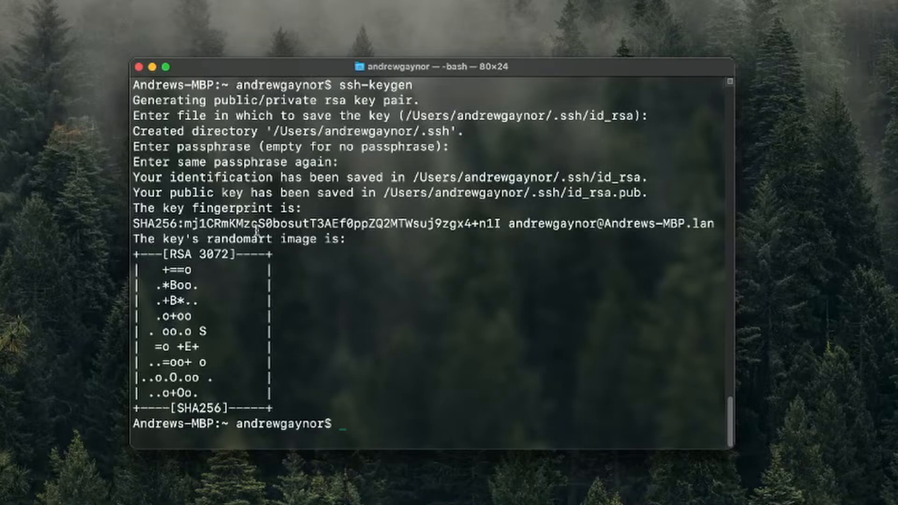
mouse_move(543, 288)
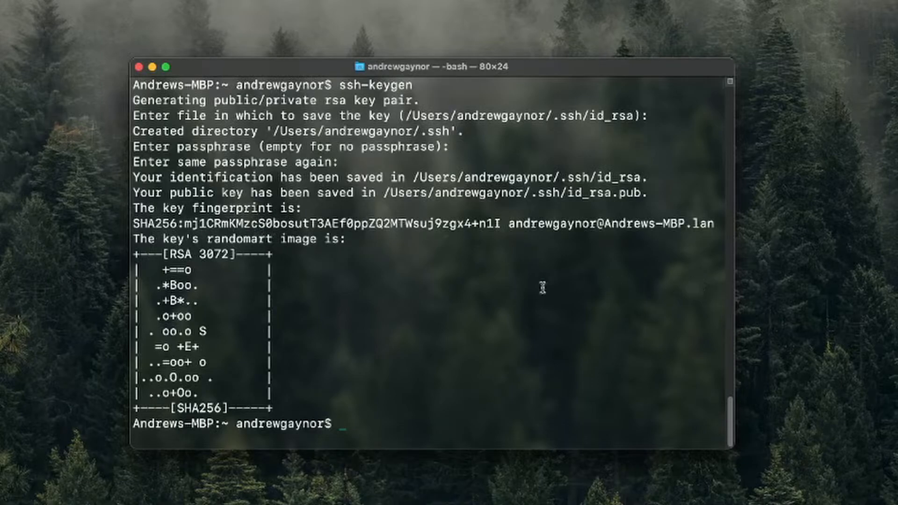
mouse_move(238, 406)
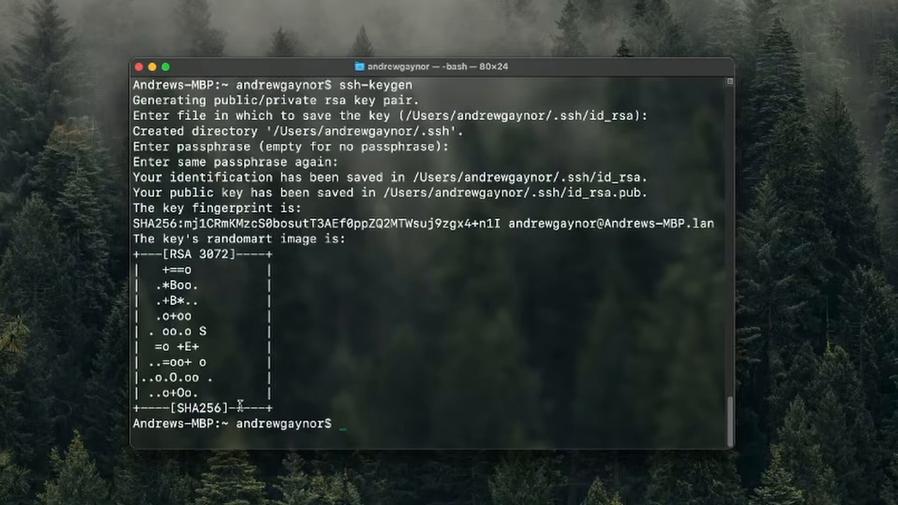
mouse_move(695, 332)
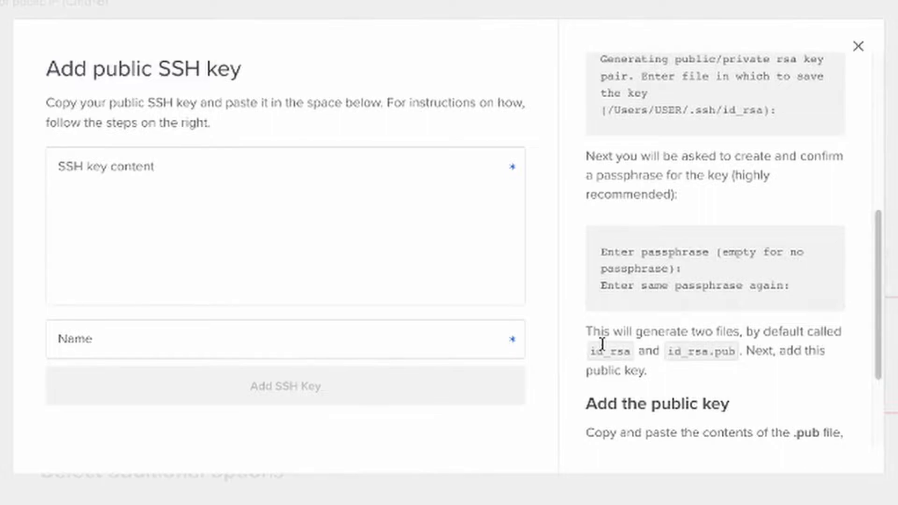
scroll("down", 3)
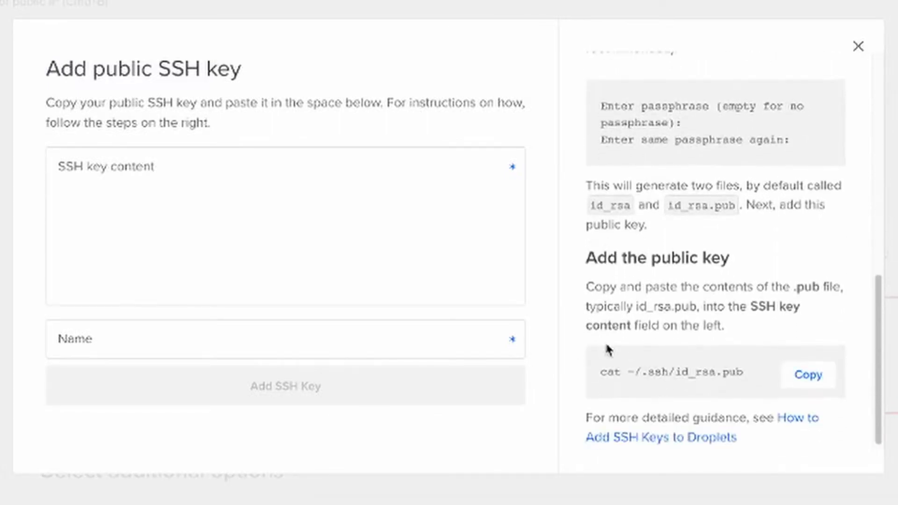
mouse_move(662, 253)
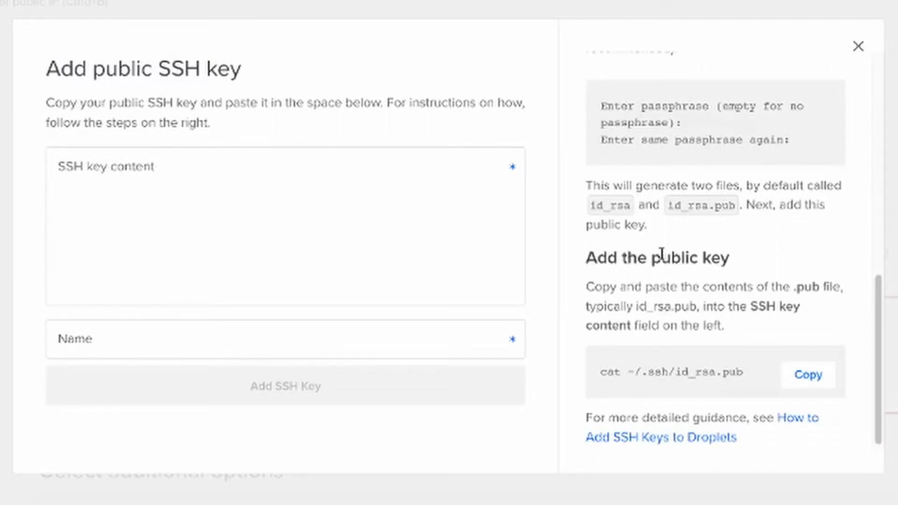
mouse_move(662, 285)
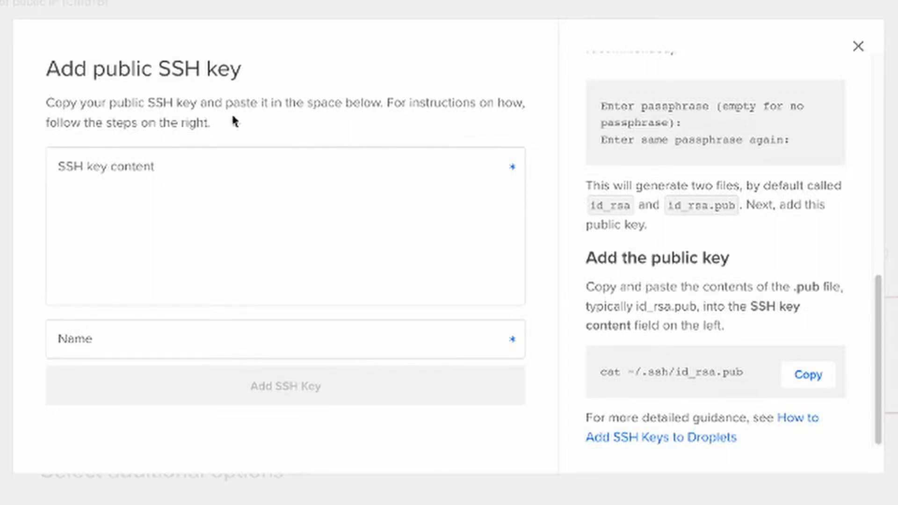
mouse_move(633, 307)
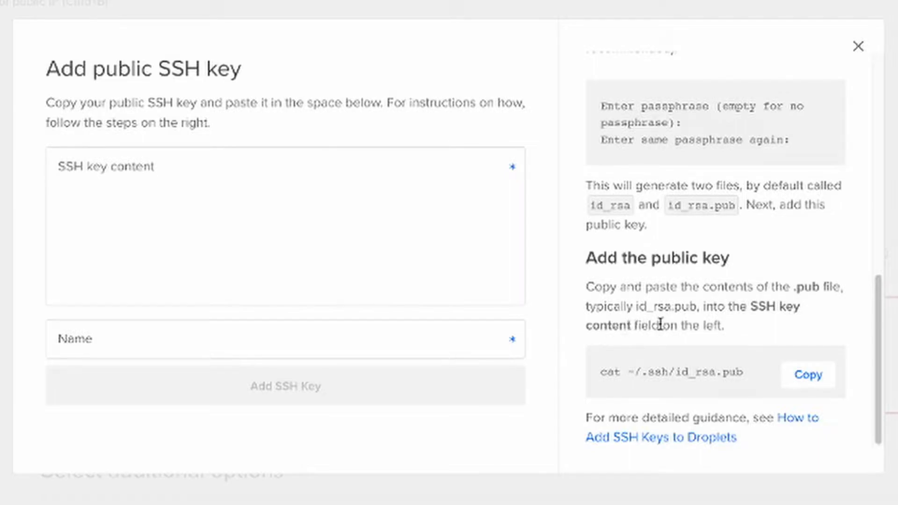
mouse_move(648, 352)
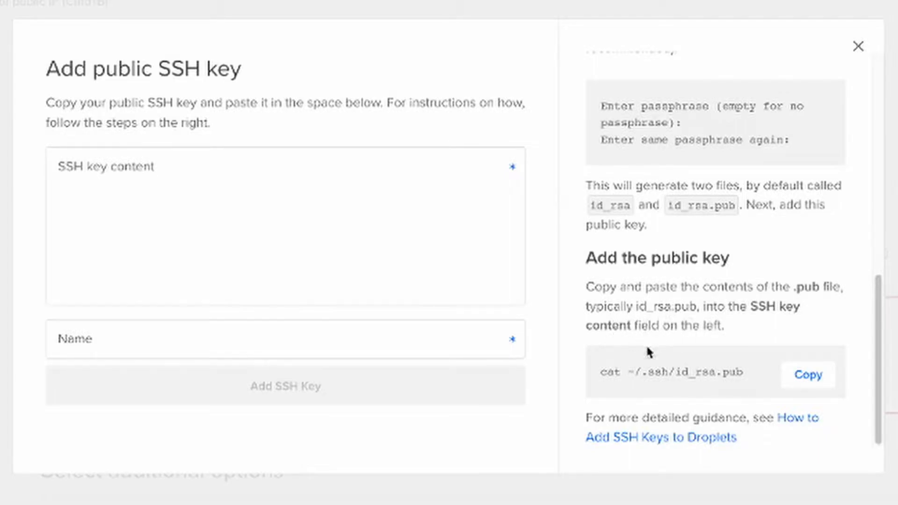
mouse_move(653, 338)
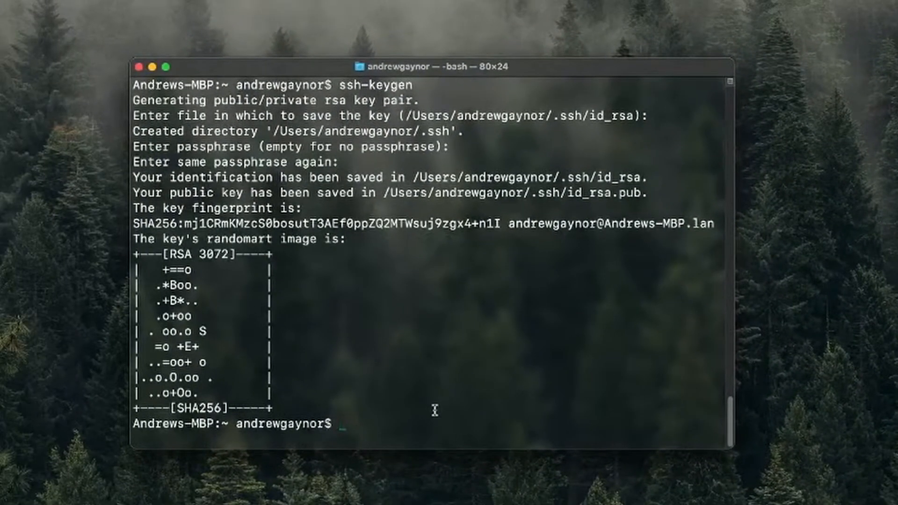
- Print ~/.ssh/id_rsa.pub with cat and copy the displayed ssh-rsa public key
type("cat ~/.ssh/id_rsa.pub")
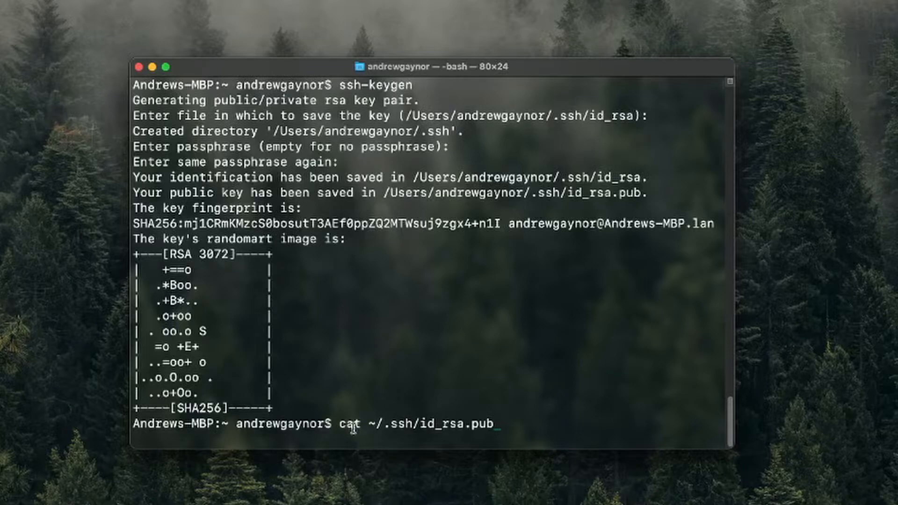
mouse_move(353, 444)
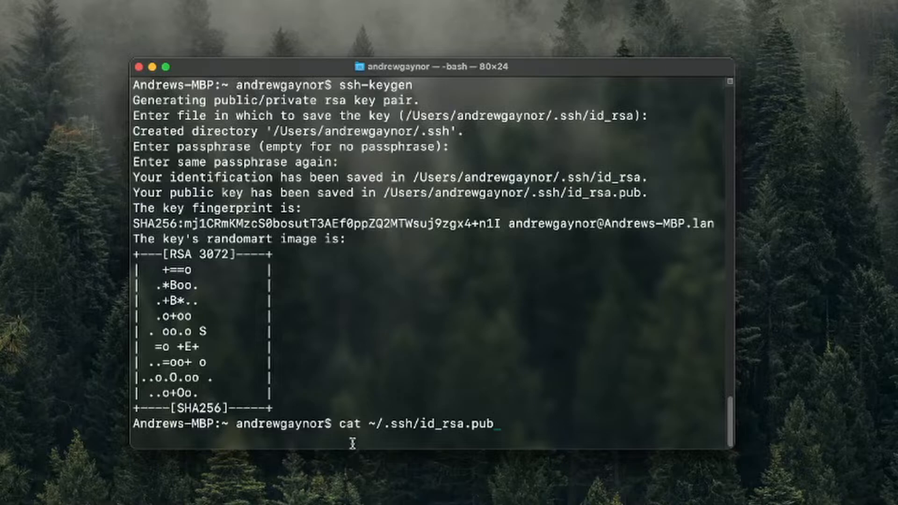
mouse_move(371, 492)
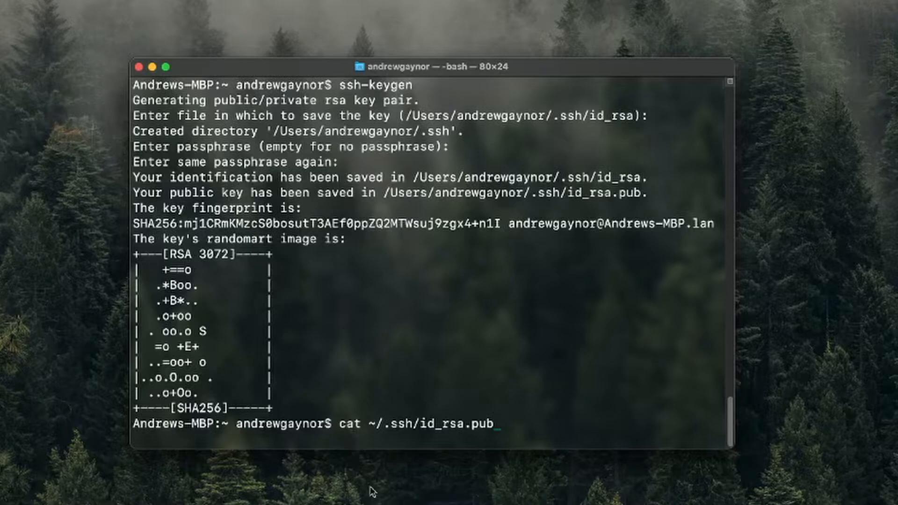
mouse_move(446, 459)
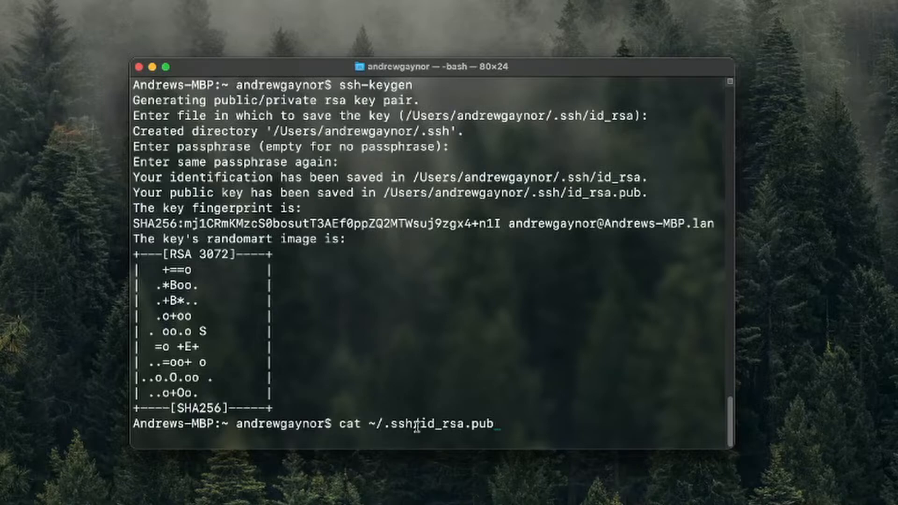
mouse_move(483, 433)
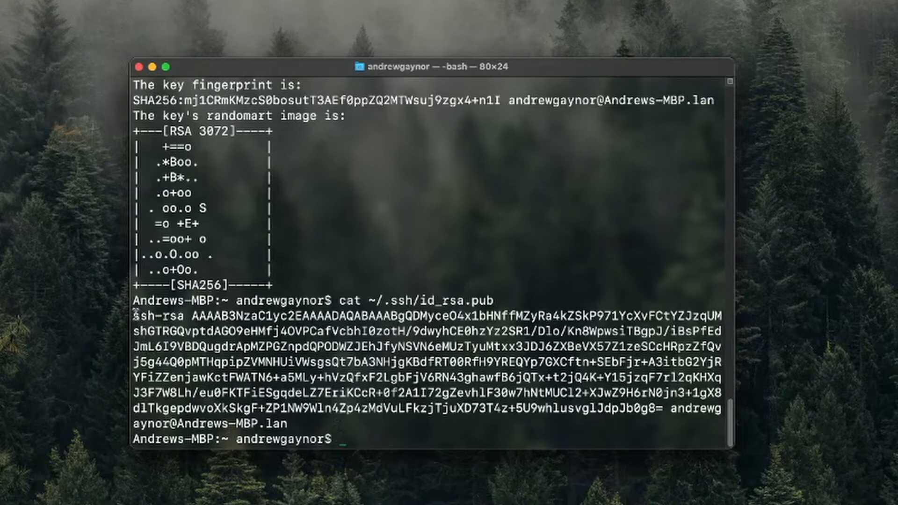
left_click_drag(134, 314, 289, 424)
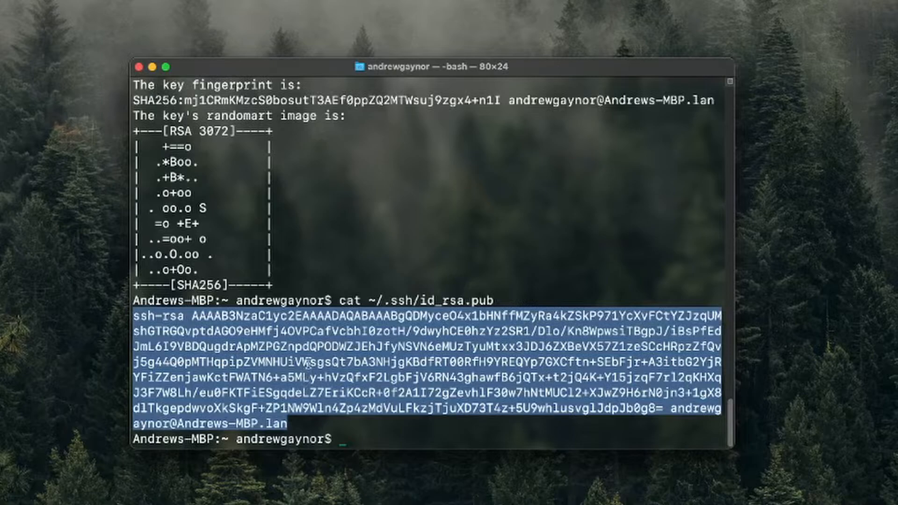
right_click(310, 367)
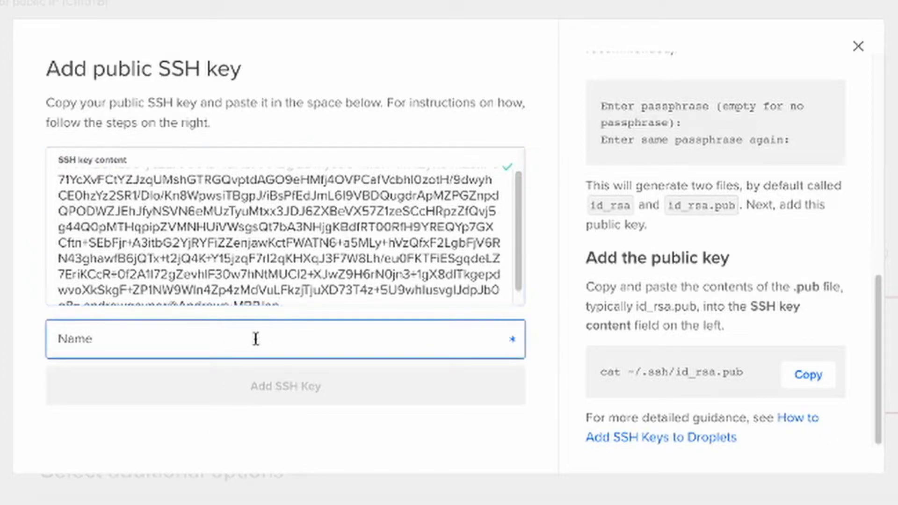
- Name the pasted key 'digital ocean' and add it as the droplet's chosen SSH key
type("digital")
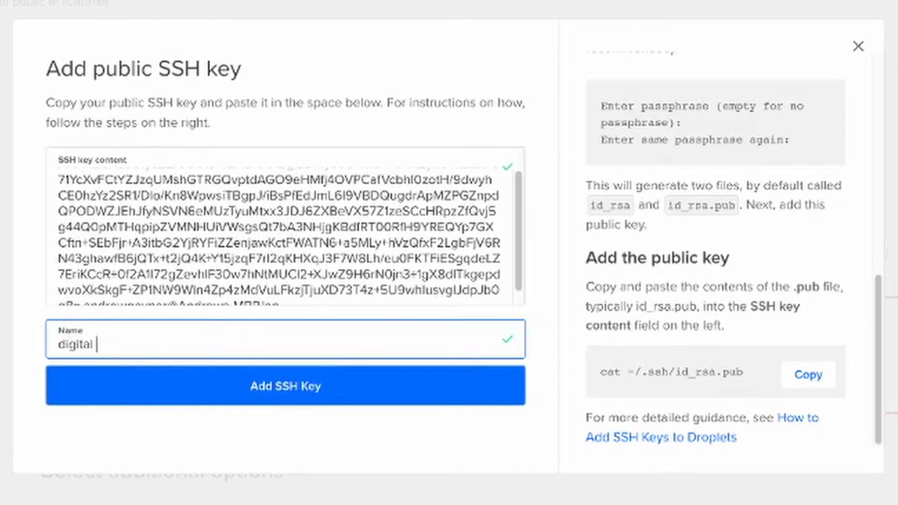
type("ocean")
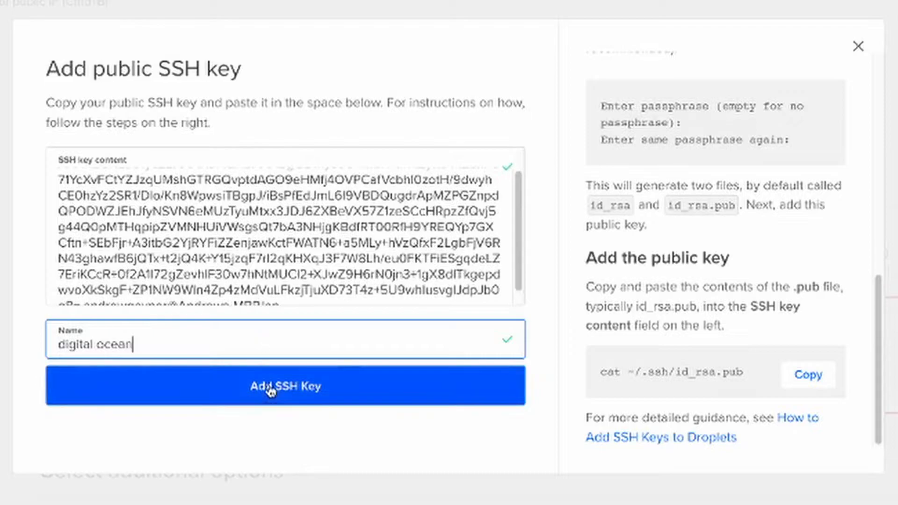
left_click(285, 386)
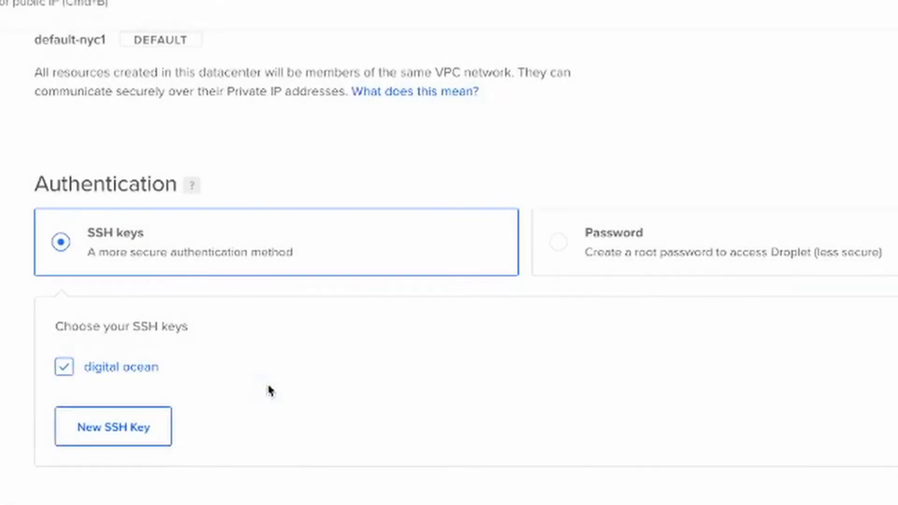
mouse_move(230, 294)
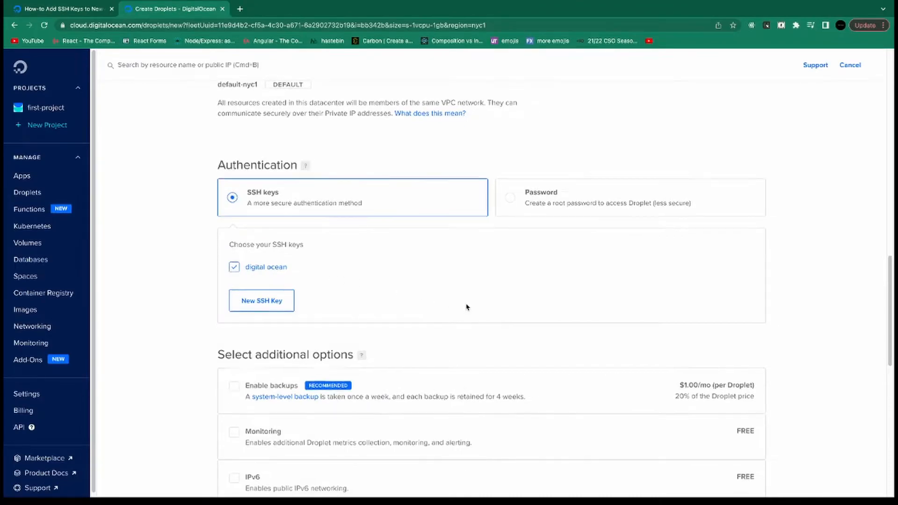
- Tick Enable backups, Monitoring, IPv6 and User data under additional options
scroll("down", 3)
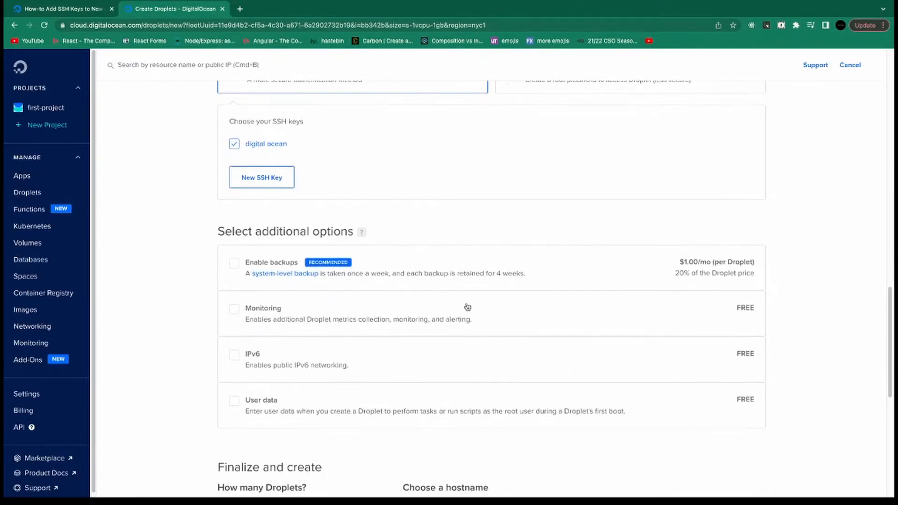
scroll("down", 3)
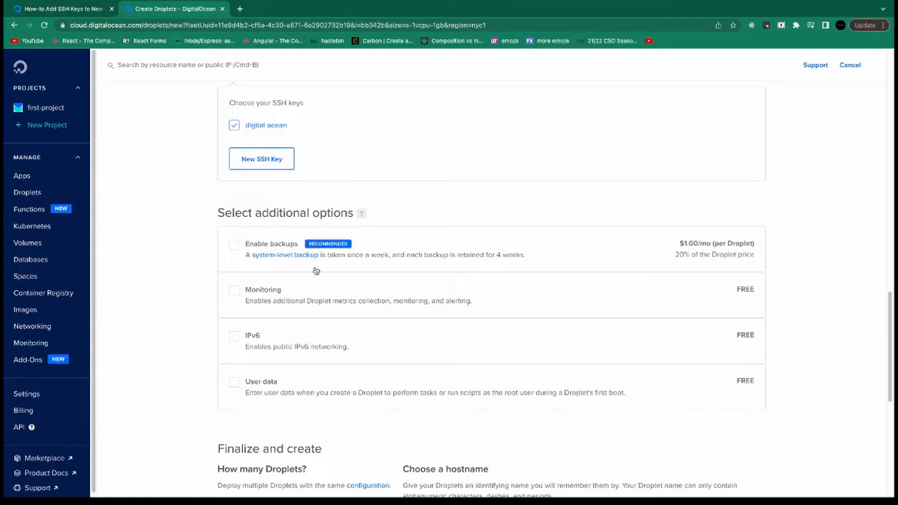
left_click(234, 245)
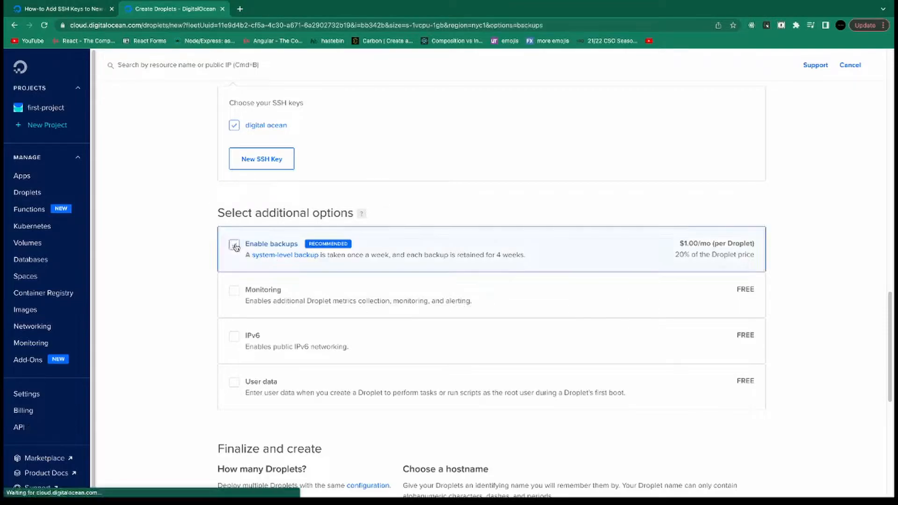
left_click(234, 245)
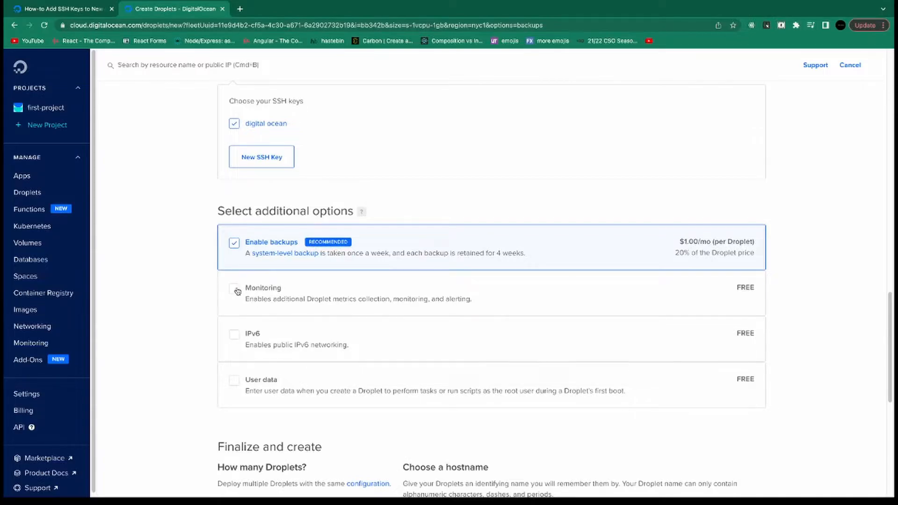
left_click(234, 290)
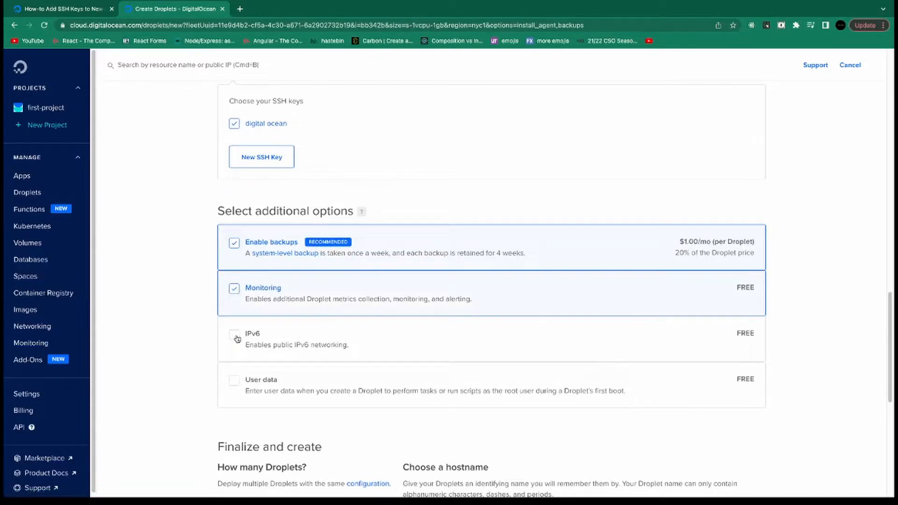
left_click(234, 334)
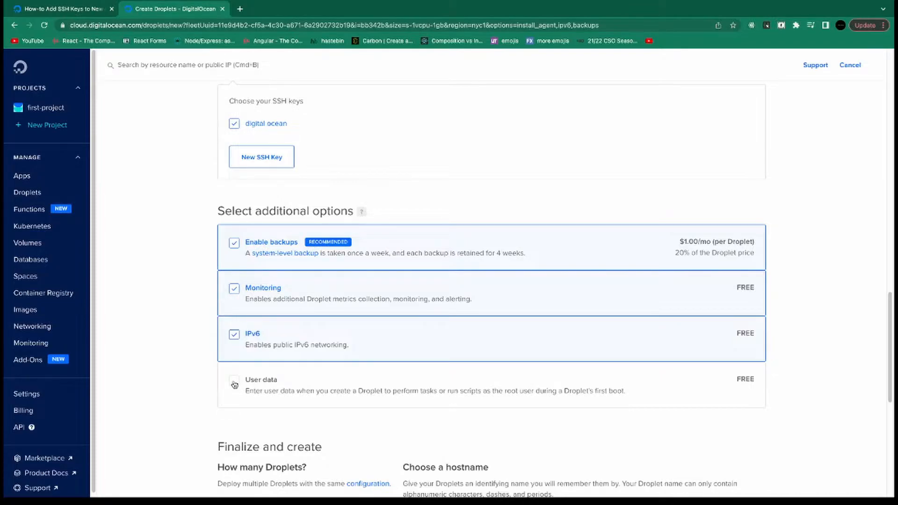
left_click(234, 385)
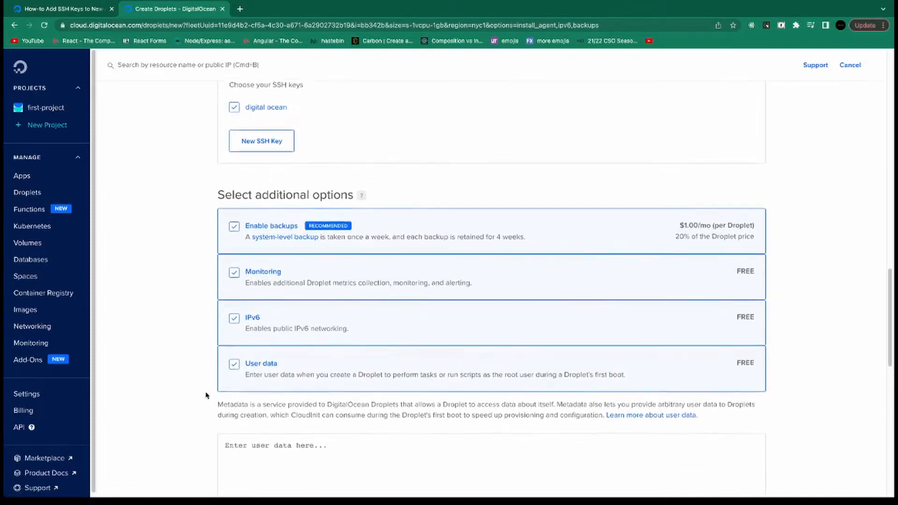
scroll("down", 3)
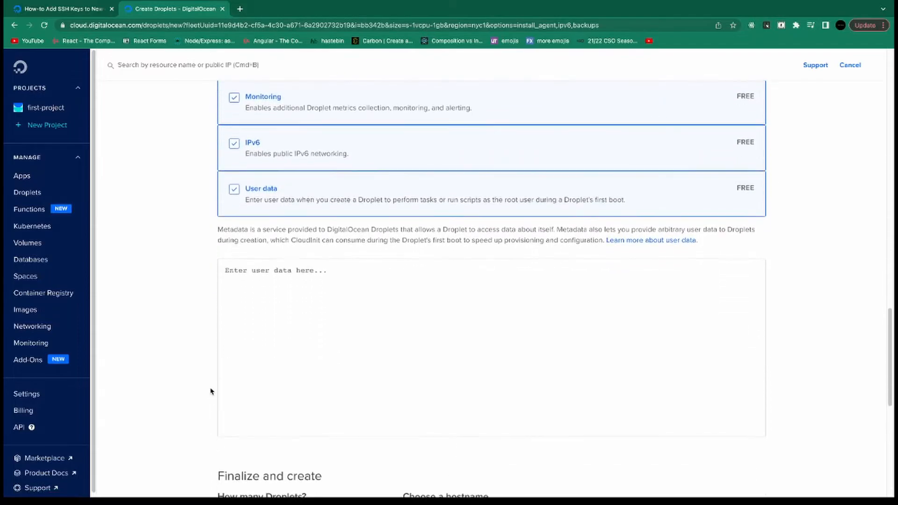
scroll("down", 3)
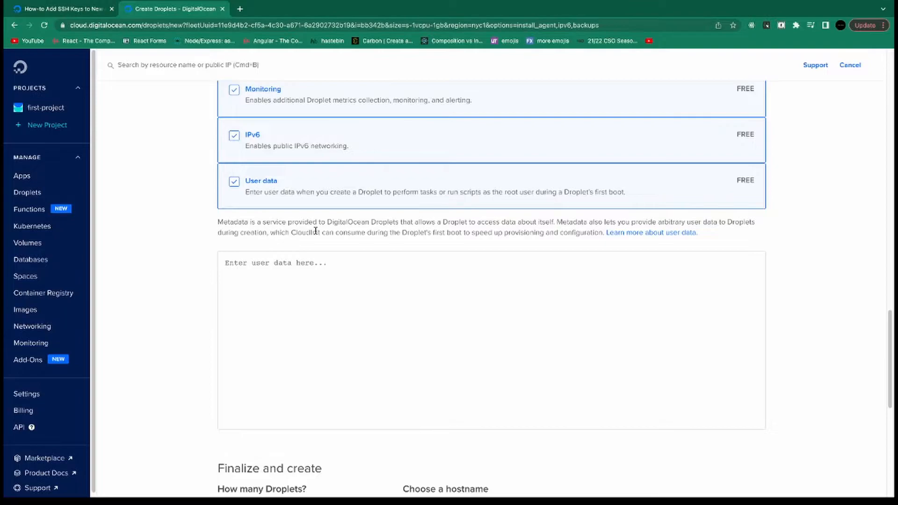
mouse_move(448, 236)
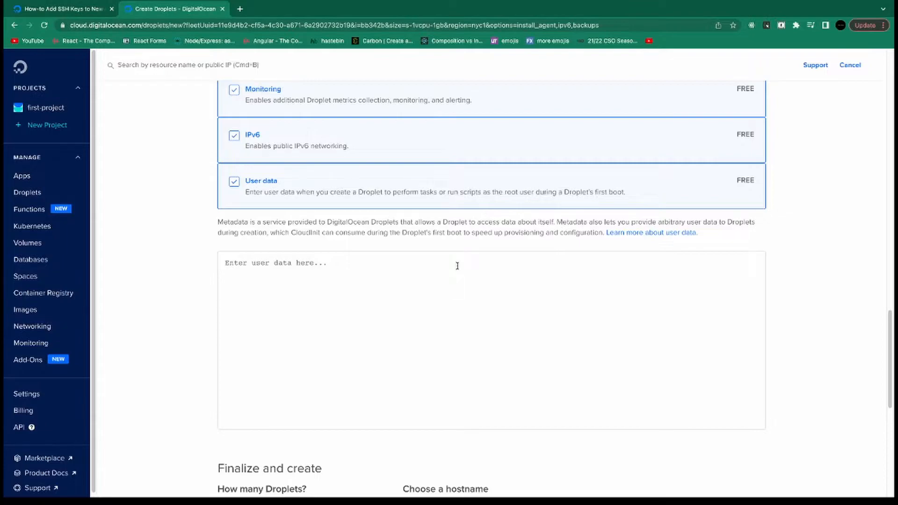
mouse_move(321, 309)
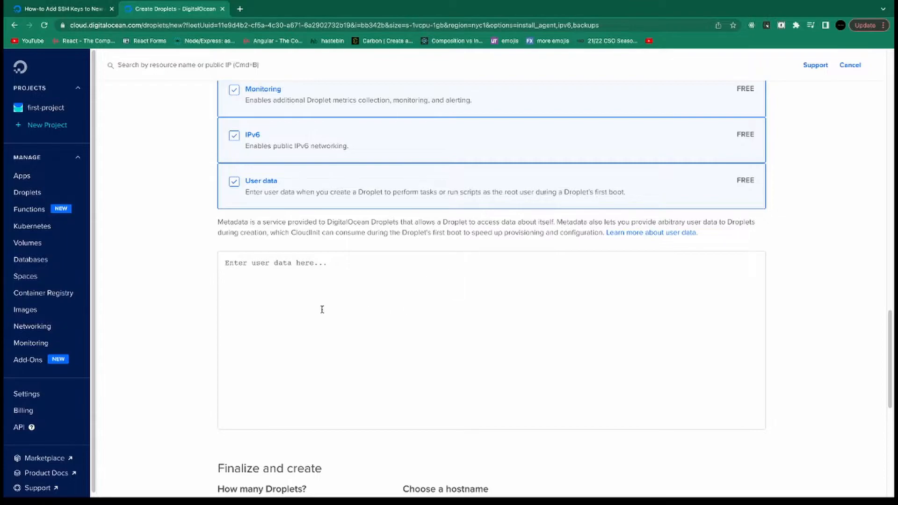
scroll("down", 3)
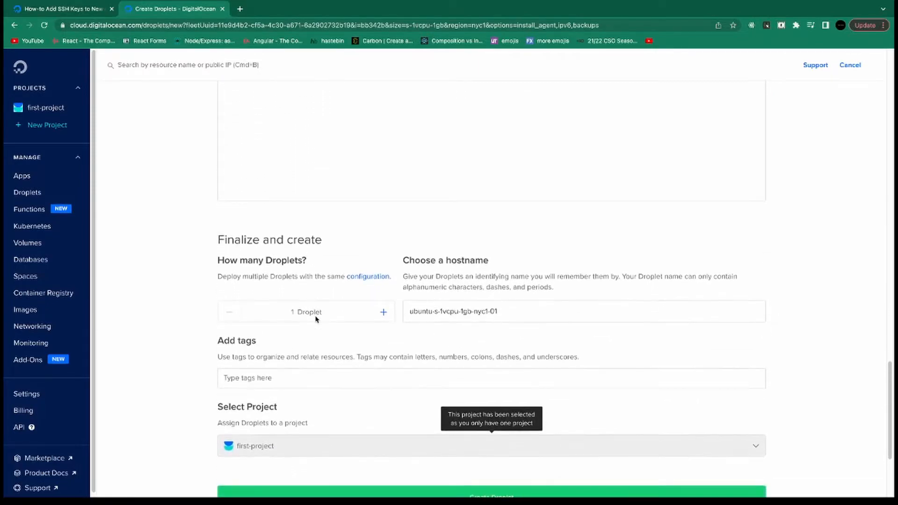
- Replace the default hostname with 'ubuntu-droplet-server' in Finalize and create
scroll("down", 3)
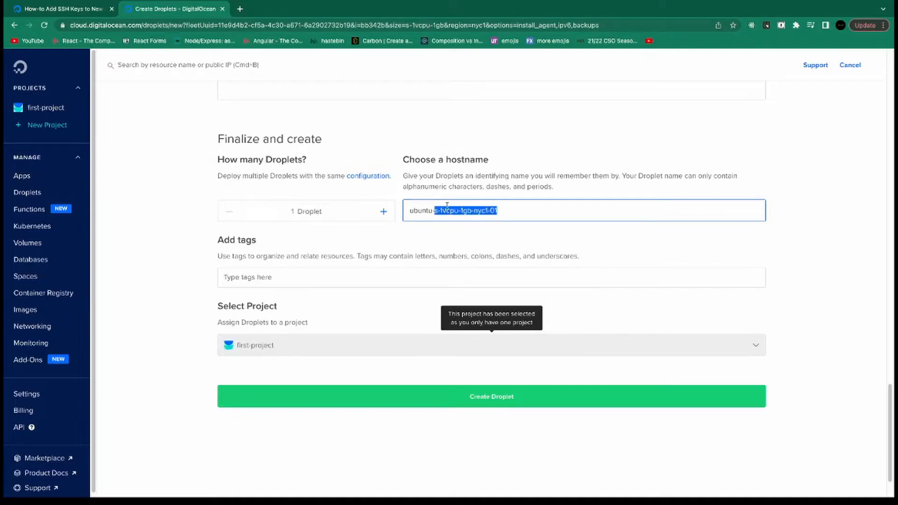
type("ubuntu-doplet-")
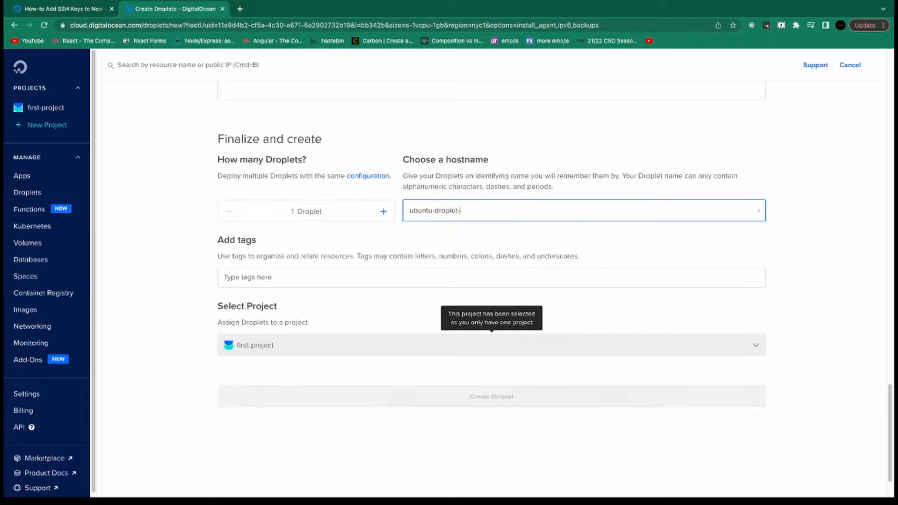
type("server")
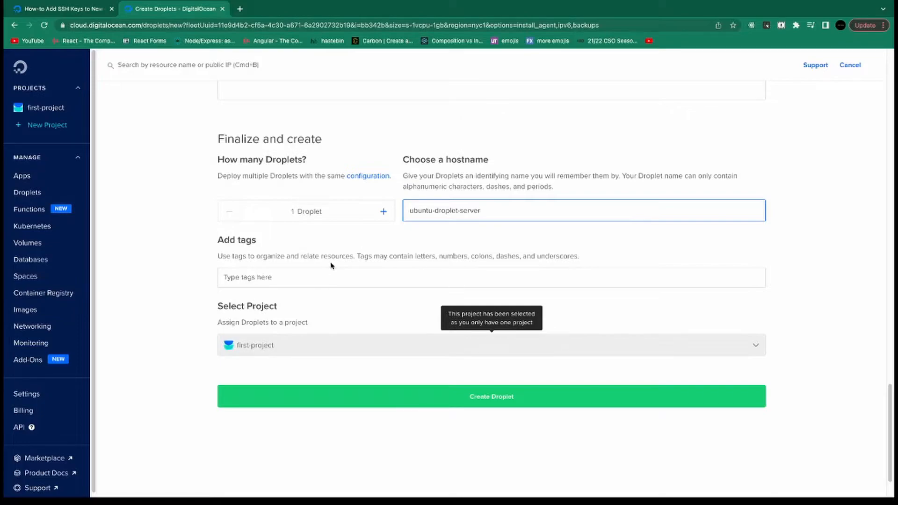
mouse_move(321, 266)
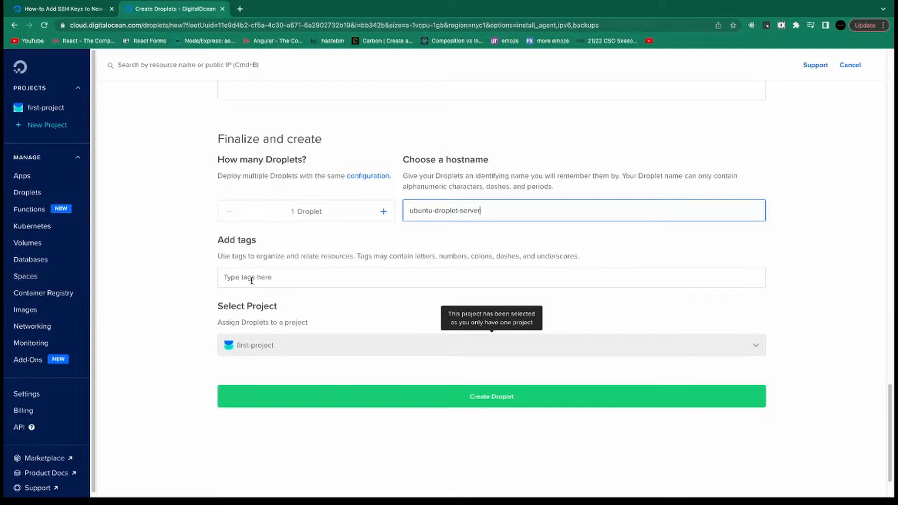
mouse_move(268, 329)
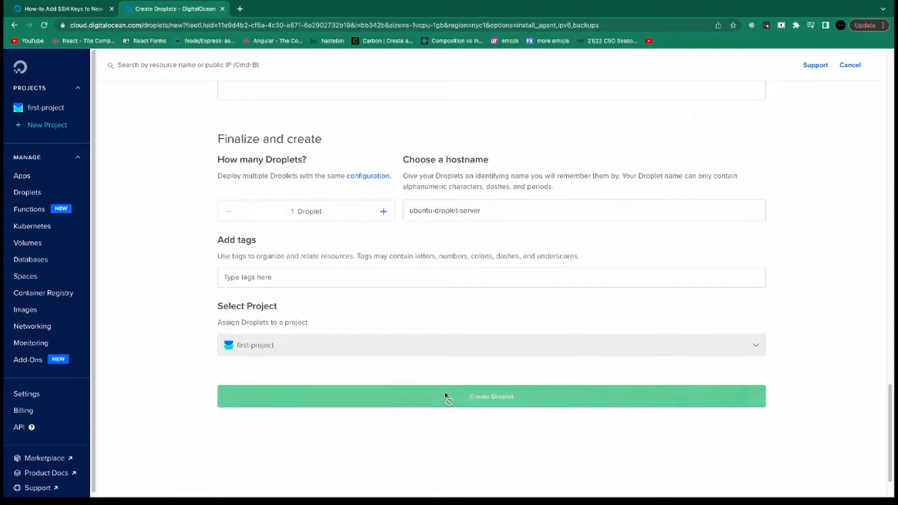
- Create the droplet ubuntu-droplet-server in first-project using the chosen settings
left_click(491, 397)
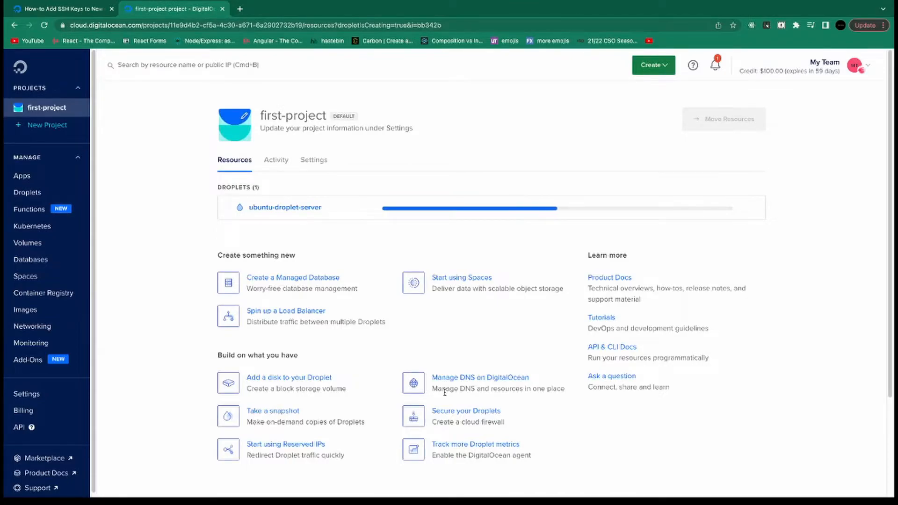
mouse_move(526, 327)
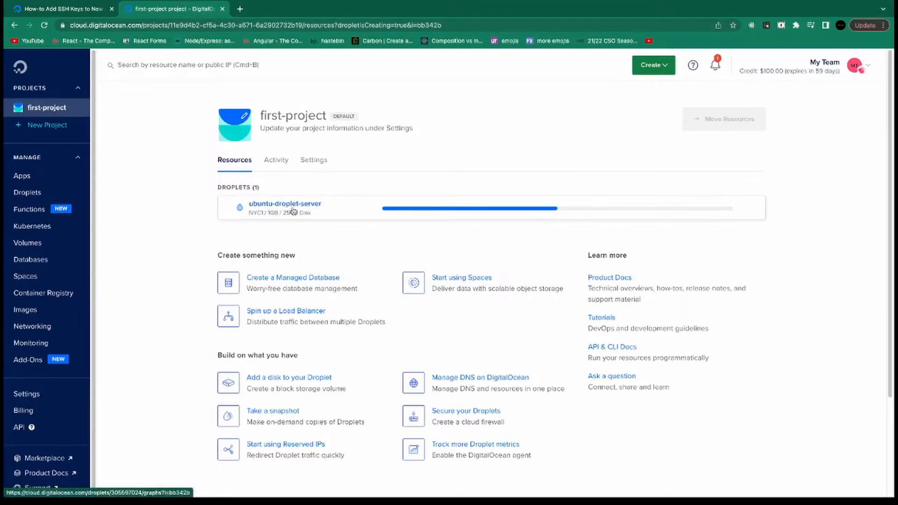
mouse_move(324, 207)
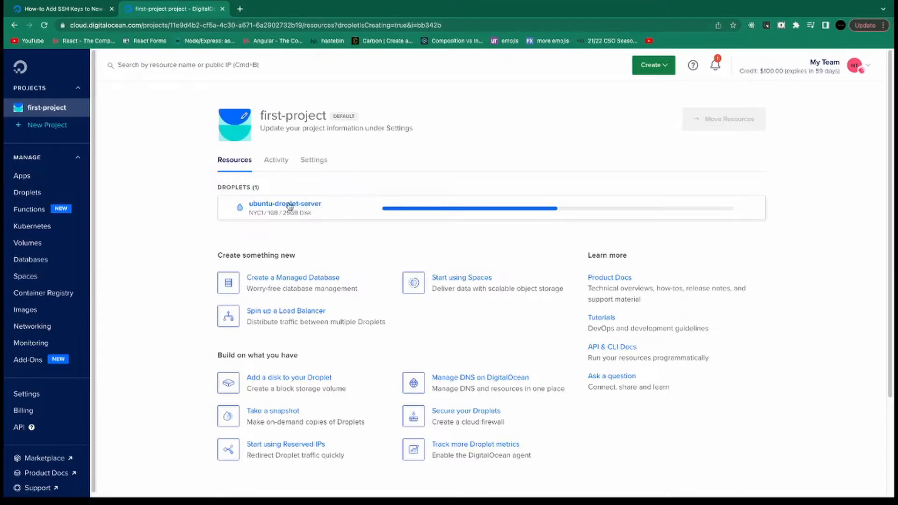
mouse_move(329, 222)
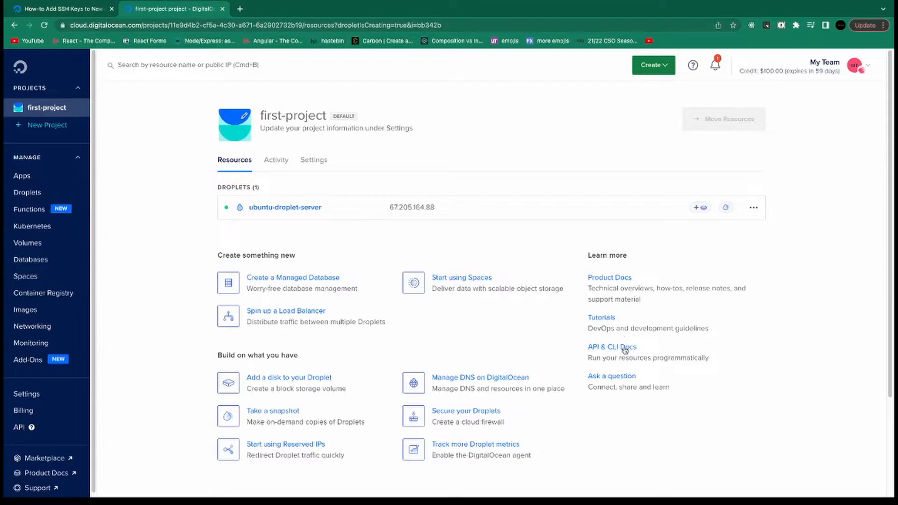
mouse_move(308, 419)
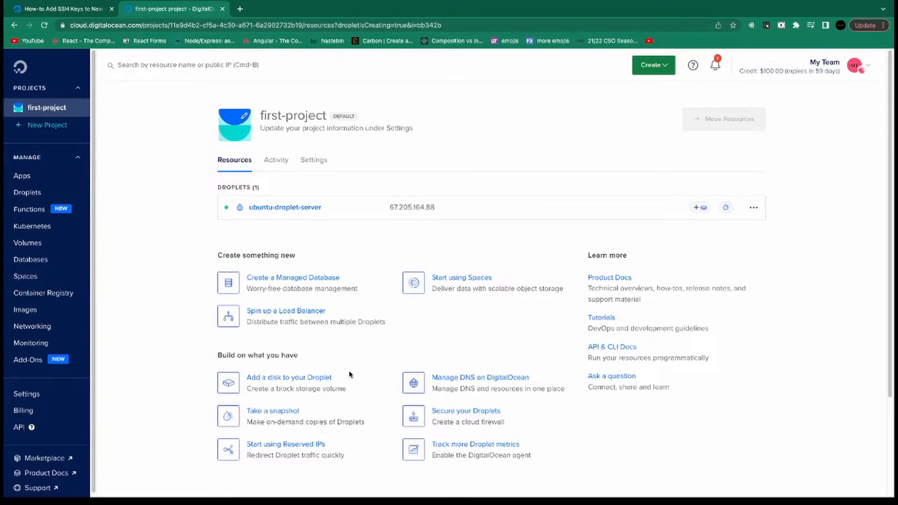
mouse_move(403, 216)
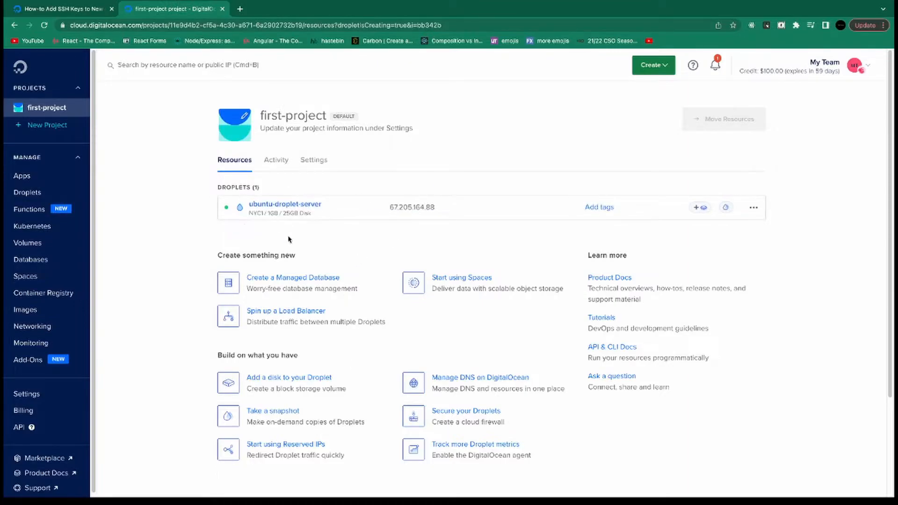
mouse_move(435, 222)
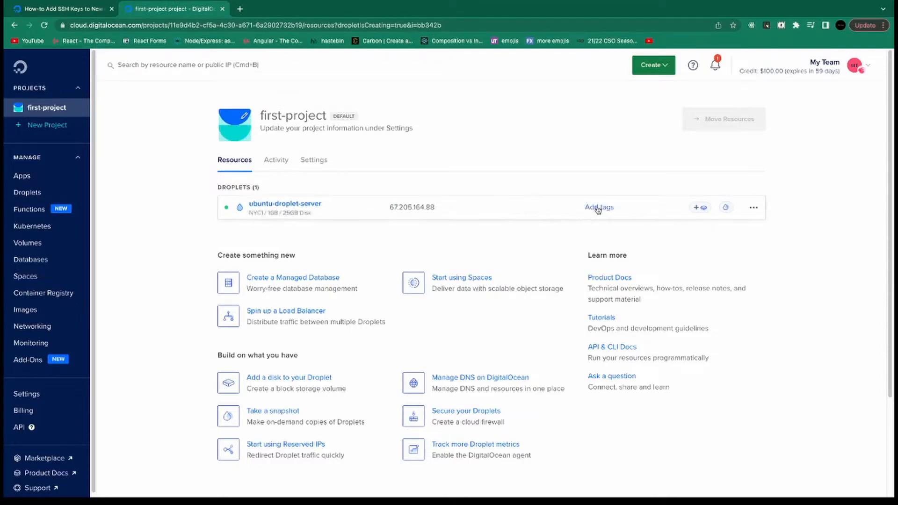
mouse_move(699, 208)
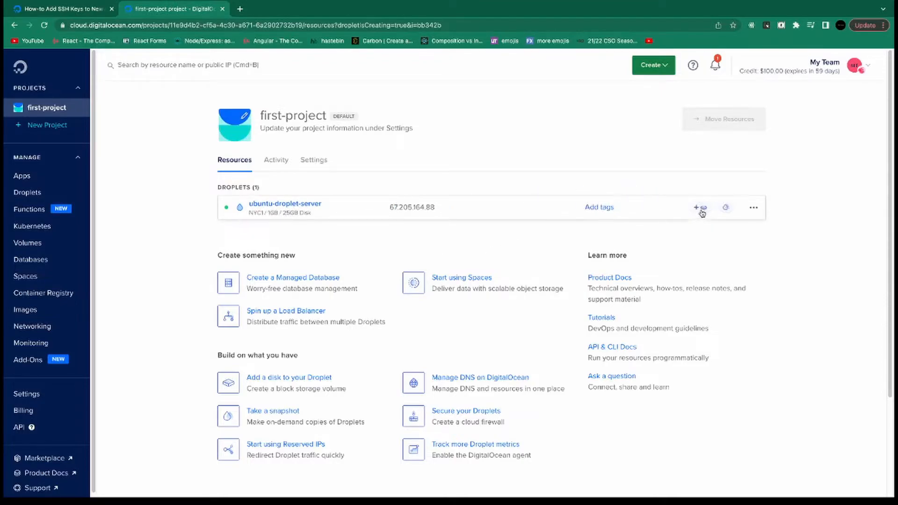
mouse_move(725, 207)
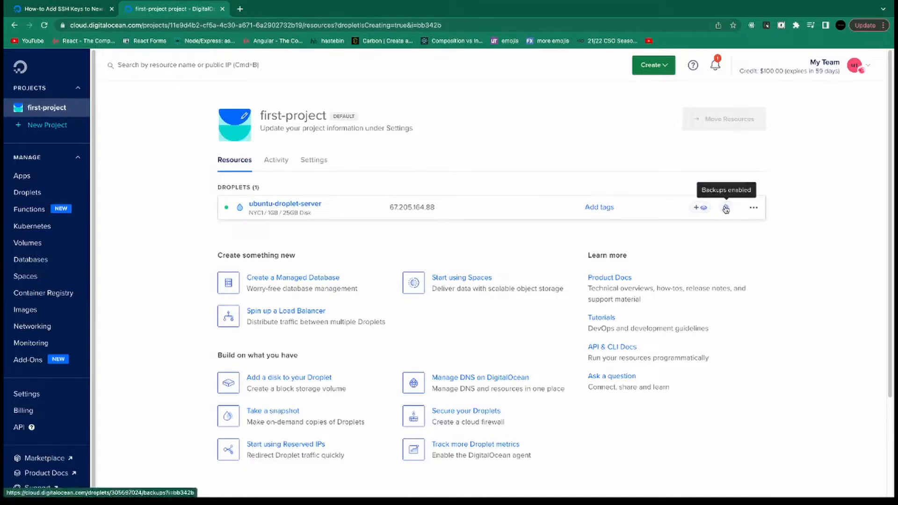
left_click(753, 208)
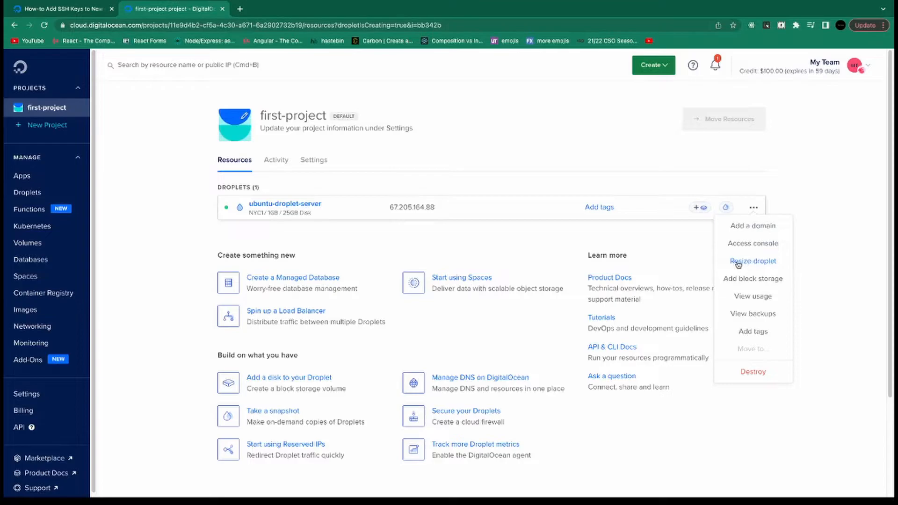
mouse_move(746, 267)
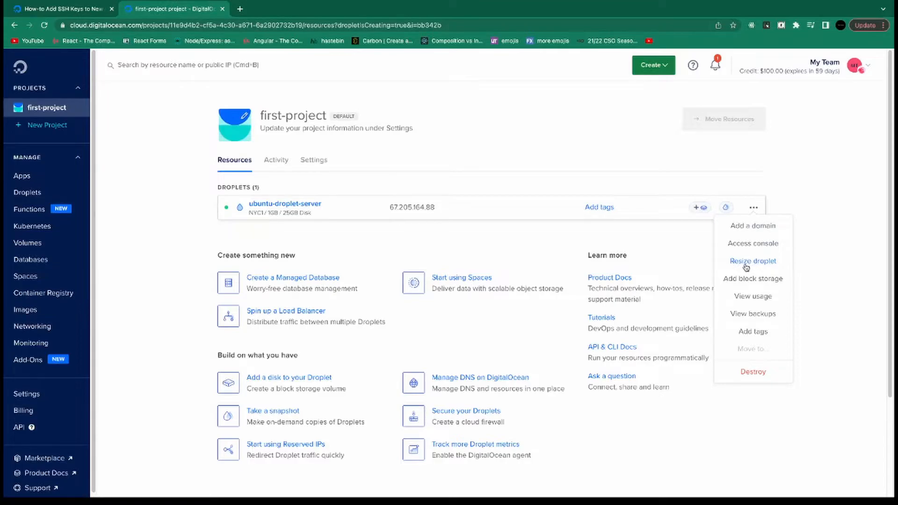
mouse_move(747, 302)
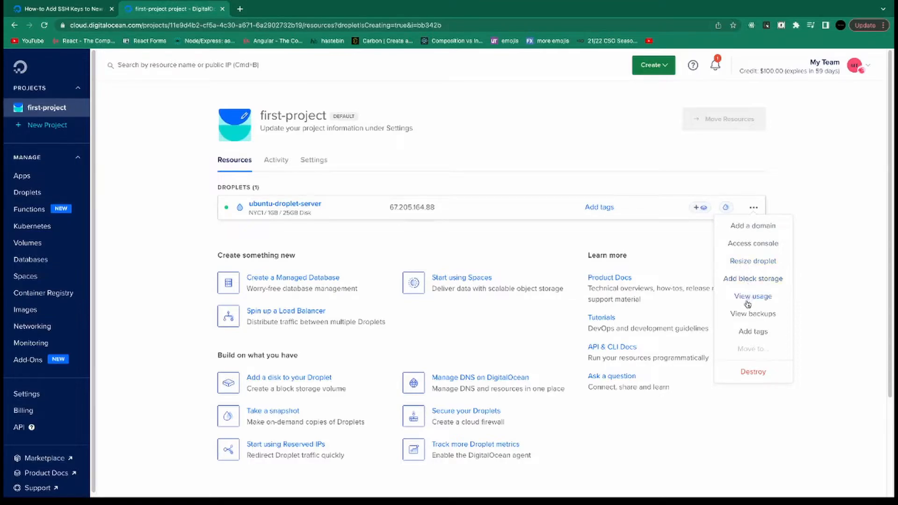
mouse_move(752, 314)
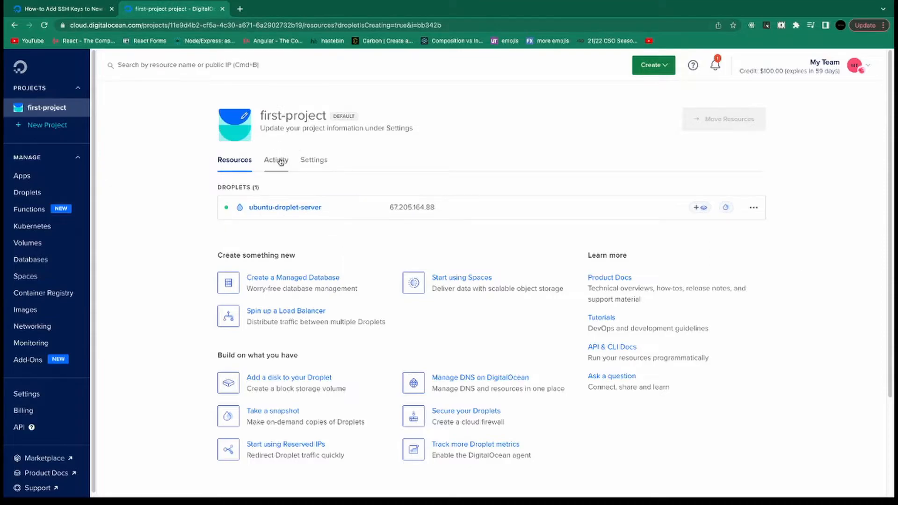
left_click(276, 160)
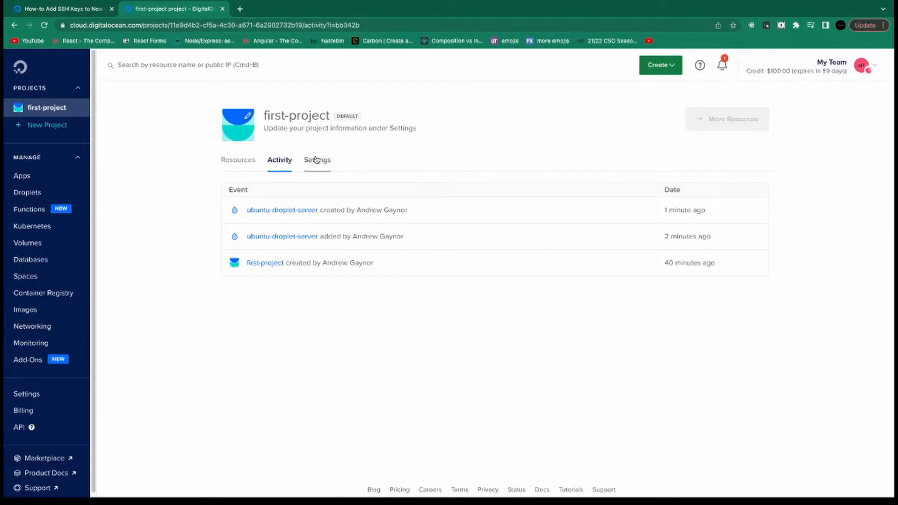
left_click(313, 160)
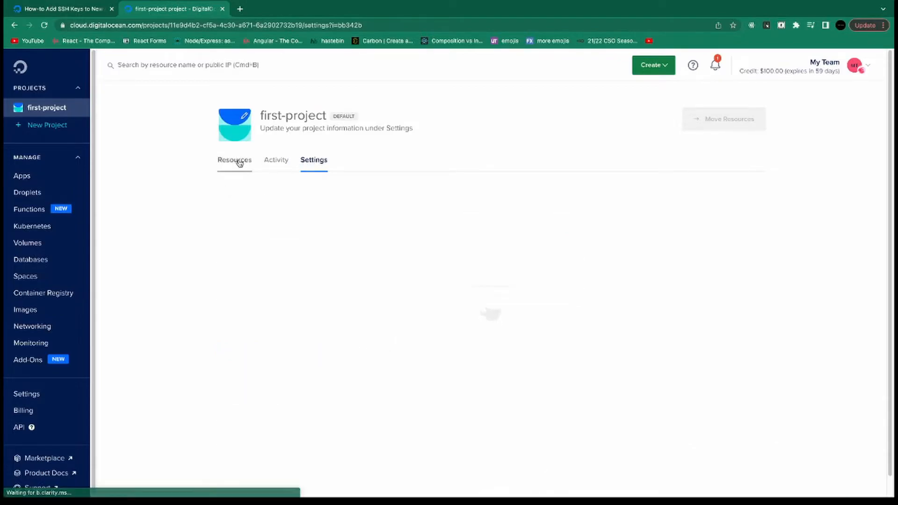
left_click(234, 160)
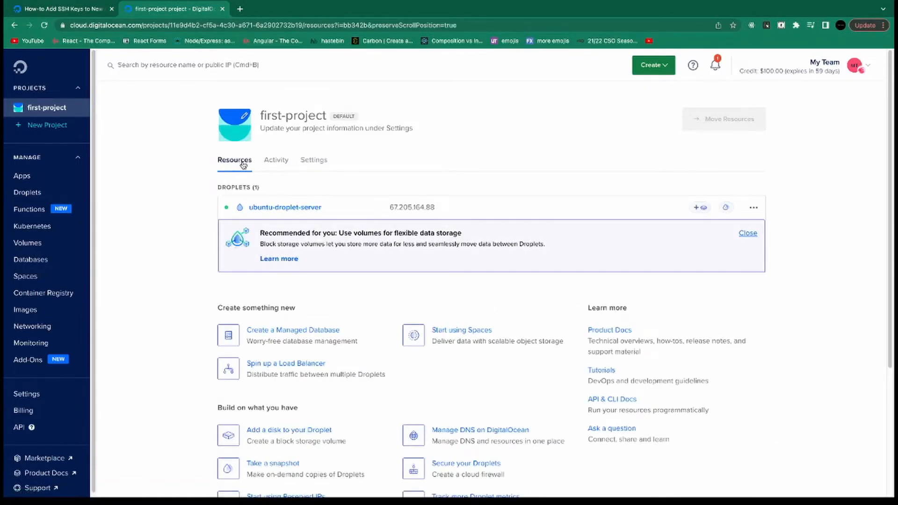
mouse_move(166, 152)
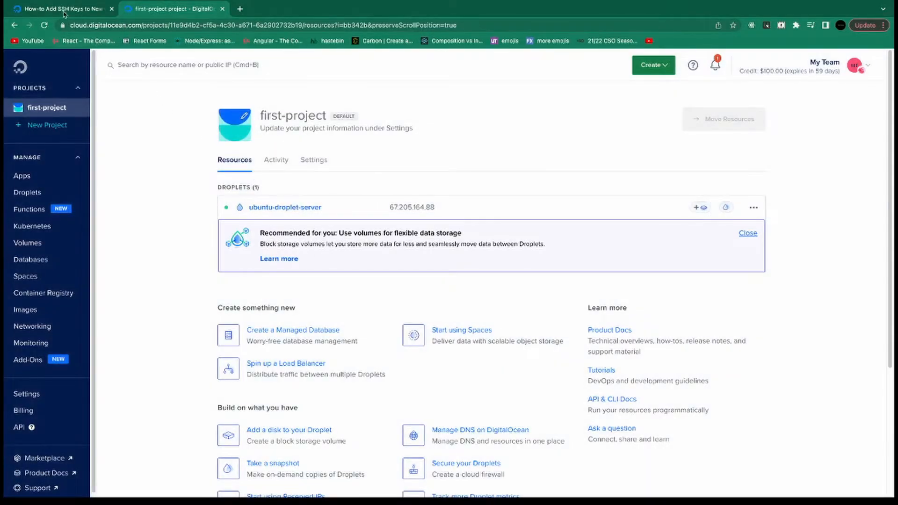
- Return to the How-to Add SSH Keys tab and scroll down to its Connect with SSH link
left_click(60, 8)
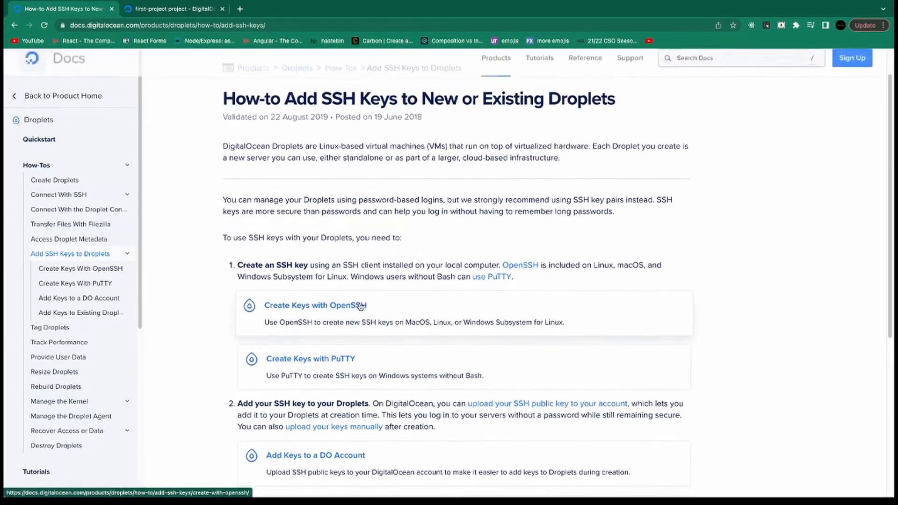
scroll("down", 3)
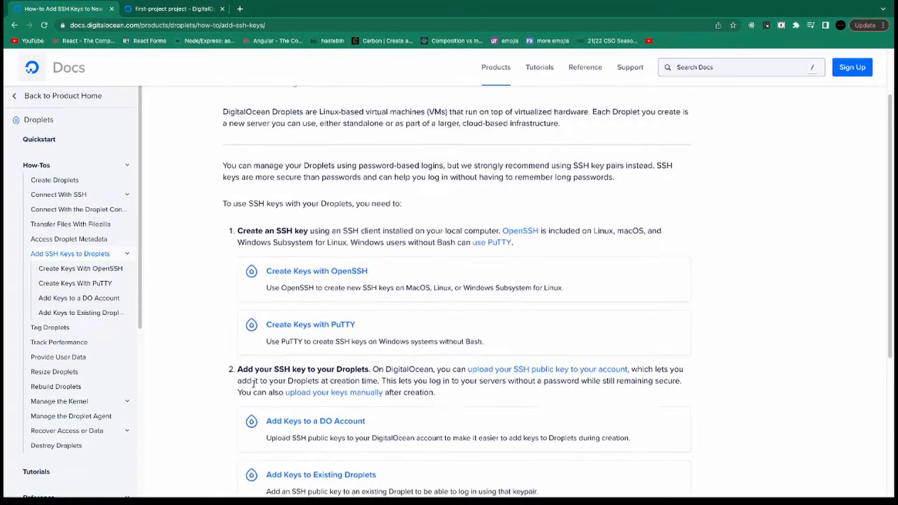
scroll("down", 3)
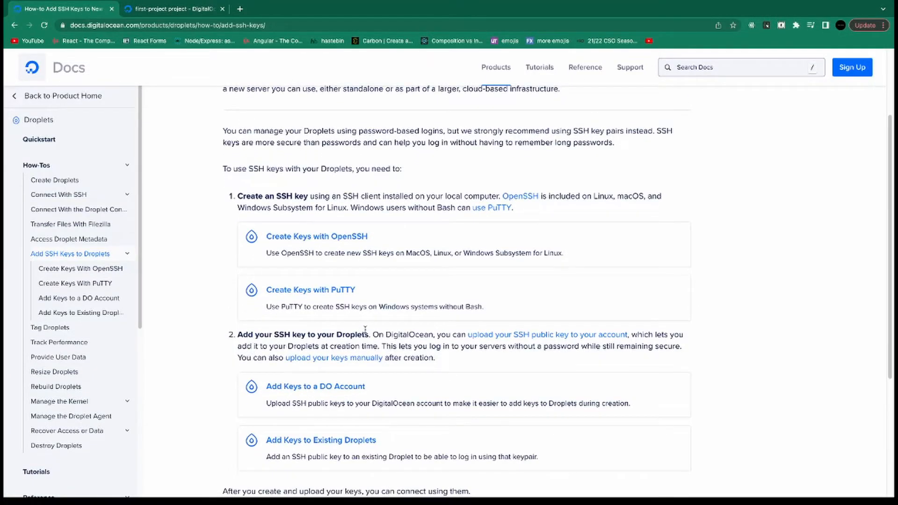
scroll("down", 3)
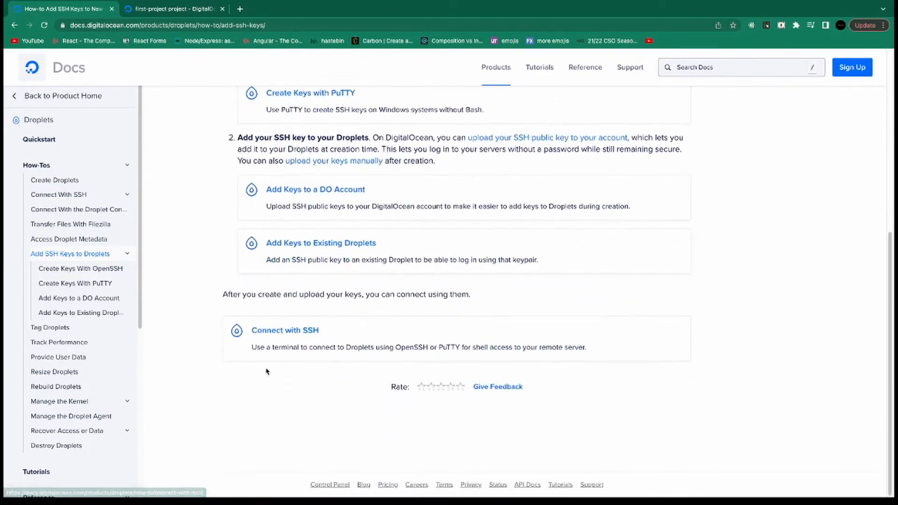
mouse_move(338, 336)
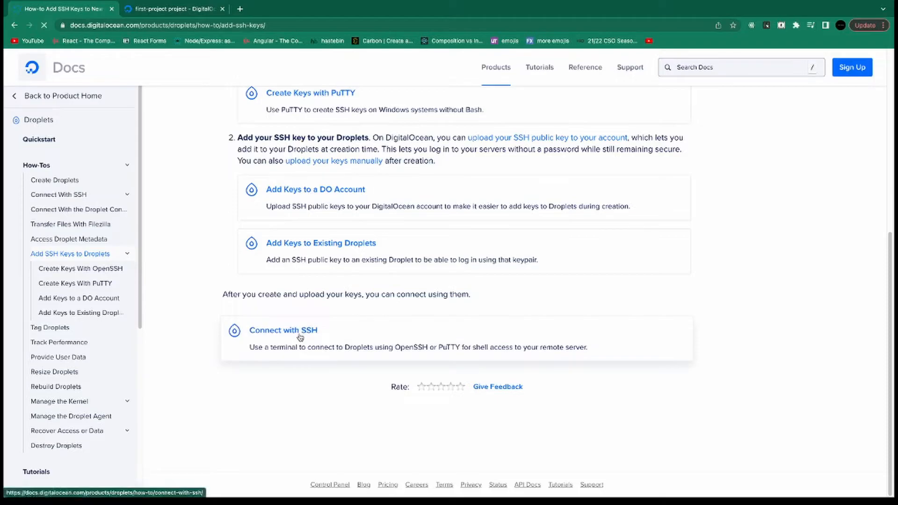
- Open the Connect with SSH guide and read its IP address and default username sections
left_click(283, 330)
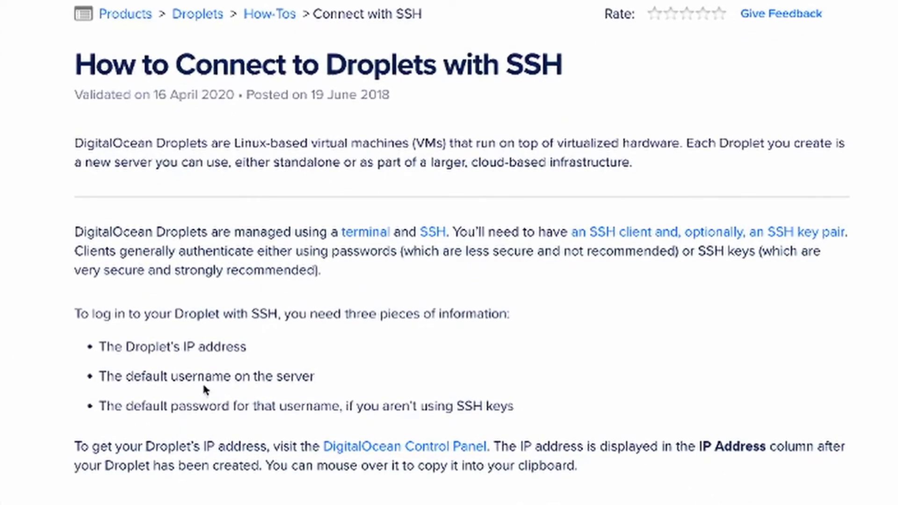
mouse_move(9, 214)
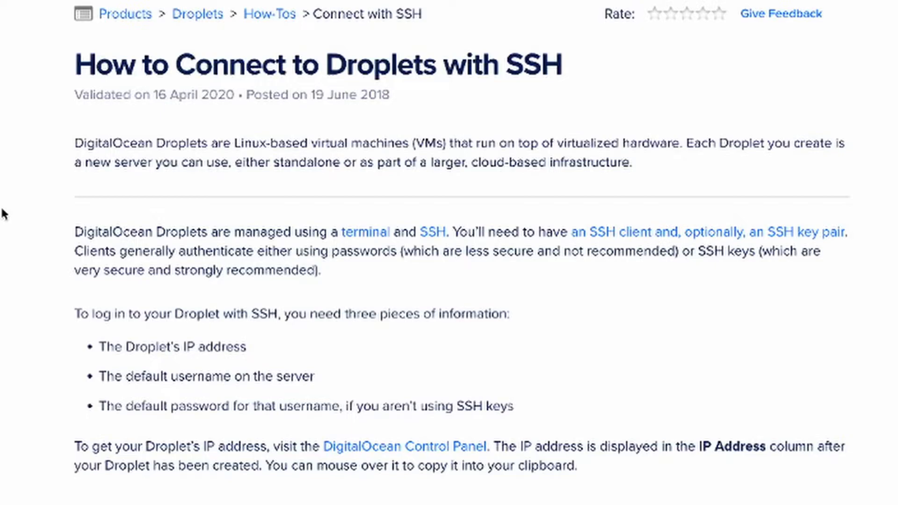
mouse_move(97, 275)
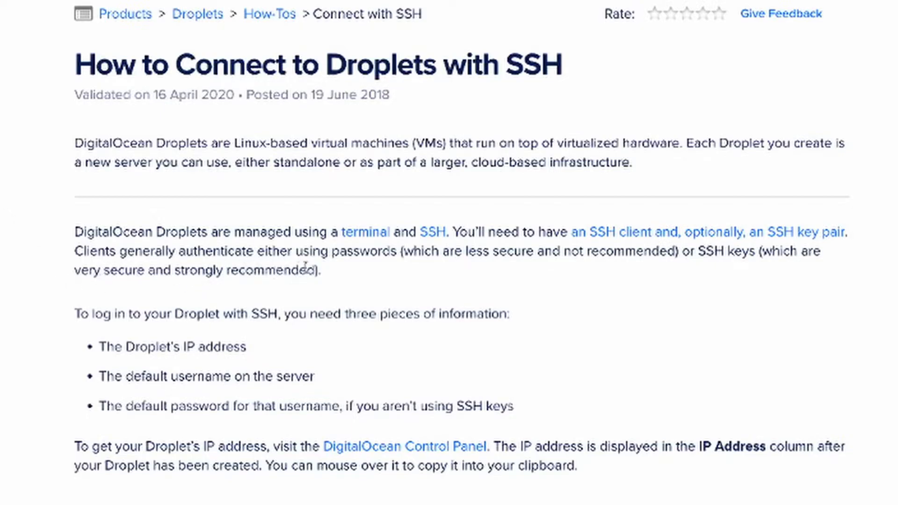
mouse_move(766, 279)
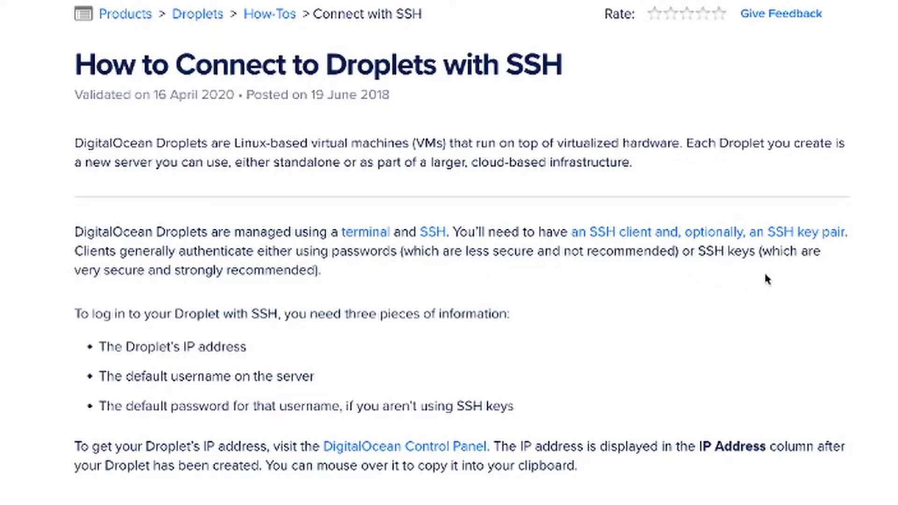
mouse_move(266, 289)
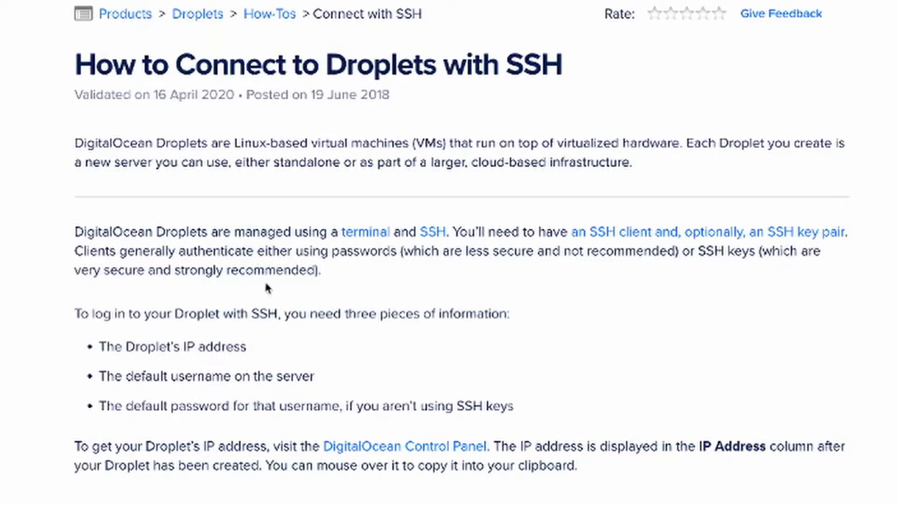
mouse_move(313, 285)
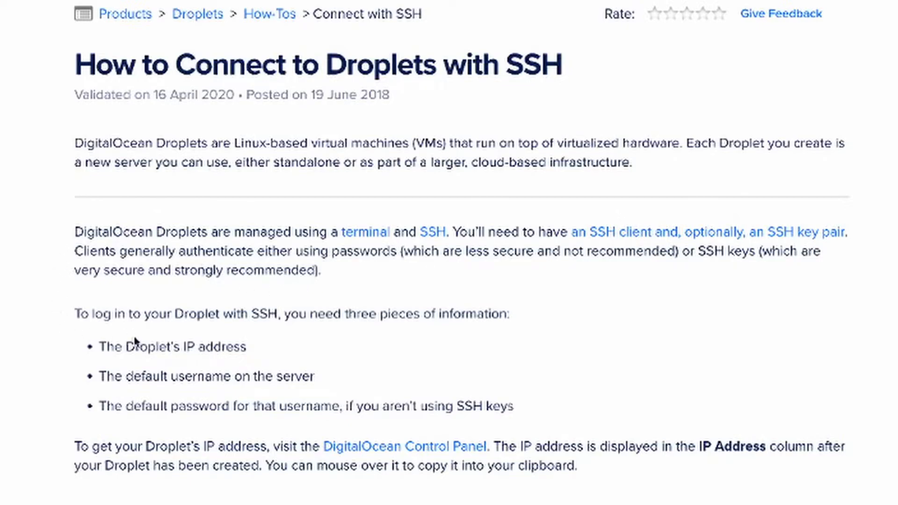
mouse_move(133, 337)
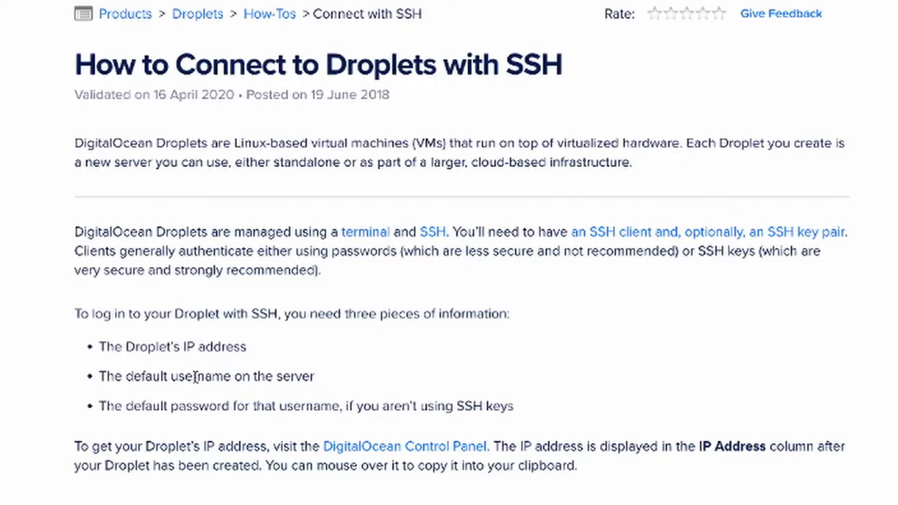
scroll("down", 3)
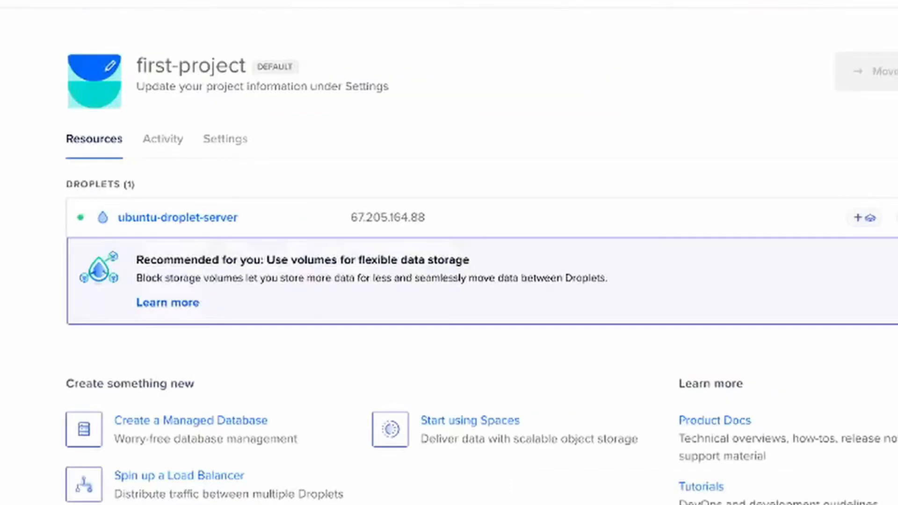
scroll("down", 3)
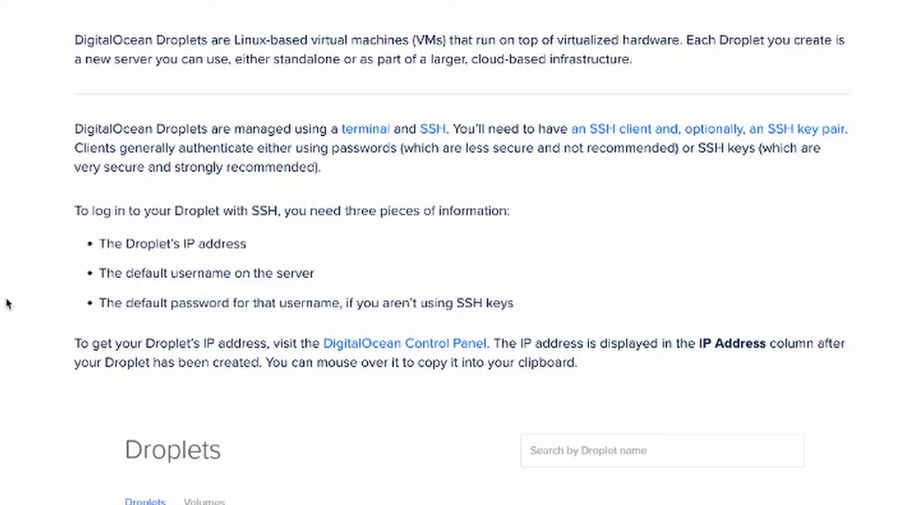
mouse_move(5, 306)
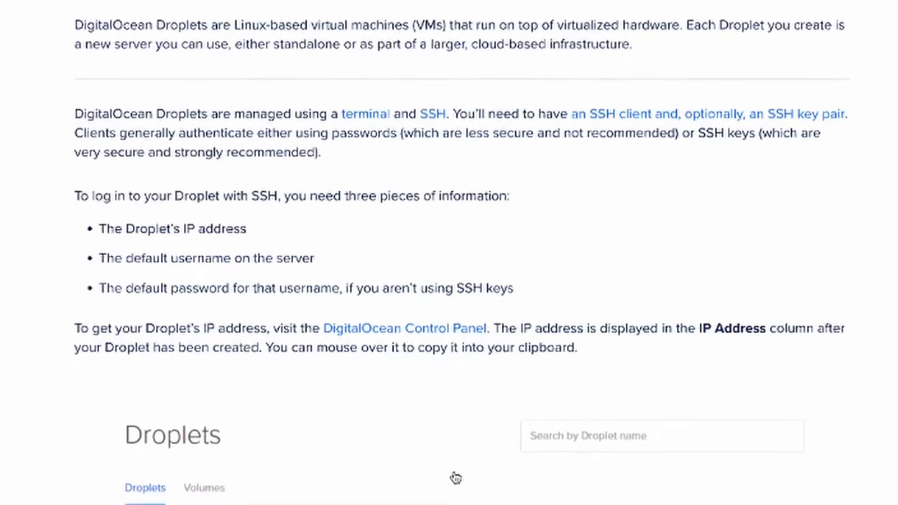
scroll("down", 3)
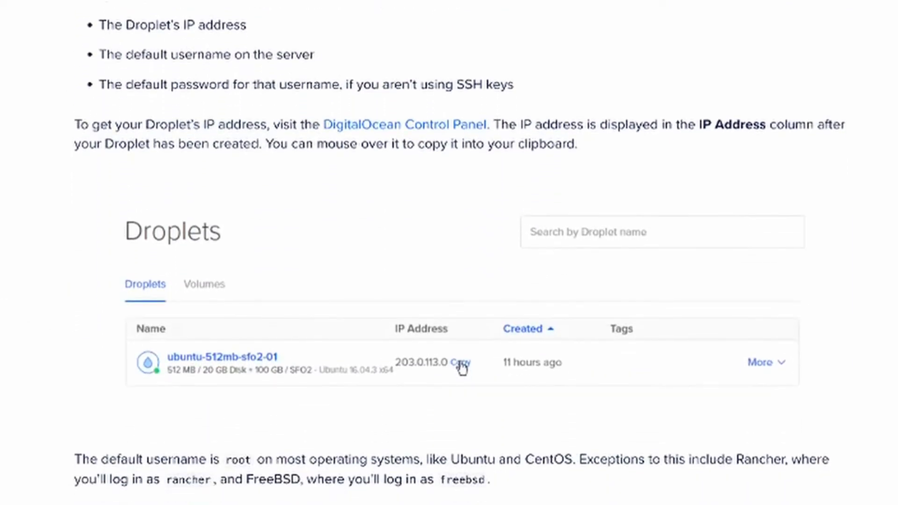
scroll("down", 3)
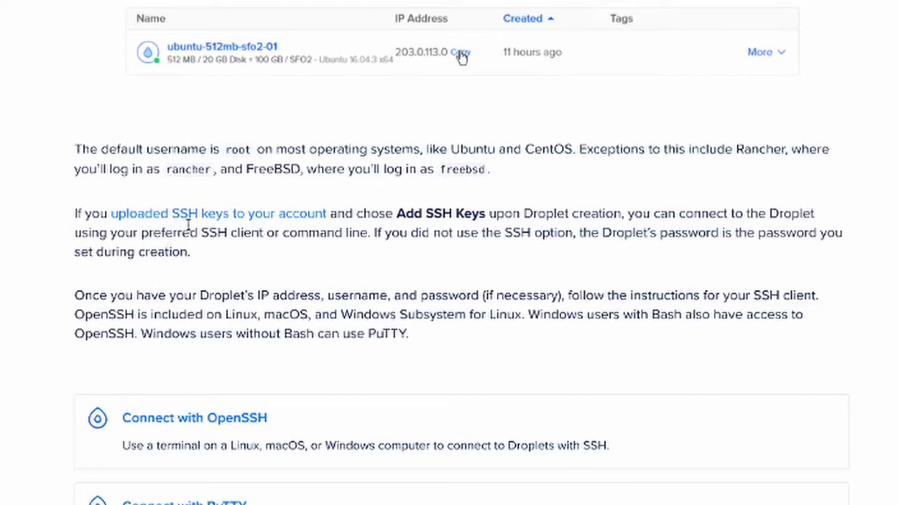
mouse_move(406, 247)
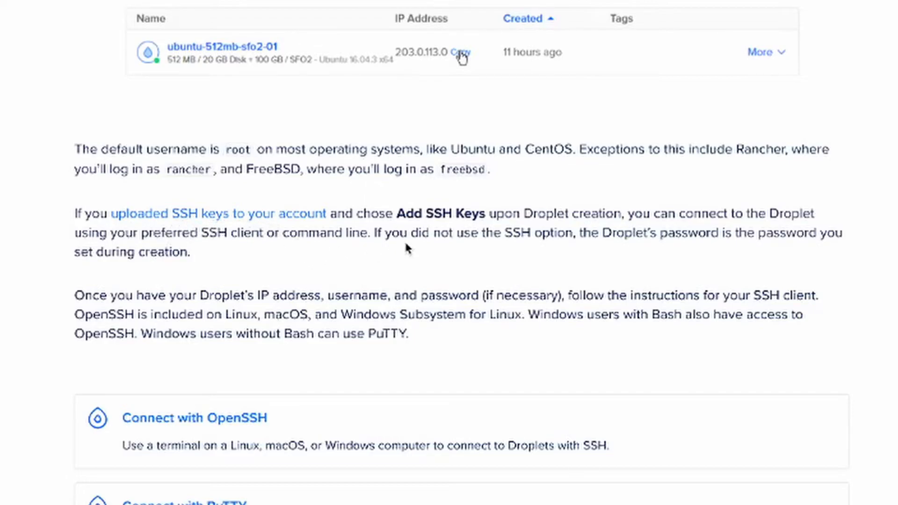
mouse_move(467, 226)
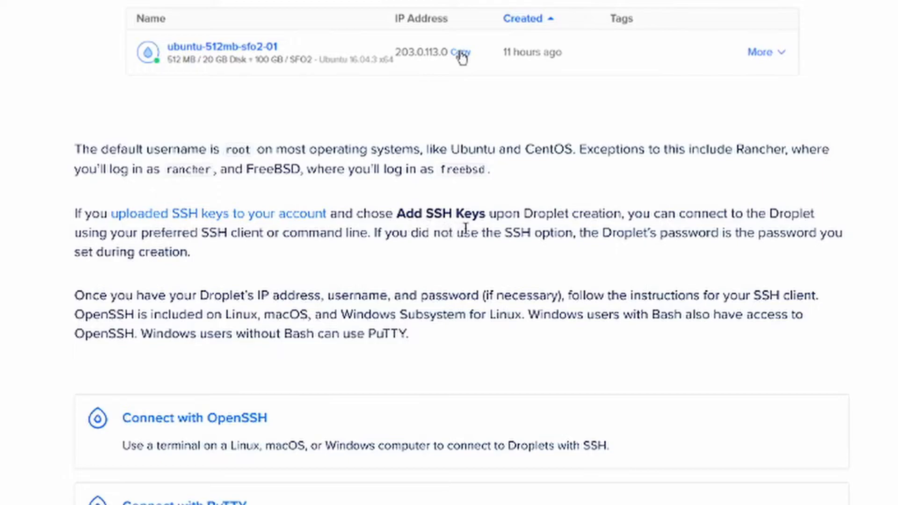
mouse_move(699, 229)
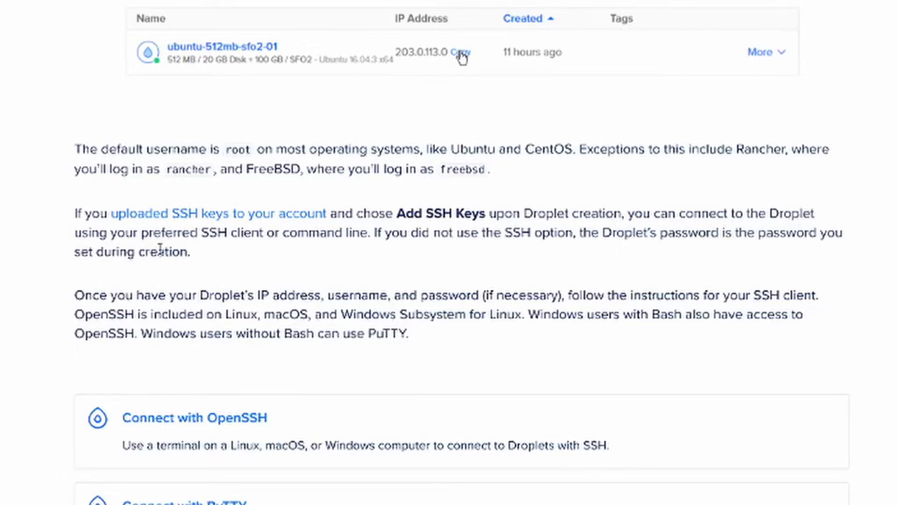
mouse_move(247, 263)
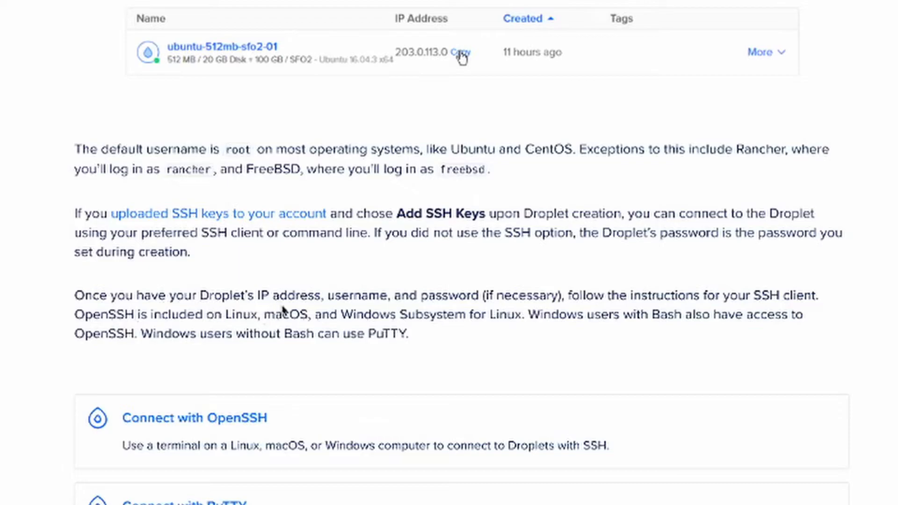
mouse_move(408, 289)
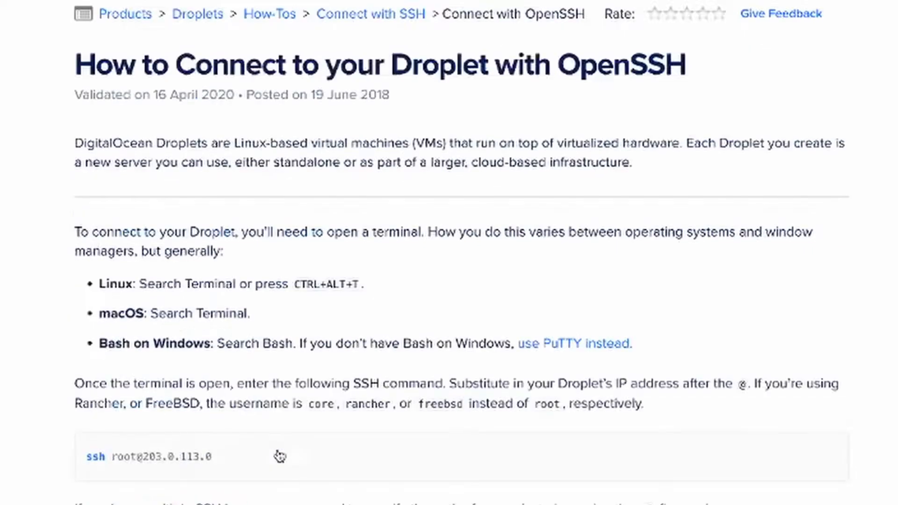
mouse_move(210, 407)
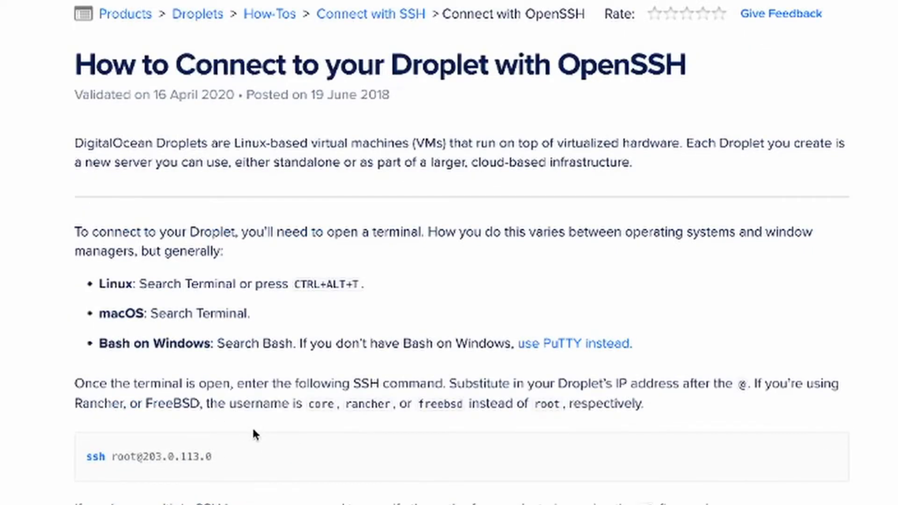
mouse_move(247, 392)
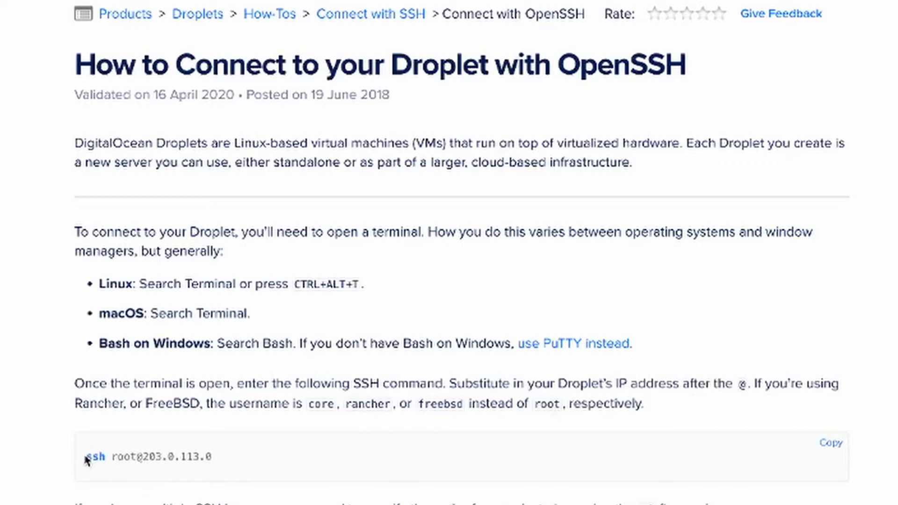
double_click(97, 456)
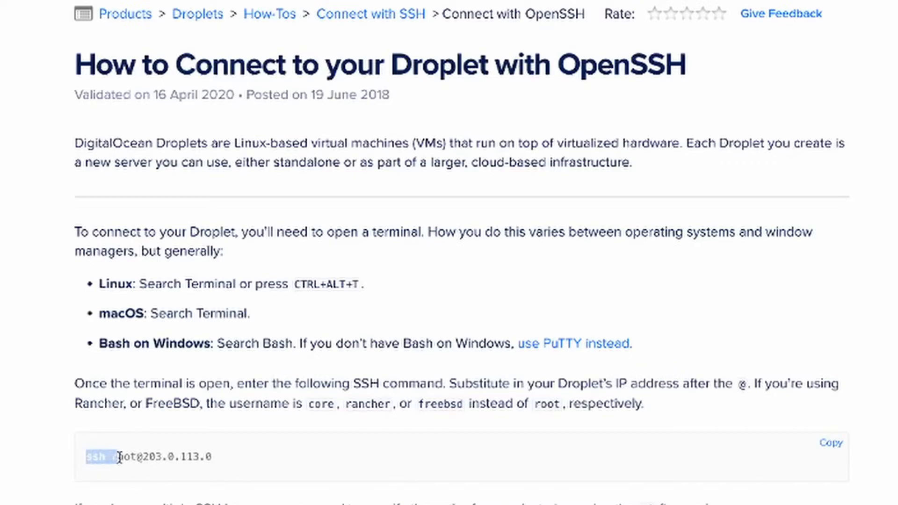
left_click_drag(107, 456, 132, 457)
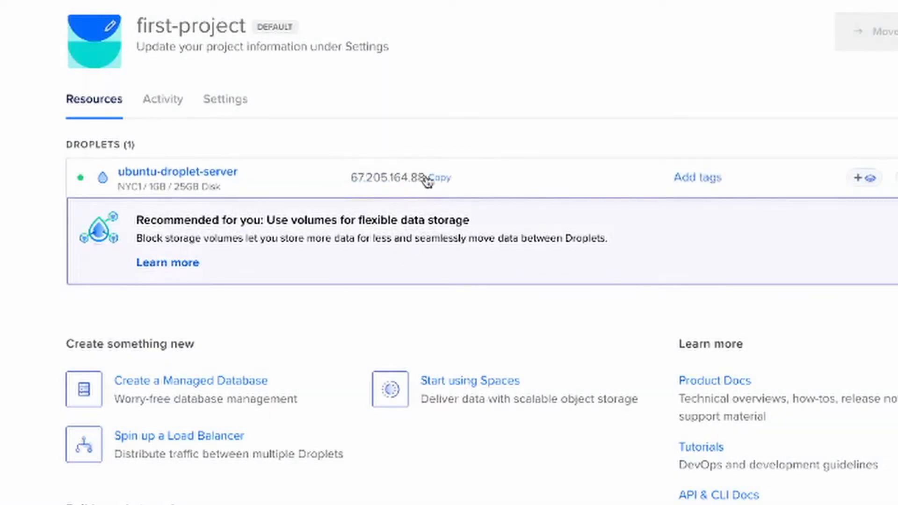
mouse_move(482, 187)
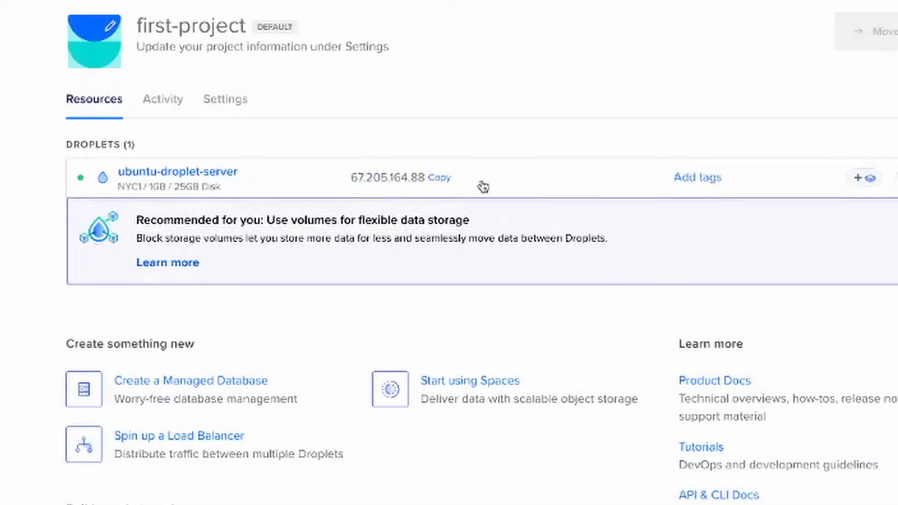
mouse_move(162, 171)
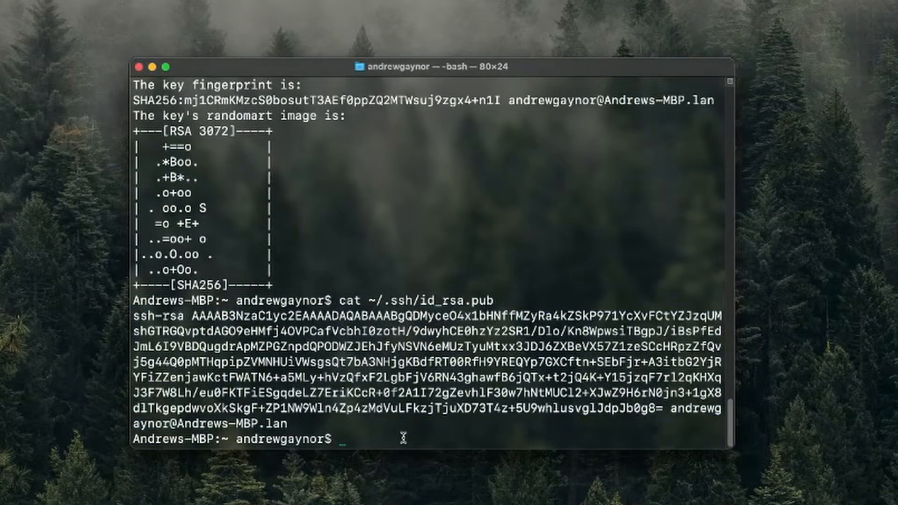
type("clear")
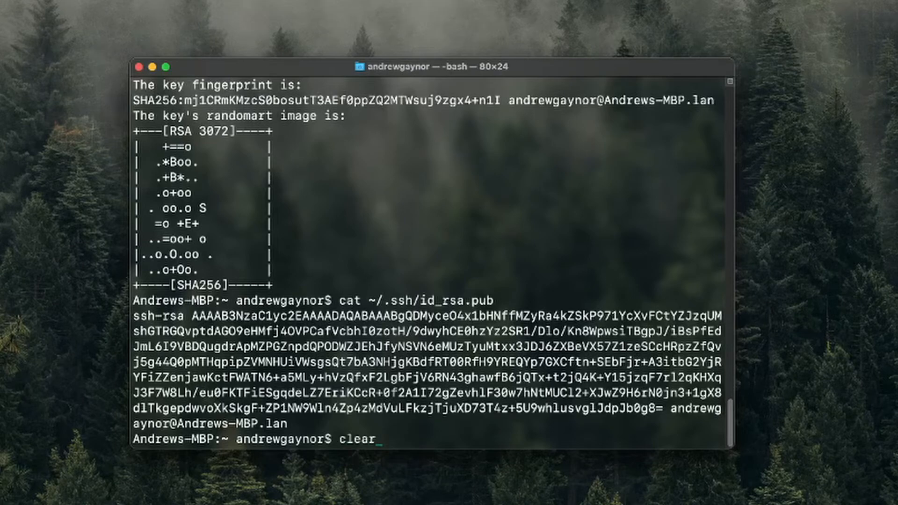
type("ss")
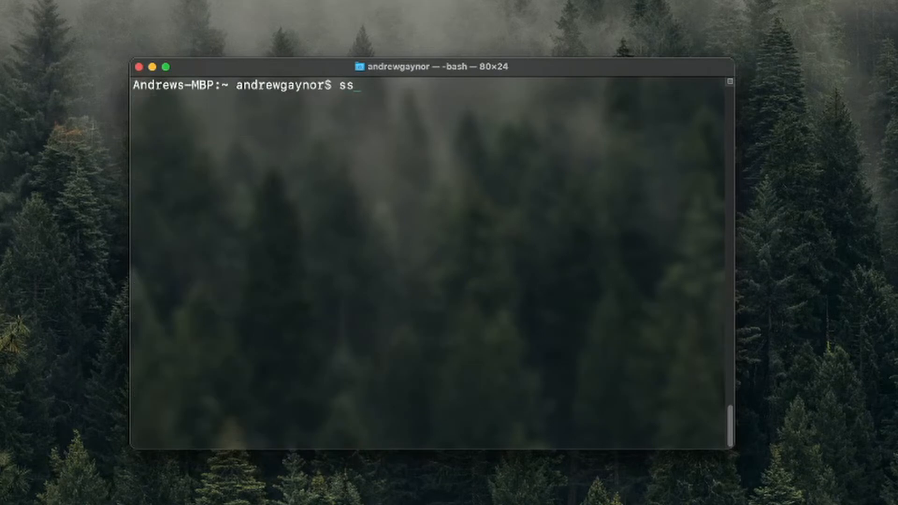
type("h root@")
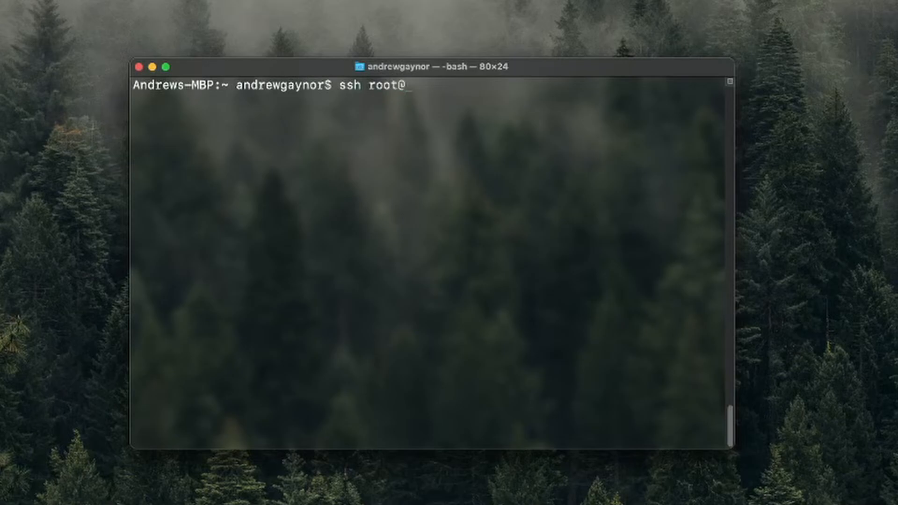
type("67.205.164.88")
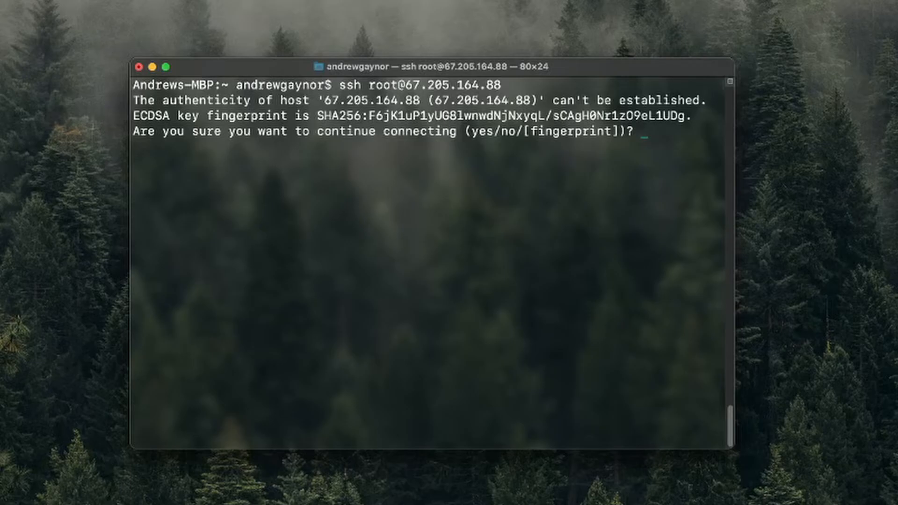
type("yes")
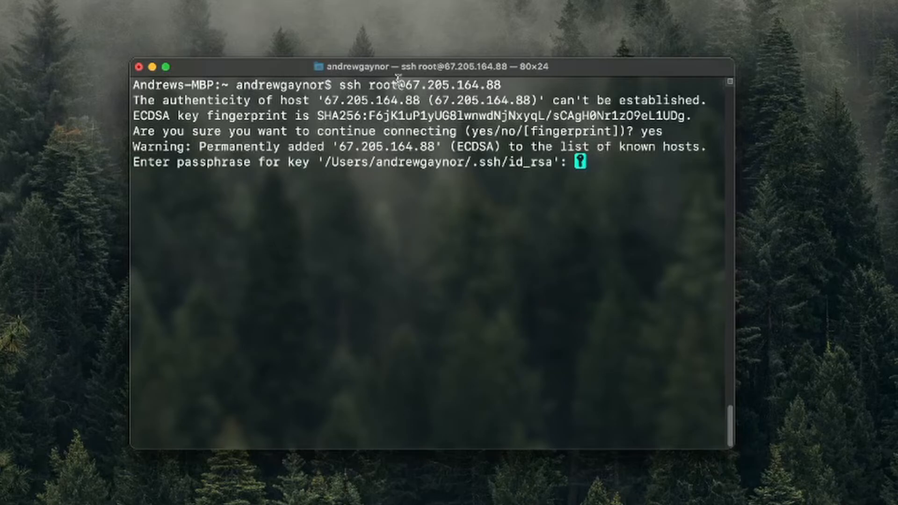
mouse_move(416, 97)
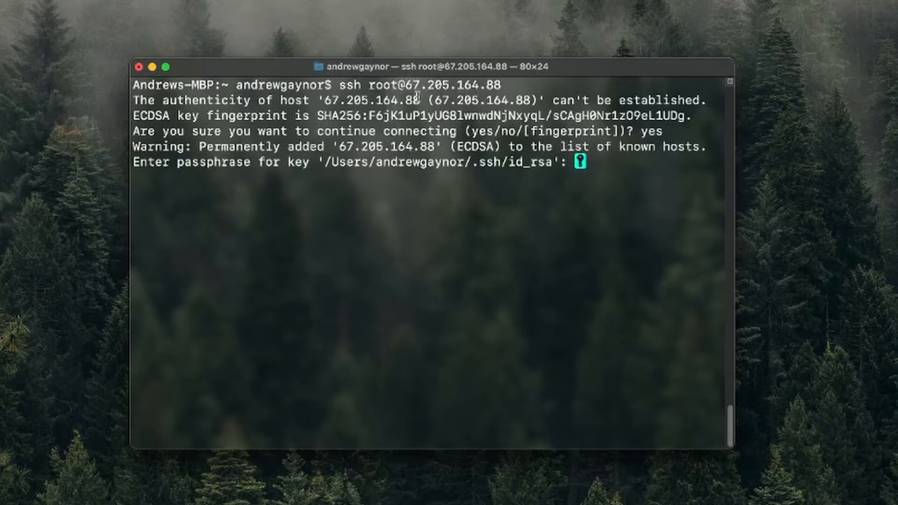
mouse_move(640, 170)
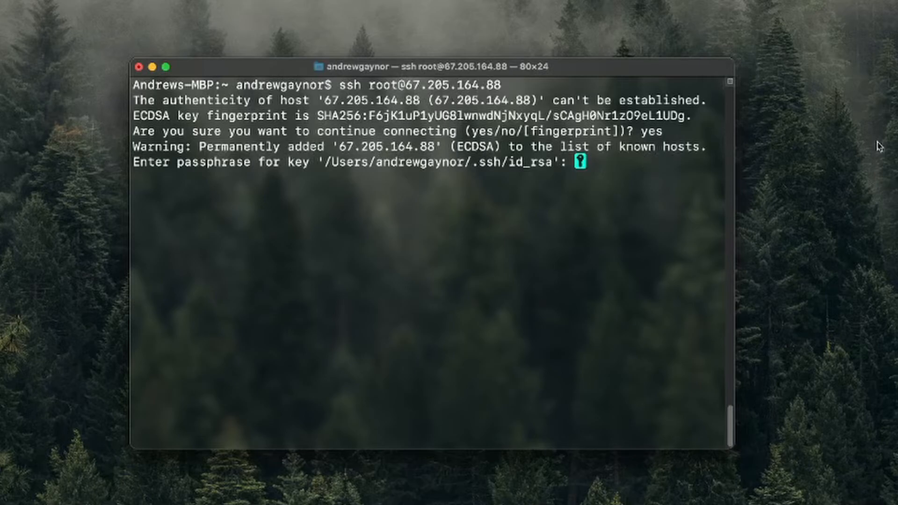
mouse_move(255, 155)
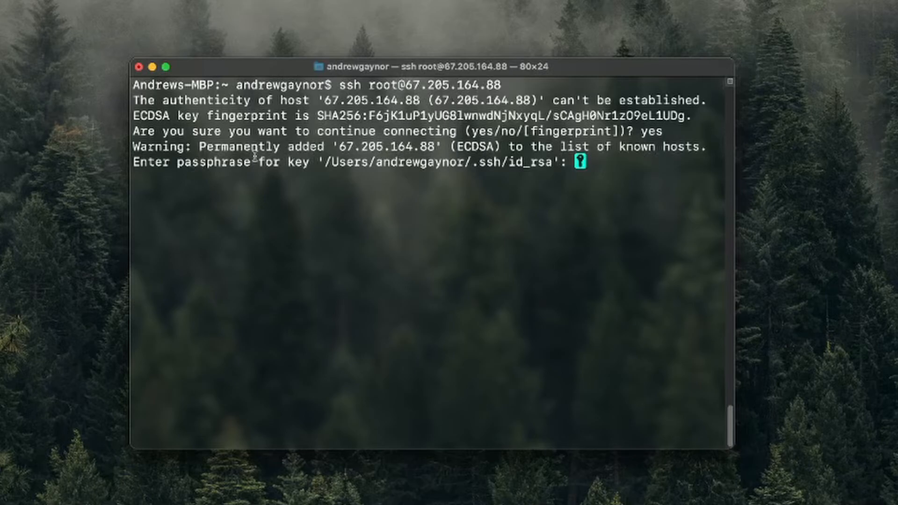
mouse_move(792, 162)
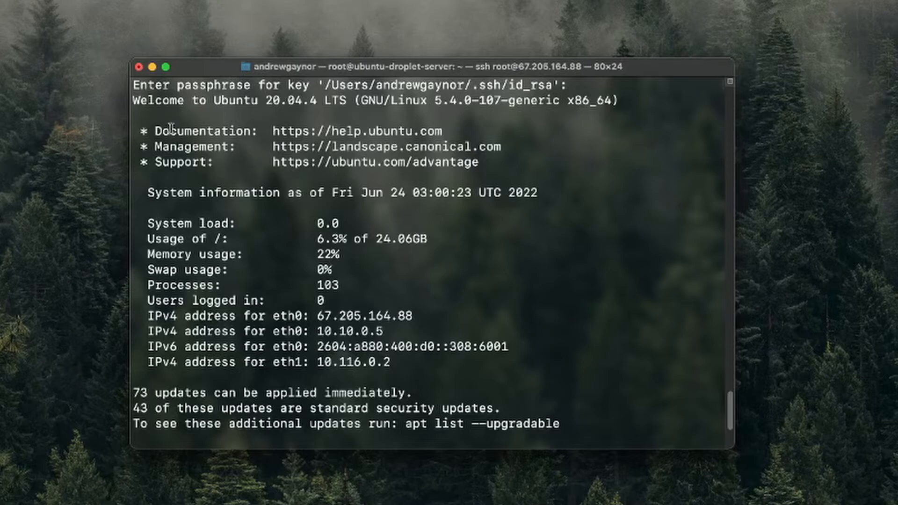
mouse_move(382, 140)
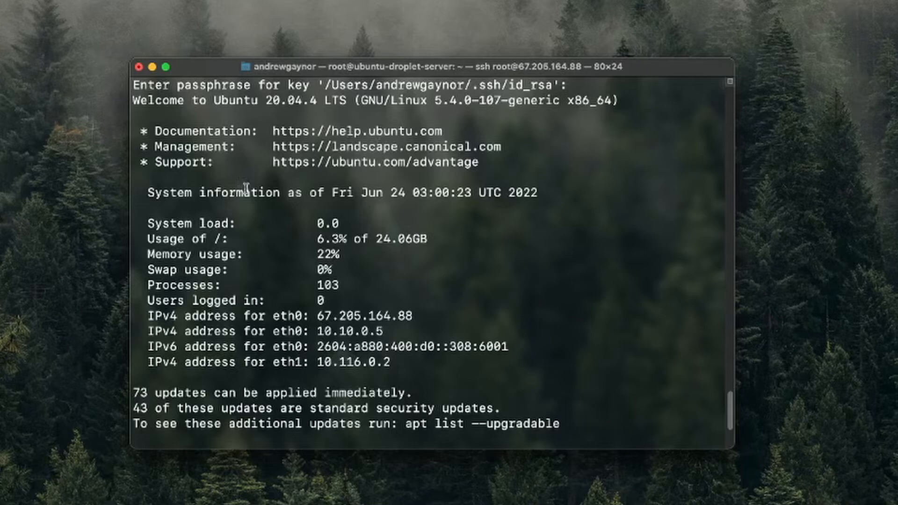
mouse_move(265, 232)
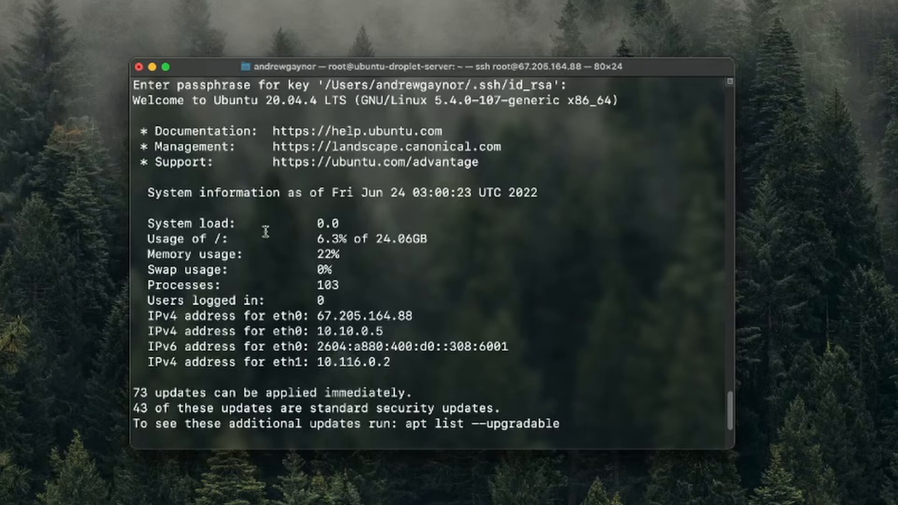
mouse_move(283, 251)
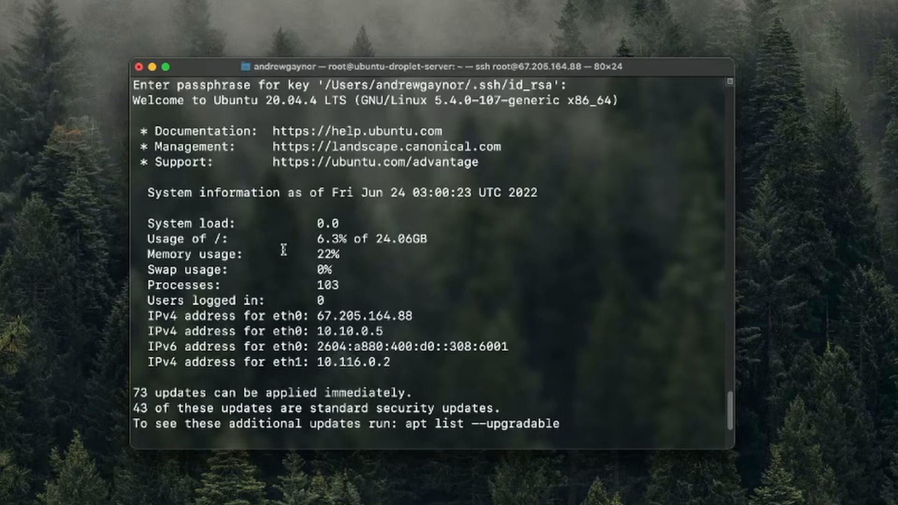
mouse_move(300, 239)
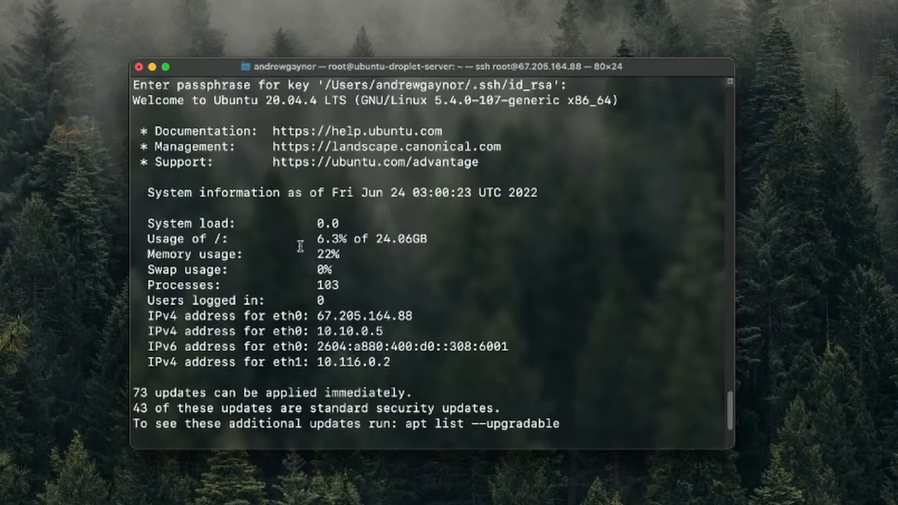
mouse_move(324, 254)
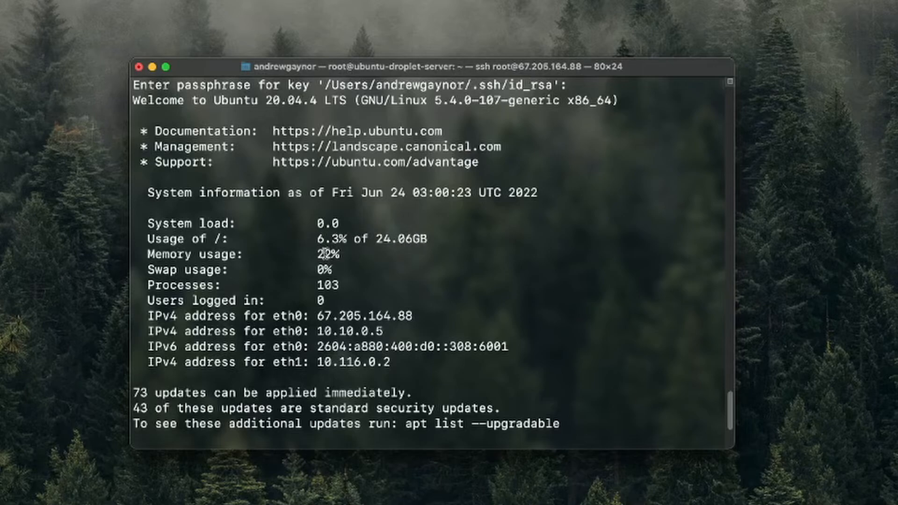
mouse_move(434, 273)
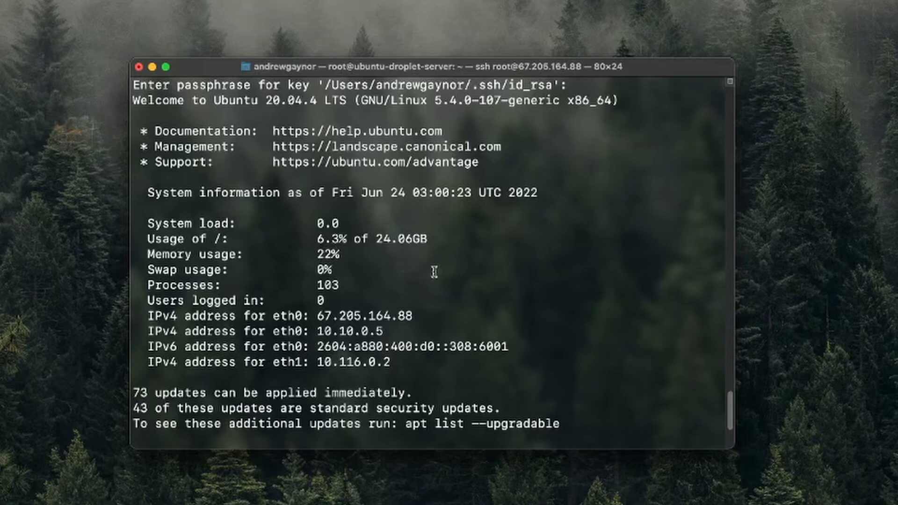
- Scroll through the Ubuntu welcome message and run sudo apt update at the root prompt
scroll("down", 3)
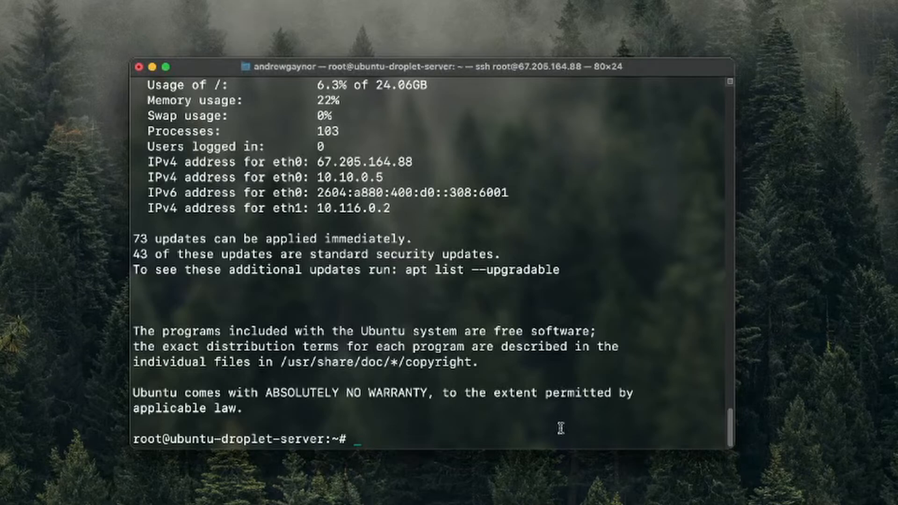
type("sudo apt update")
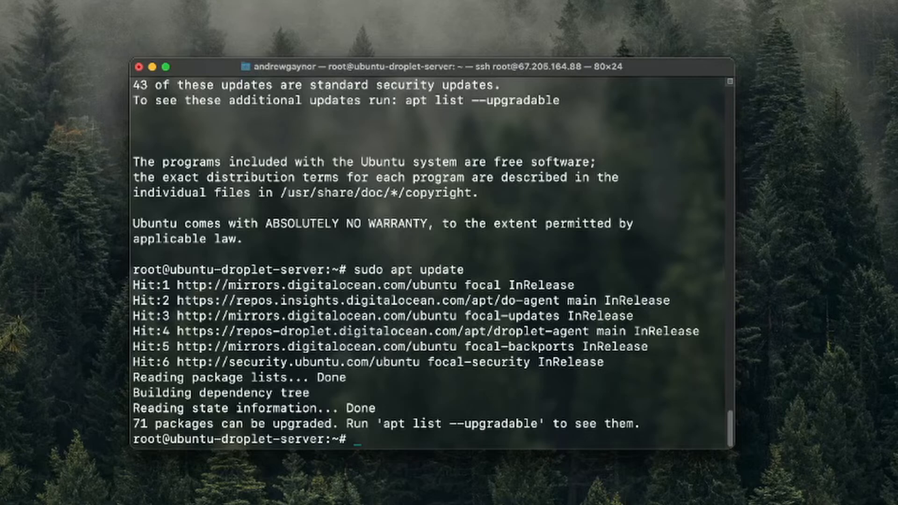
- Run sudo apt upgrade and confirm with y to upgrade the 71 packages
type("sudo apt upgrade")
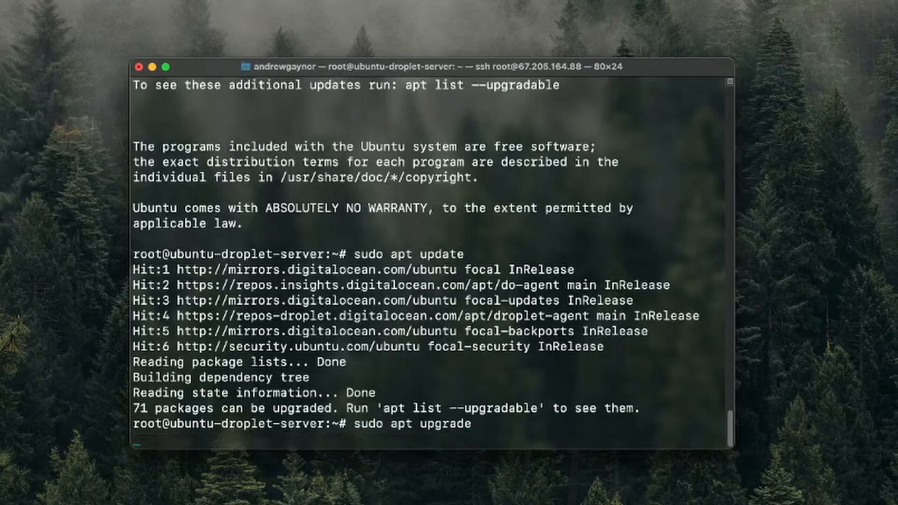
key("Return")
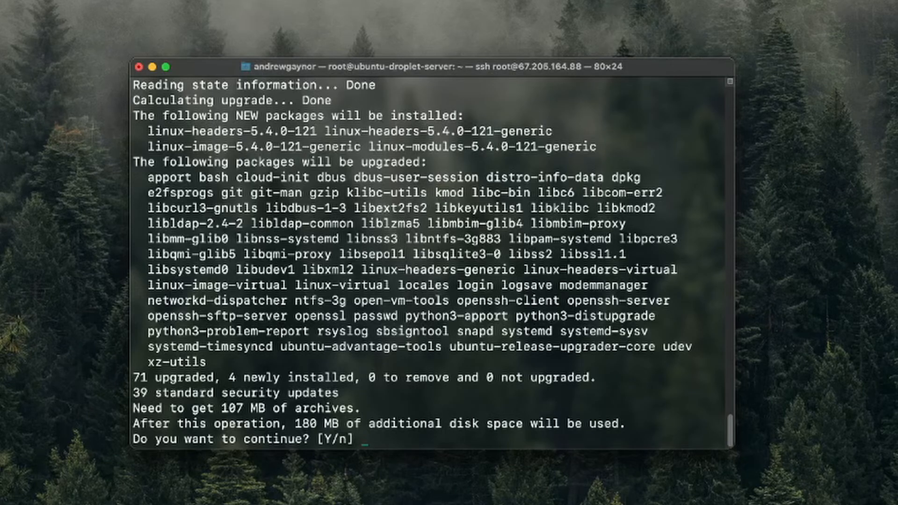
type("y")
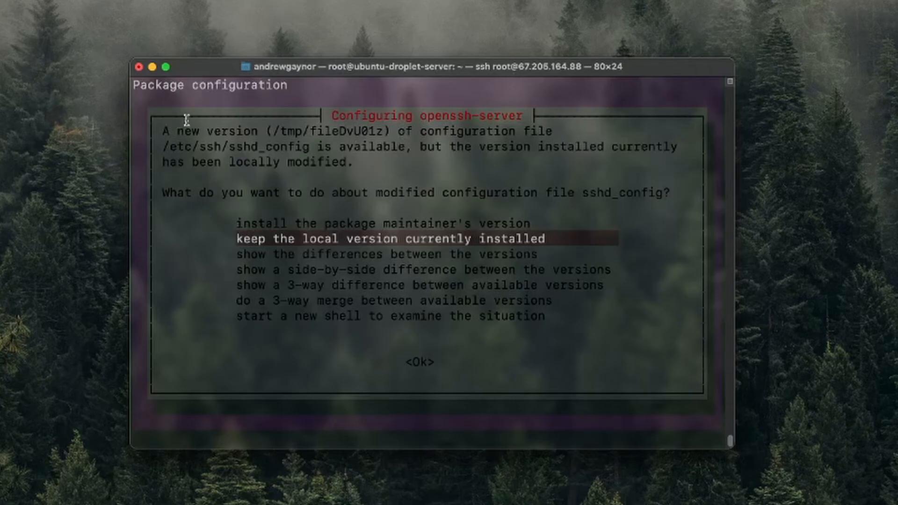
mouse_move(522, 122)
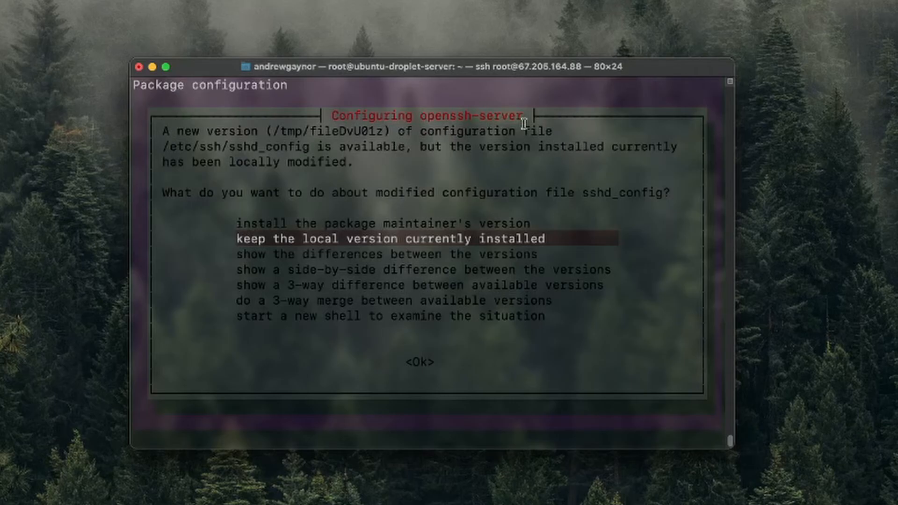
mouse_move(521, 171)
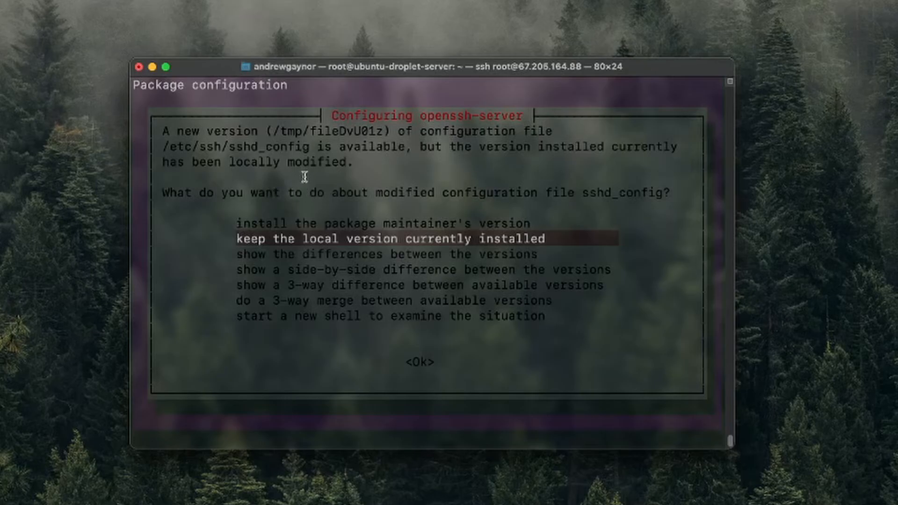
mouse_move(202, 226)
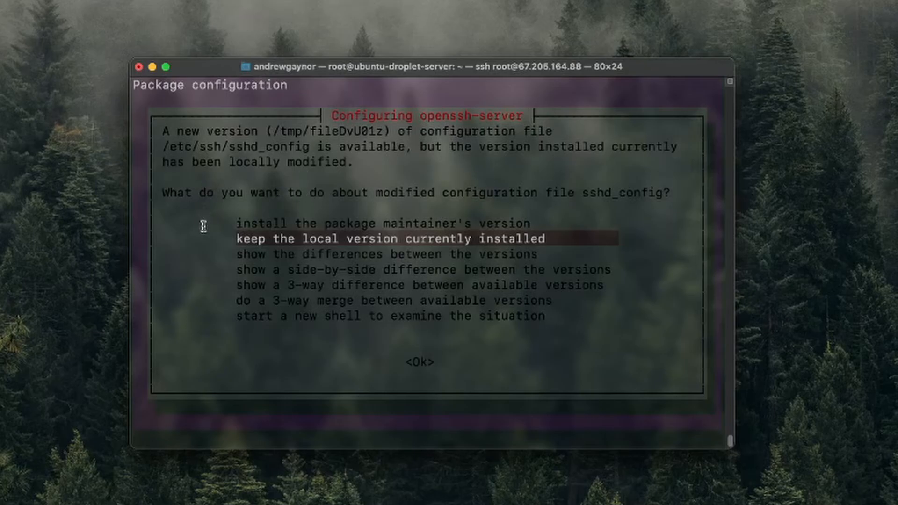
mouse_move(406, 210)
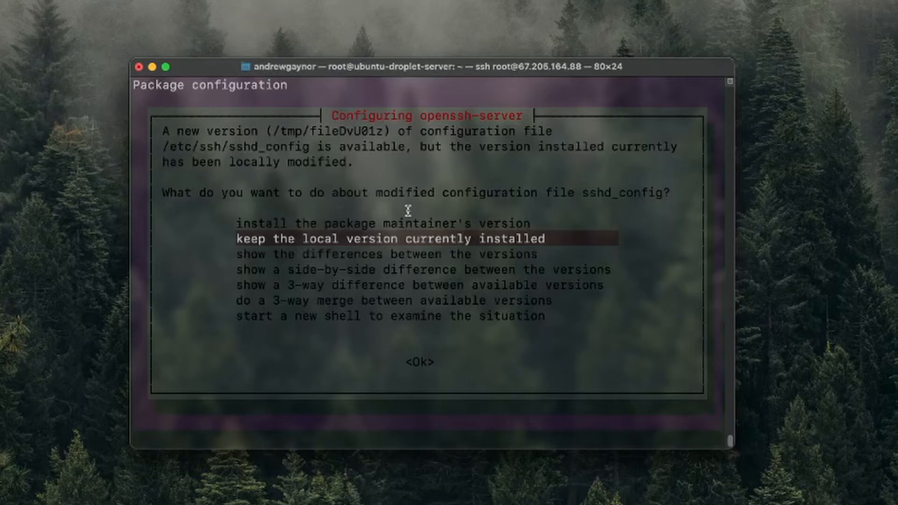
mouse_move(617, 200)
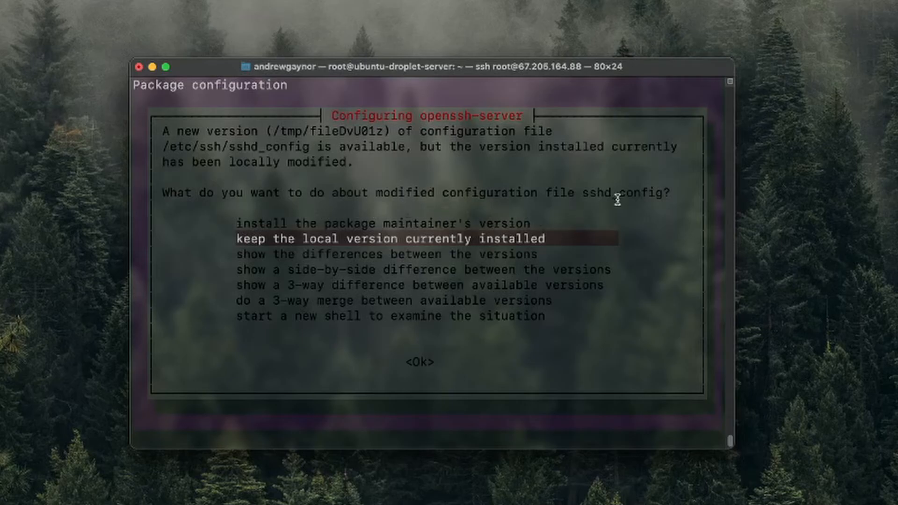
mouse_move(609, 214)
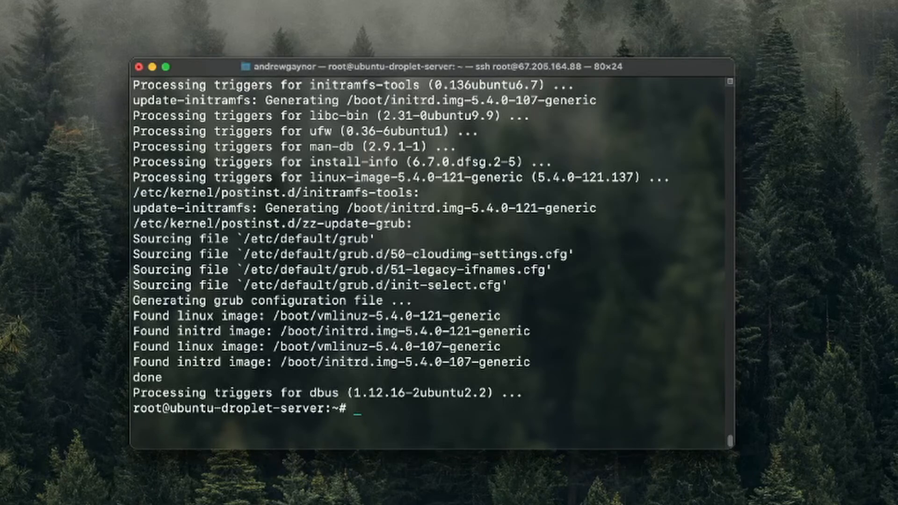
type("exit")
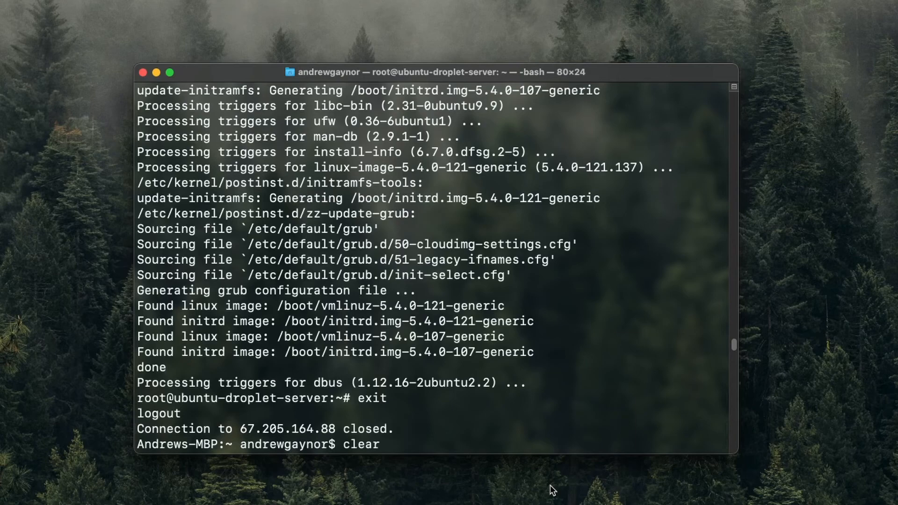
key("Return")
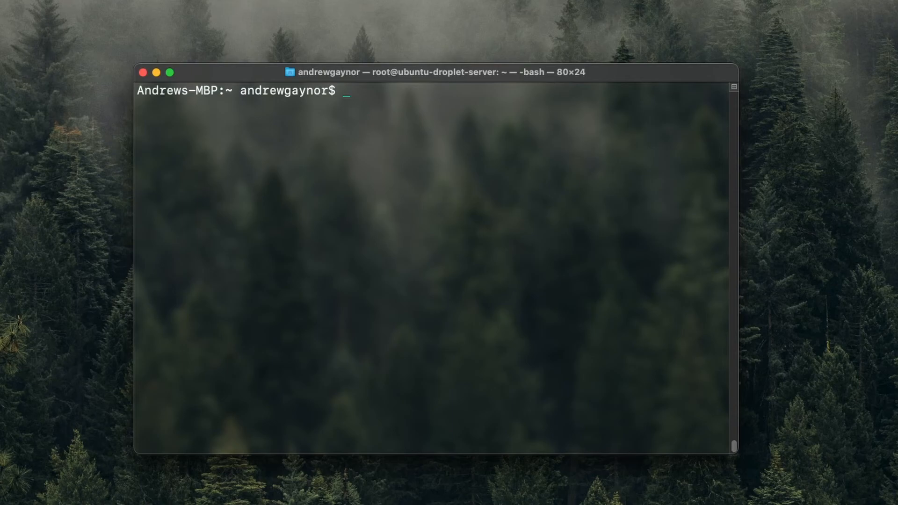
type("ssh root@67.205.164.88")
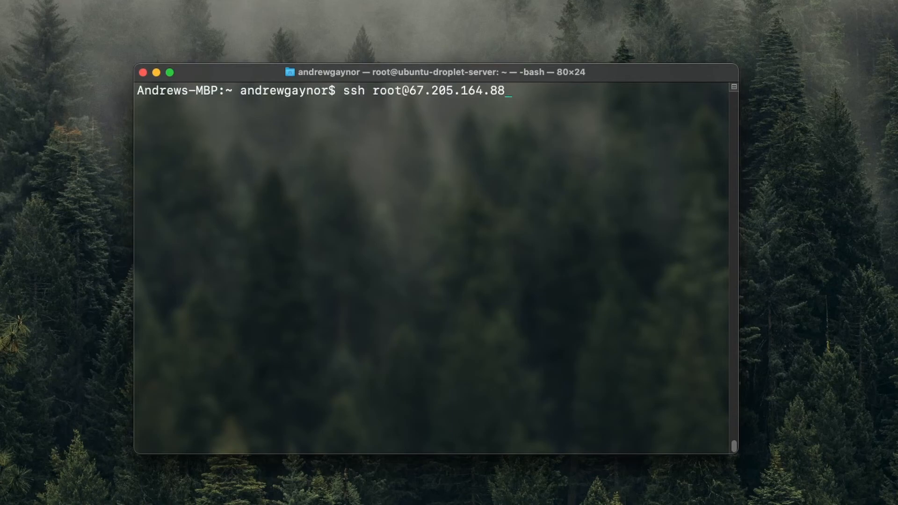
key("Return")
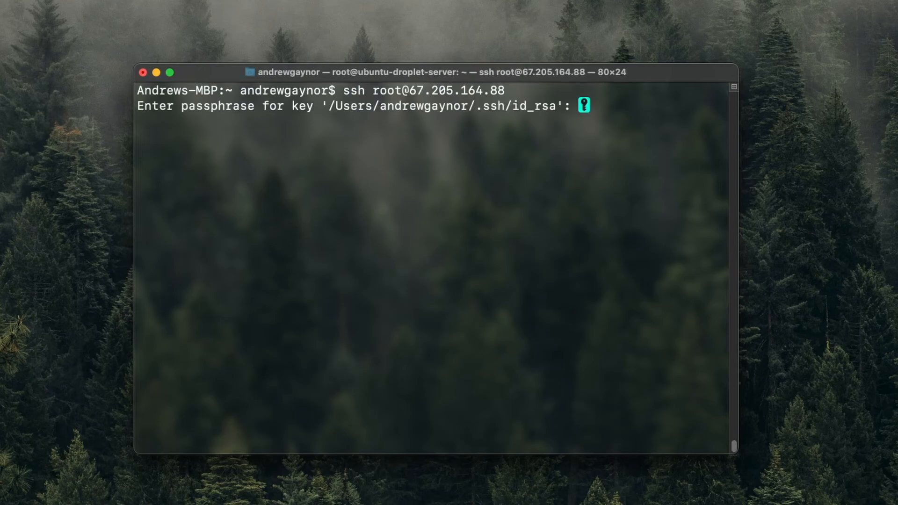